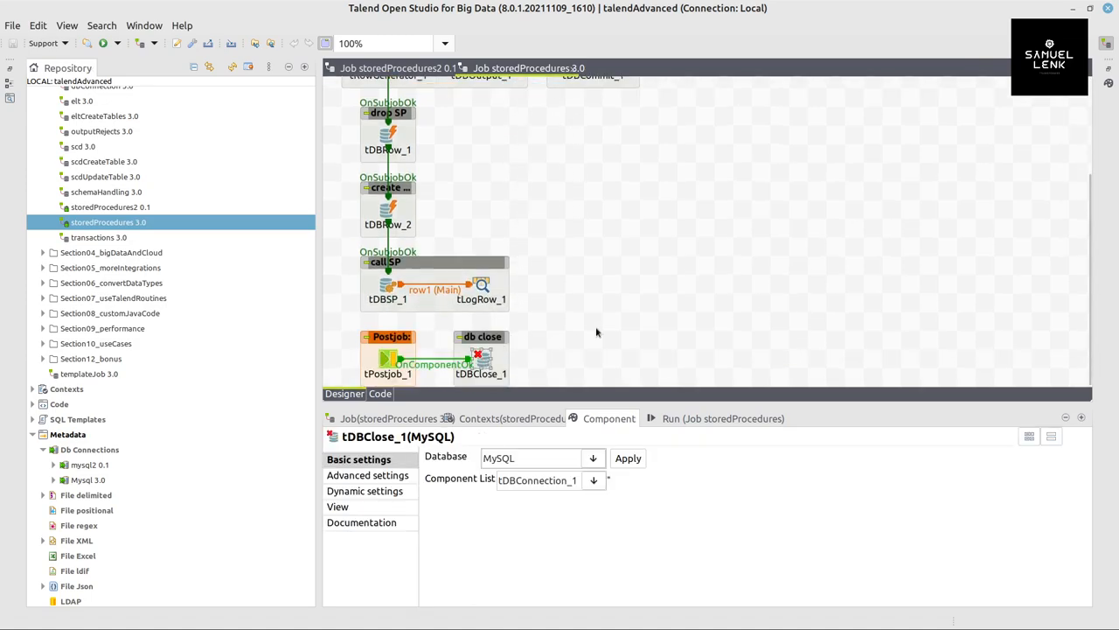
# - Review the stored-procedure call and create-procedure components' settings
pyautogui.click(389, 332)
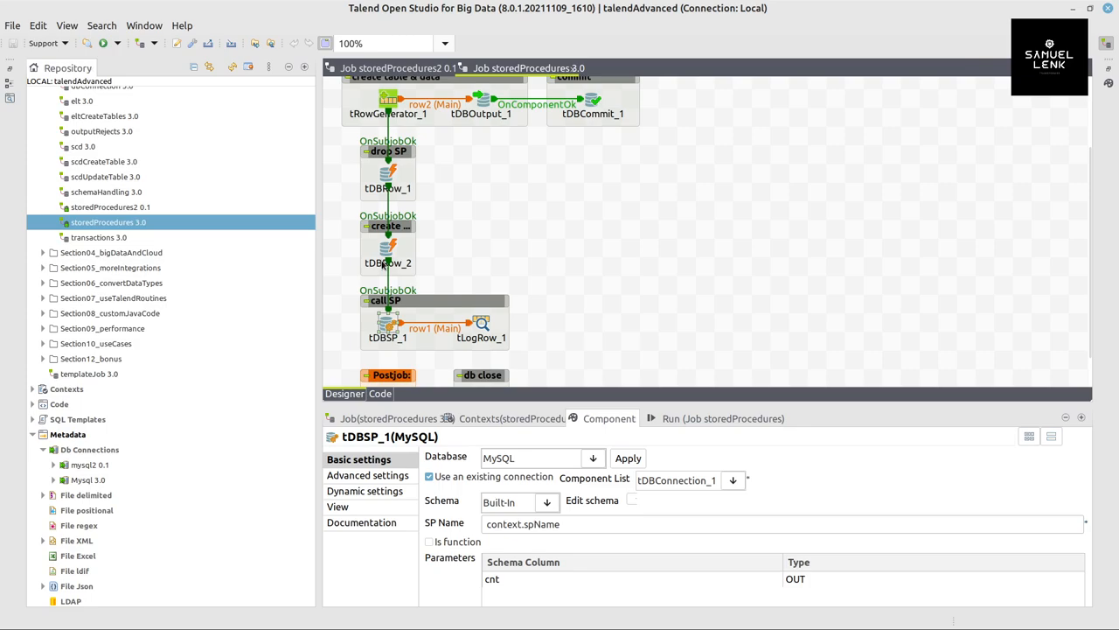
pyautogui.click(482, 326)
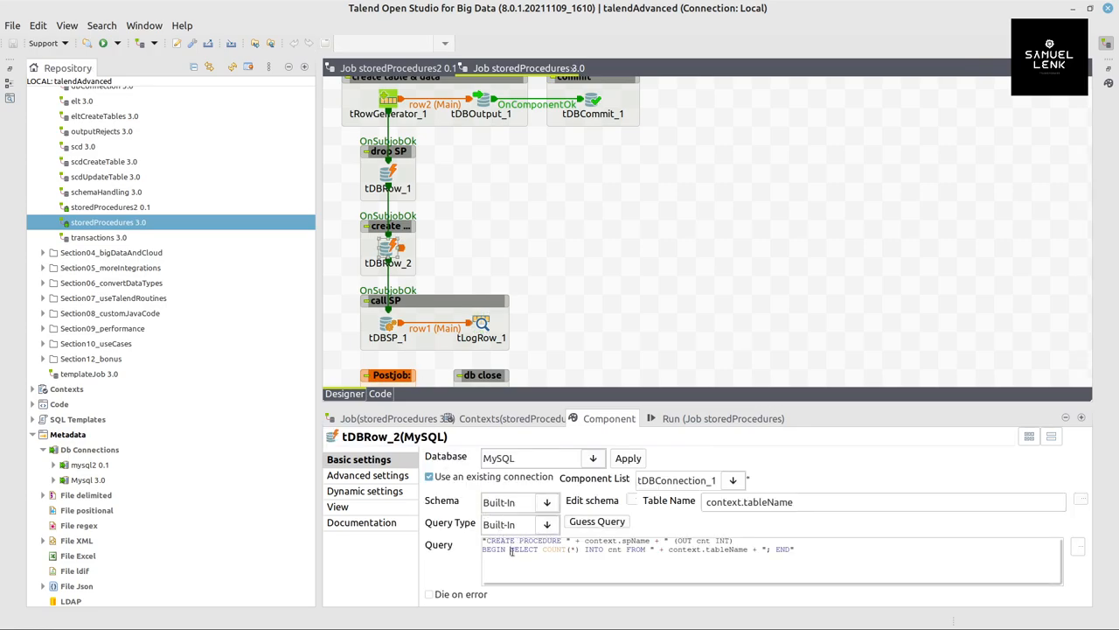
pyautogui.moveTo(511, 549); pyautogui.dragTo(738, 549)
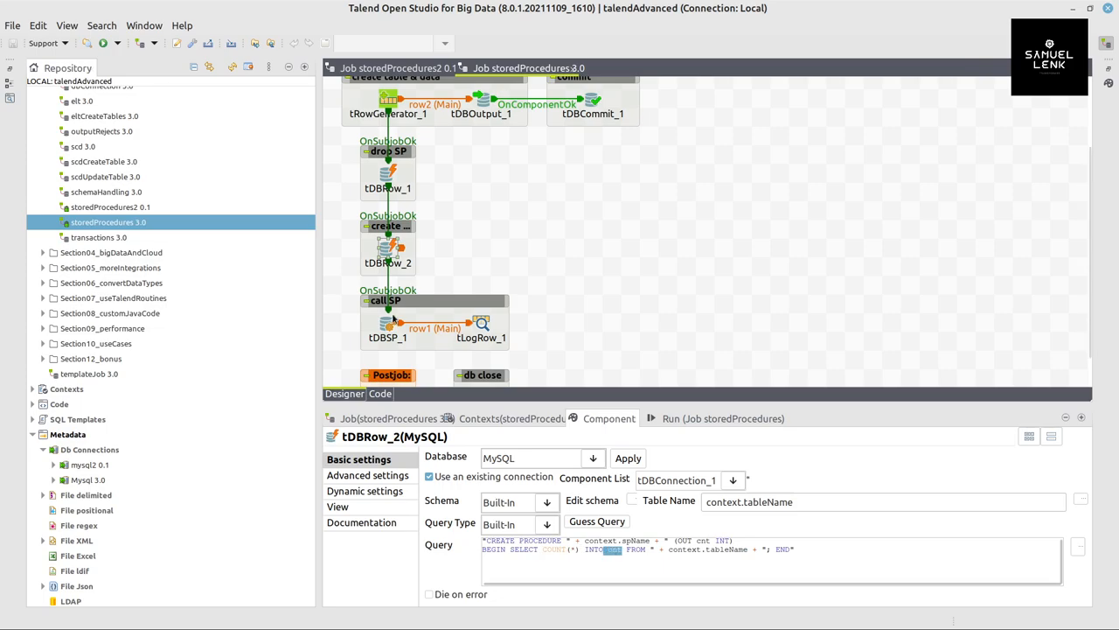
# - Review the drop-procedure, row generator and spDemo output settings, then switch to storedProcedures2
pyautogui.click(389, 174)
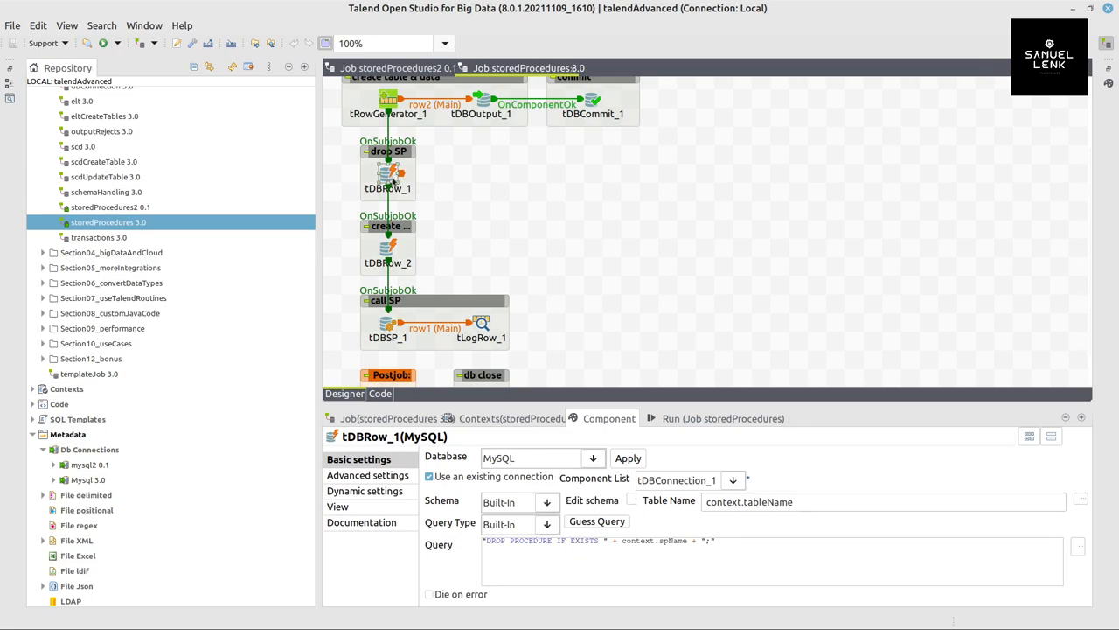
pyautogui.click(388, 98)
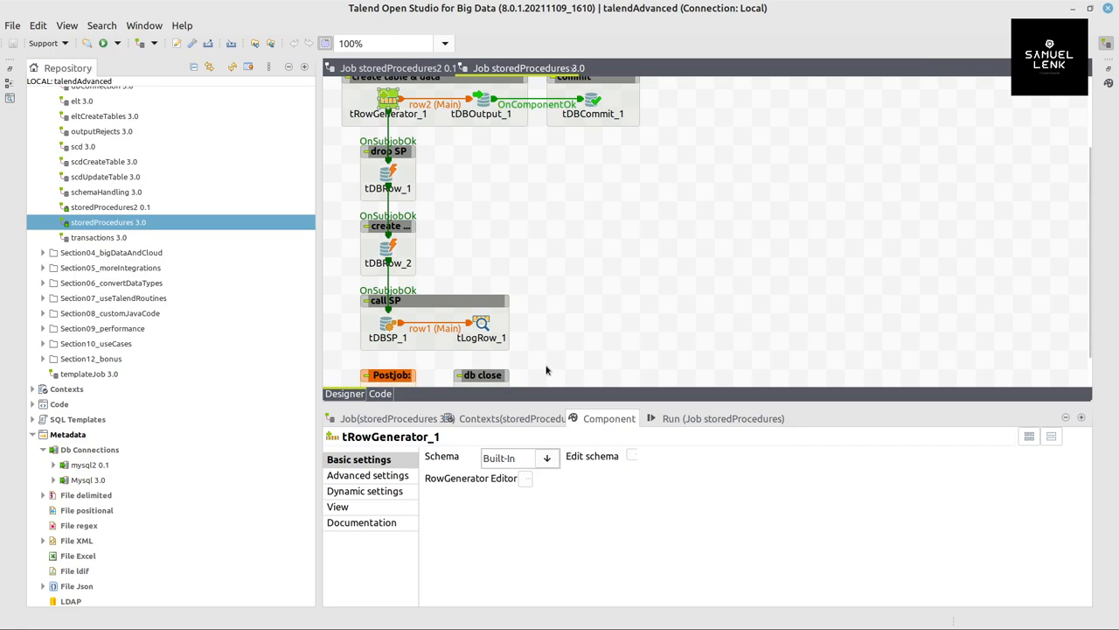
pyautogui.moveTo(545, 173)
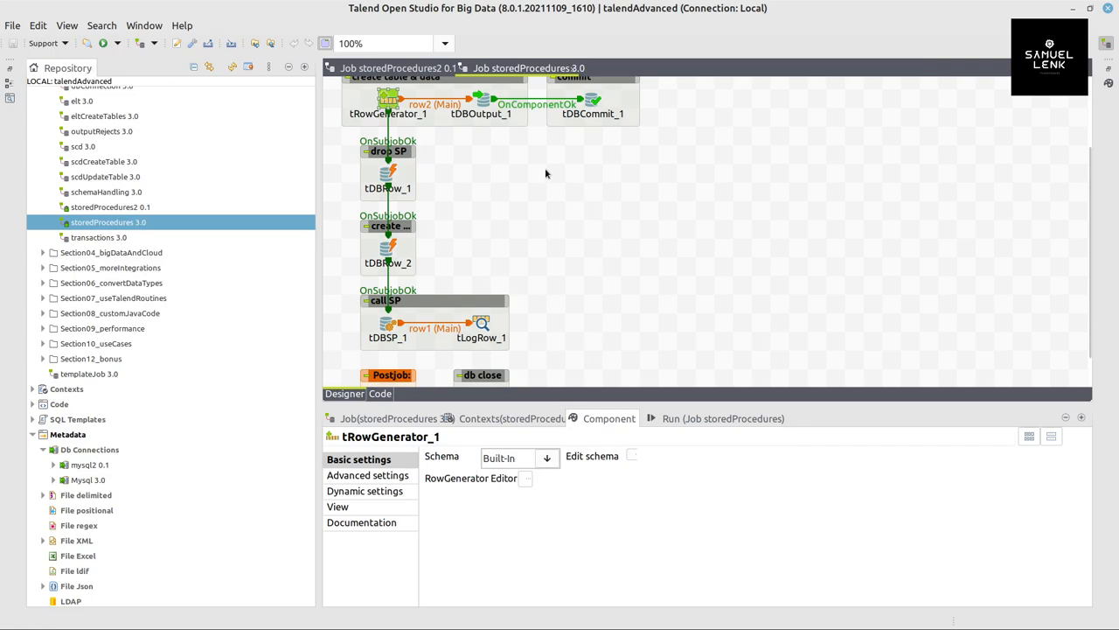
pyautogui.click(481, 112)
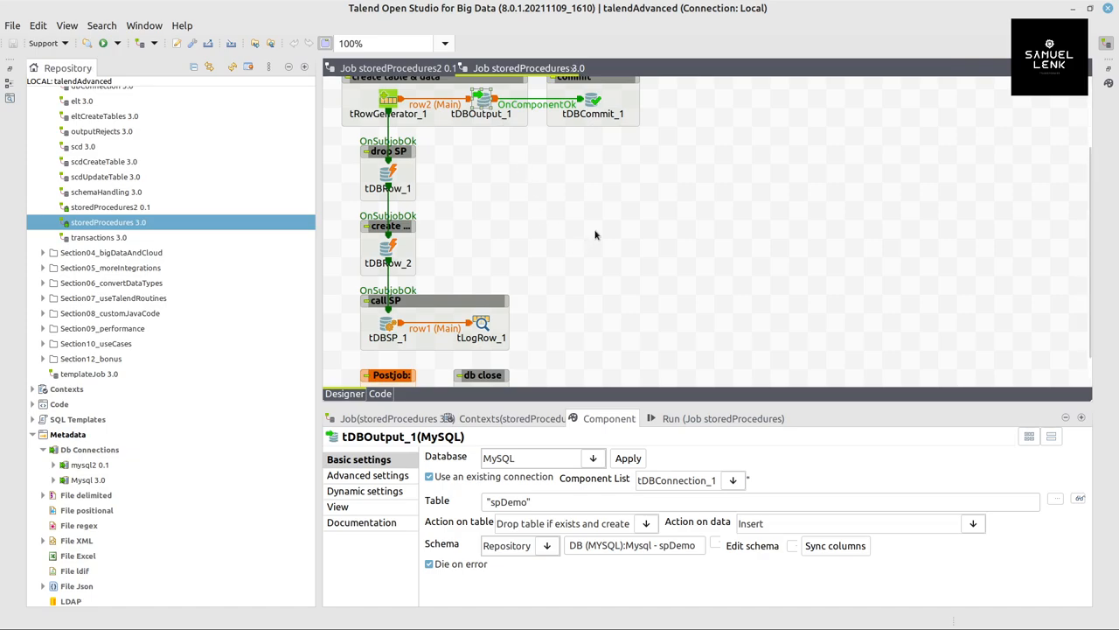
pyautogui.moveTo(405, 61)
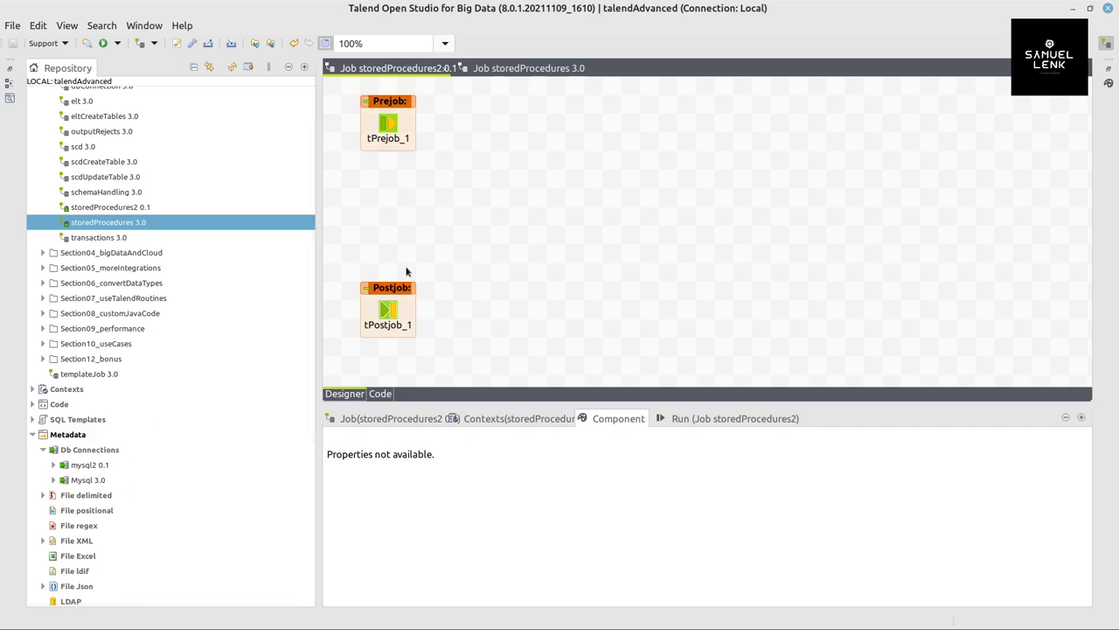
# - Place the mysql2 metadata connection as a tDBConnection and trigger it from the Prejob with OnComponentOk
pyautogui.click(89, 465)
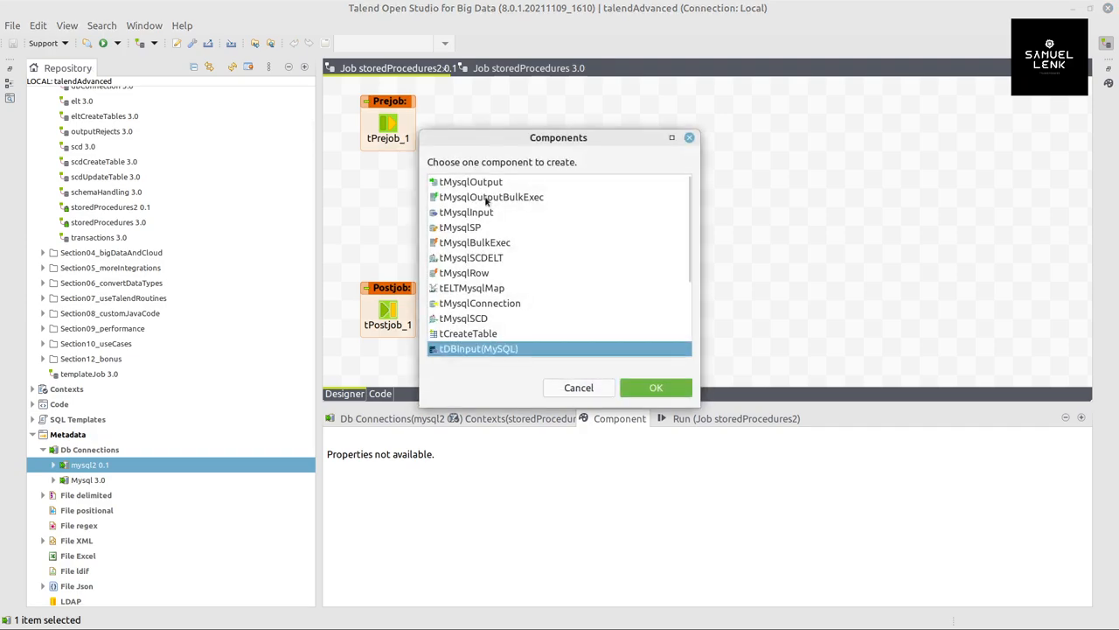
pyautogui.click(656, 388)
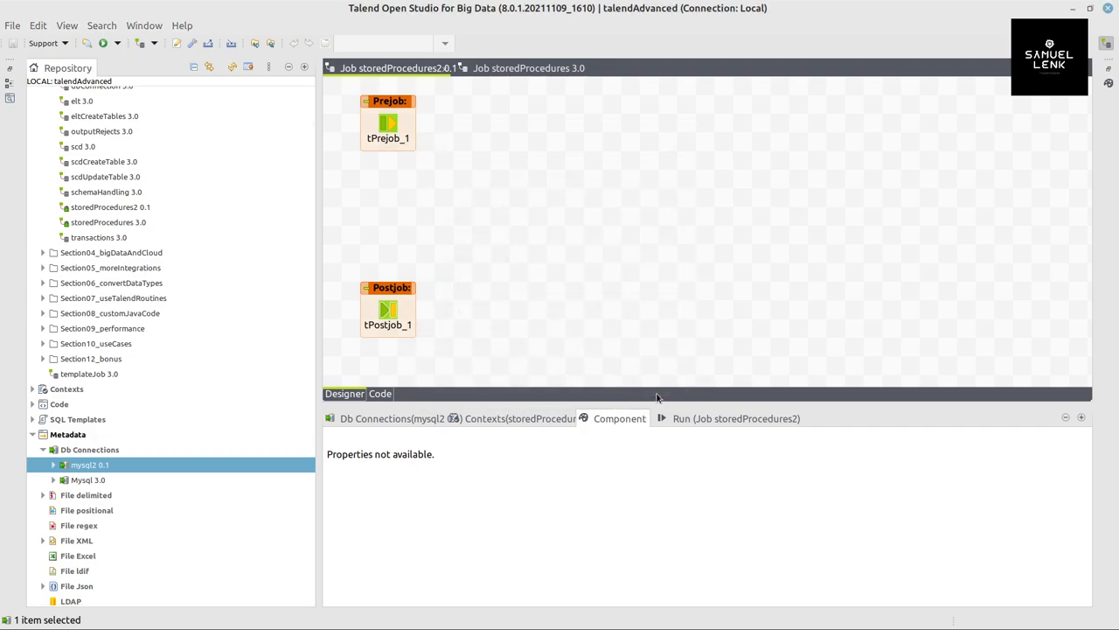
pyautogui.moveTo(89, 465); pyautogui.dragTo(481, 122)
pyautogui.write('dbcl')
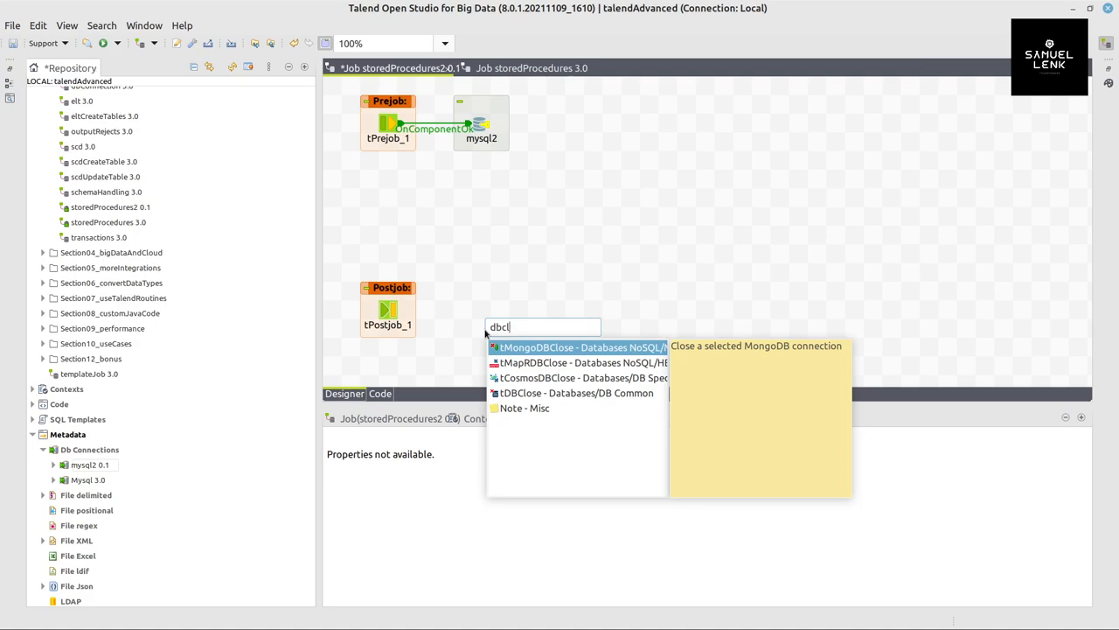
# - Add a MySQL tDBClose on tDBConnection_1 after the Postjob and test-run the job
pyautogui.click(576, 392)
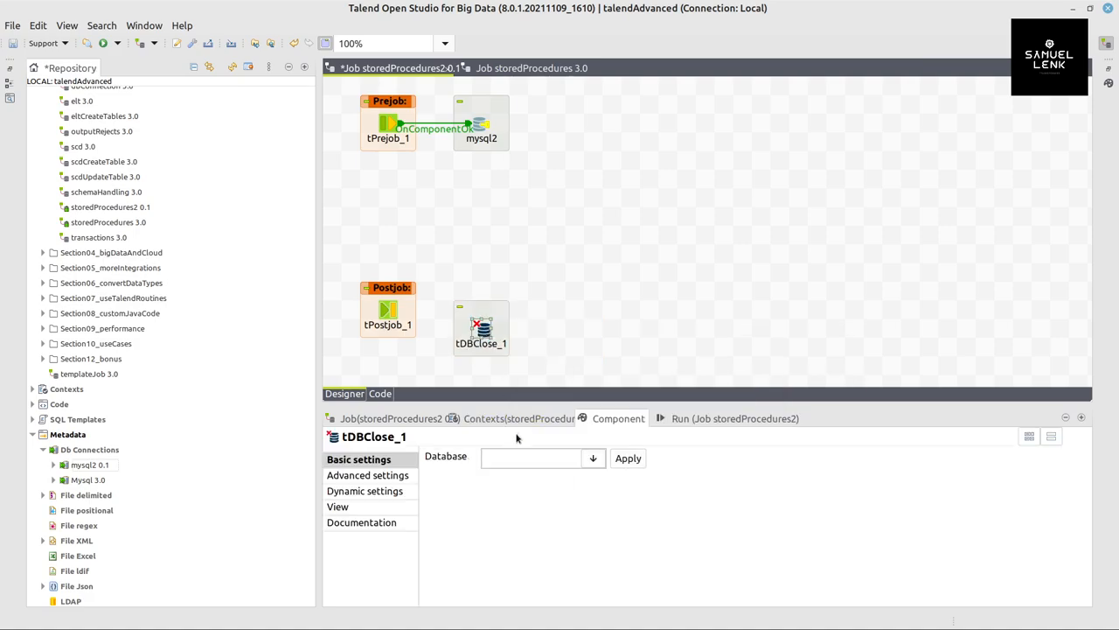
pyautogui.click(592, 458)
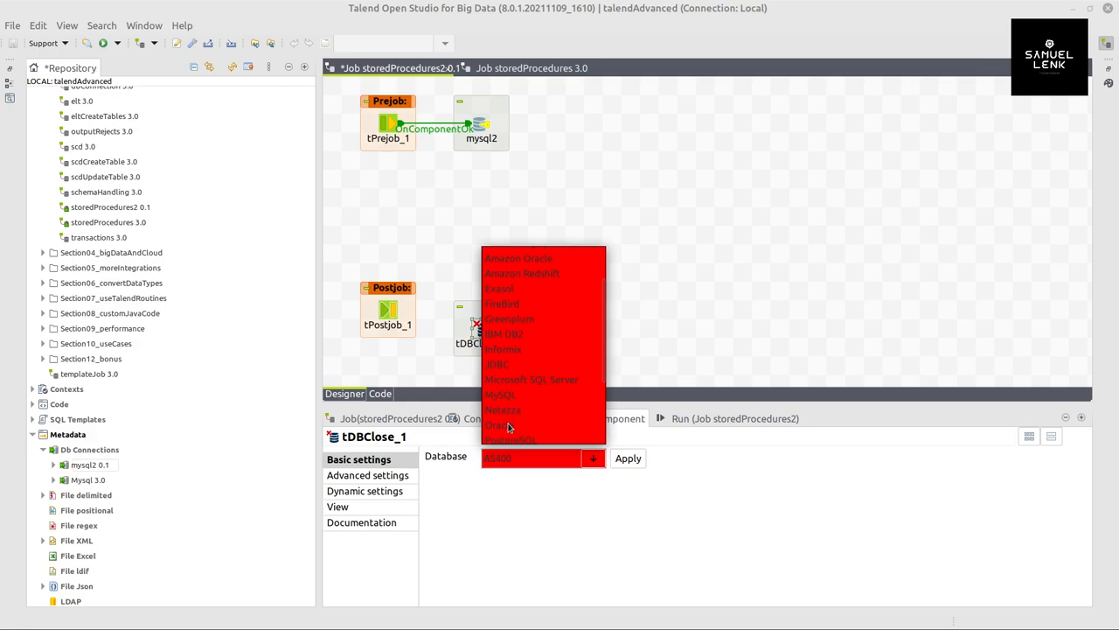
pyautogui.click(500, 395)
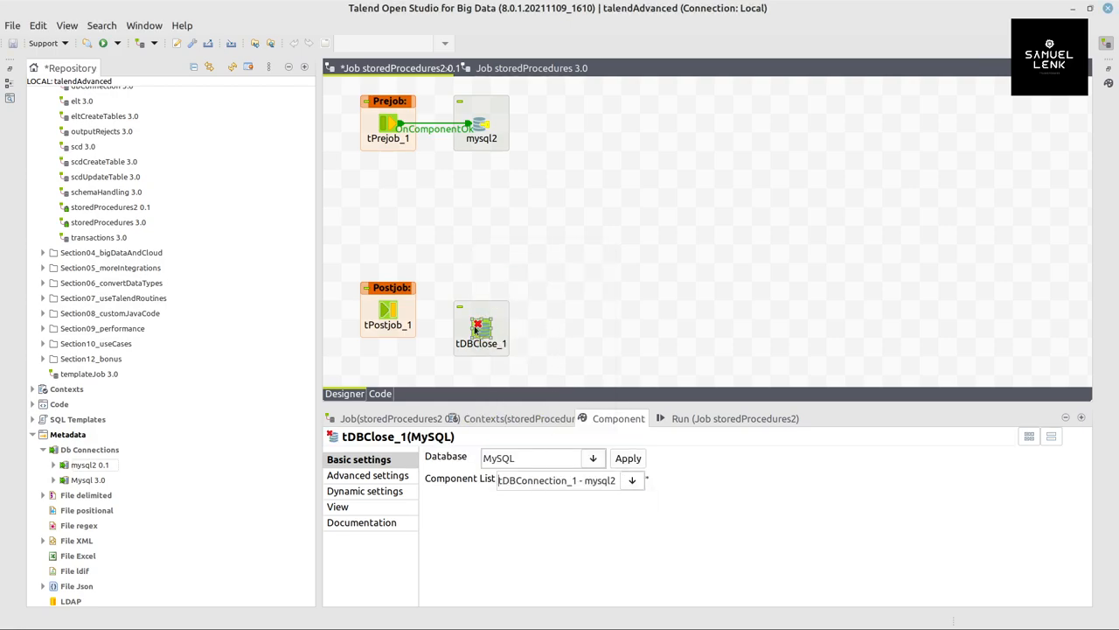
pyautogui.rightClick(388, 311)
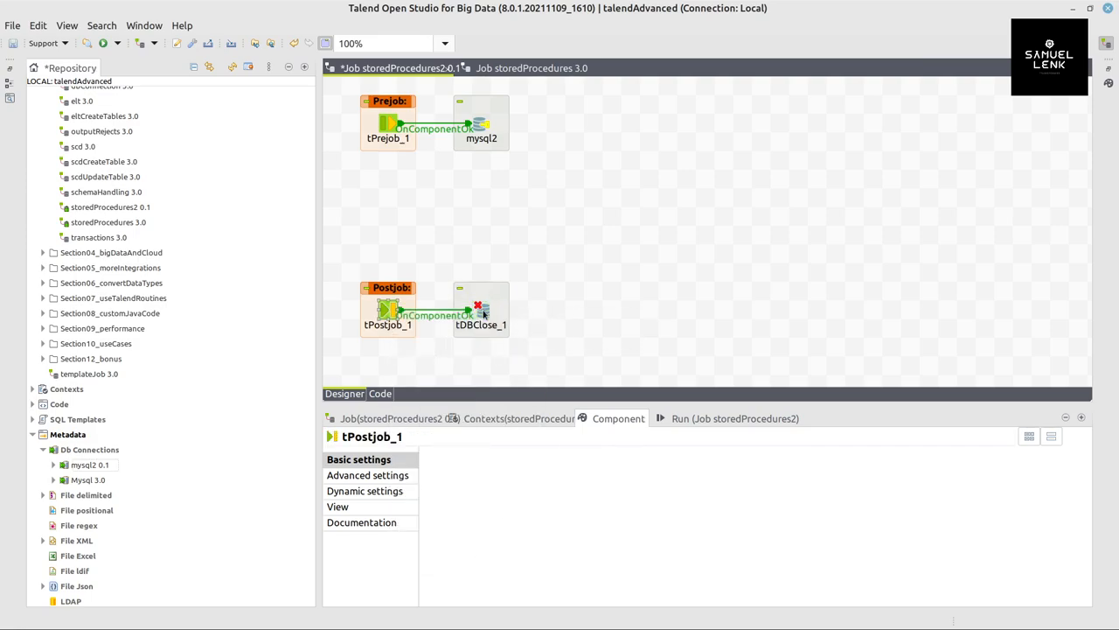
pyautogui.click(479, 311)
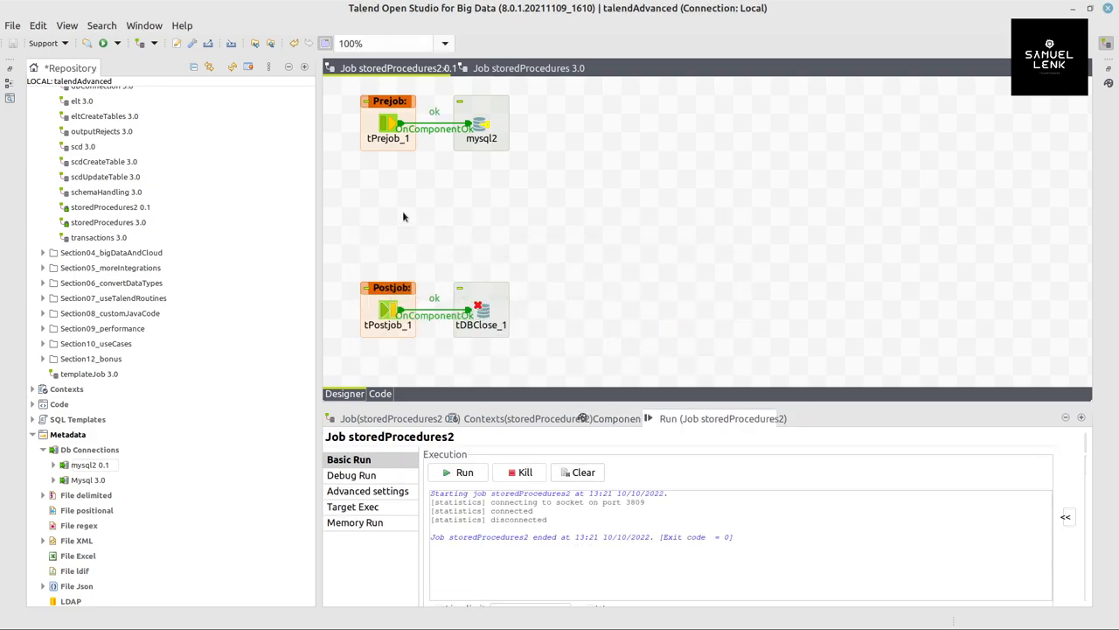
# - Add a tRowGenerator to the job and start editing its schema
pyautogui.write('row')
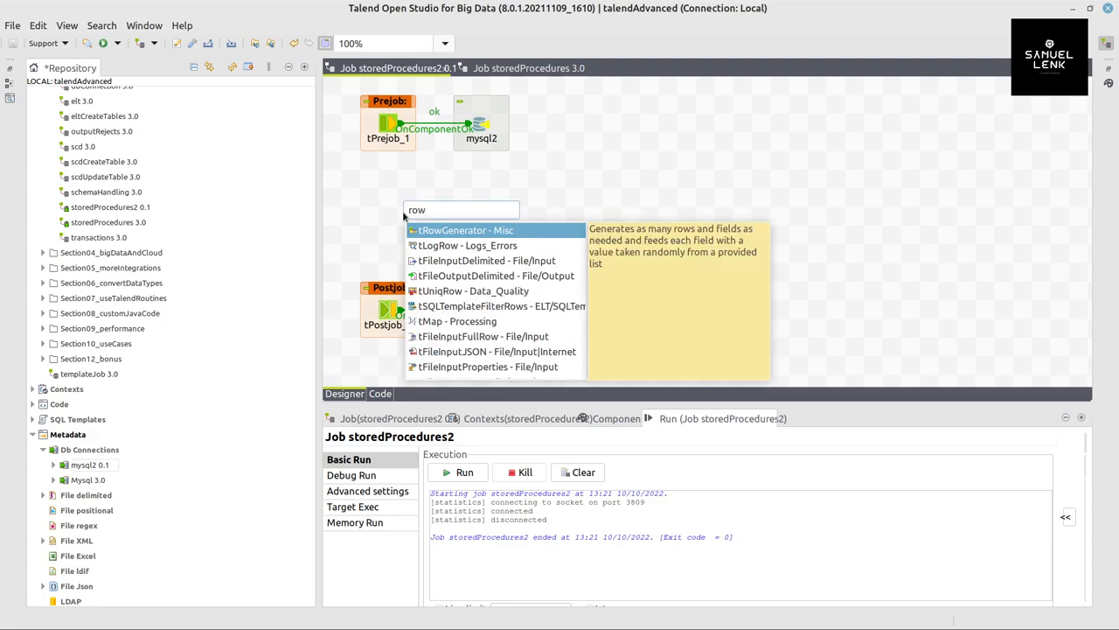
pyautogui.click(465, 231)
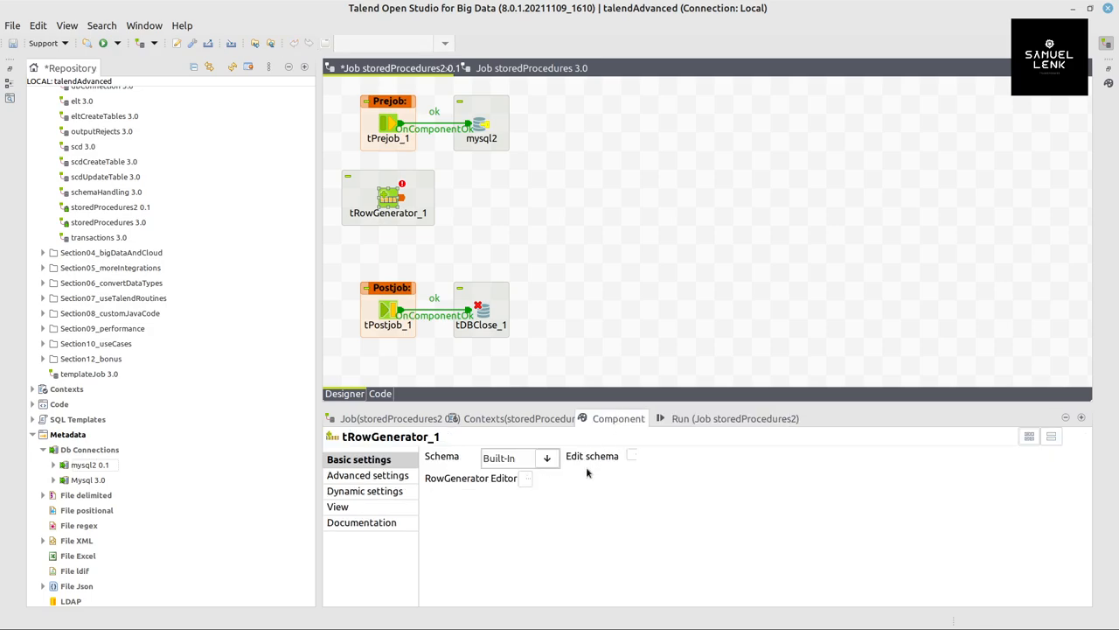
pyautogui.click(631, 454)
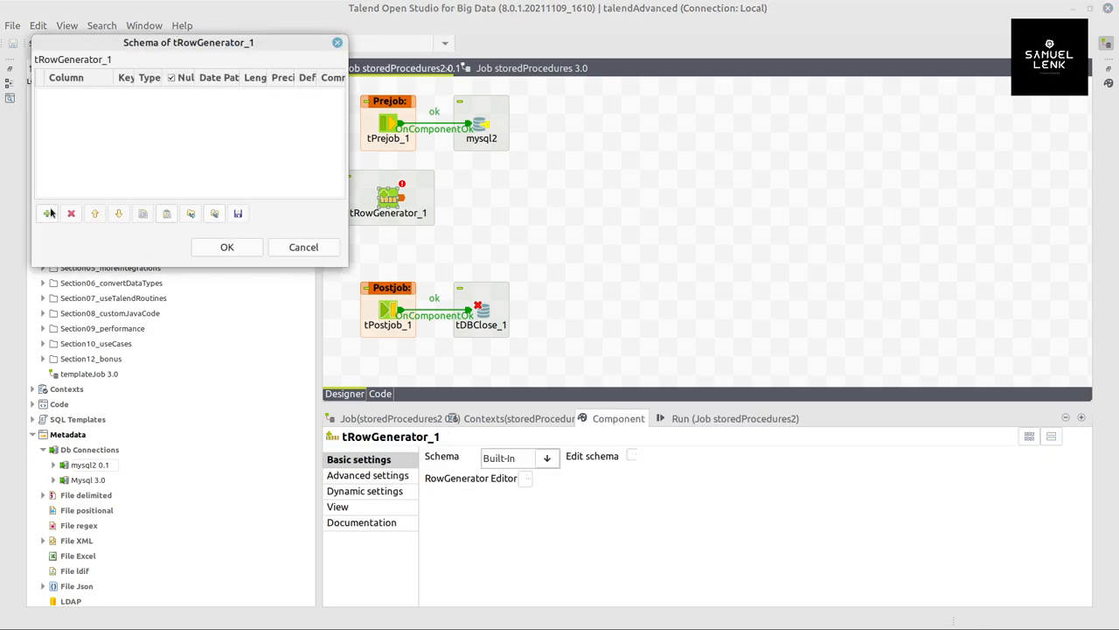
# - Define schema columns: id as integer key of length 10 and name as string
pyautogui.click(48, 214)
pyautogui.write('id')
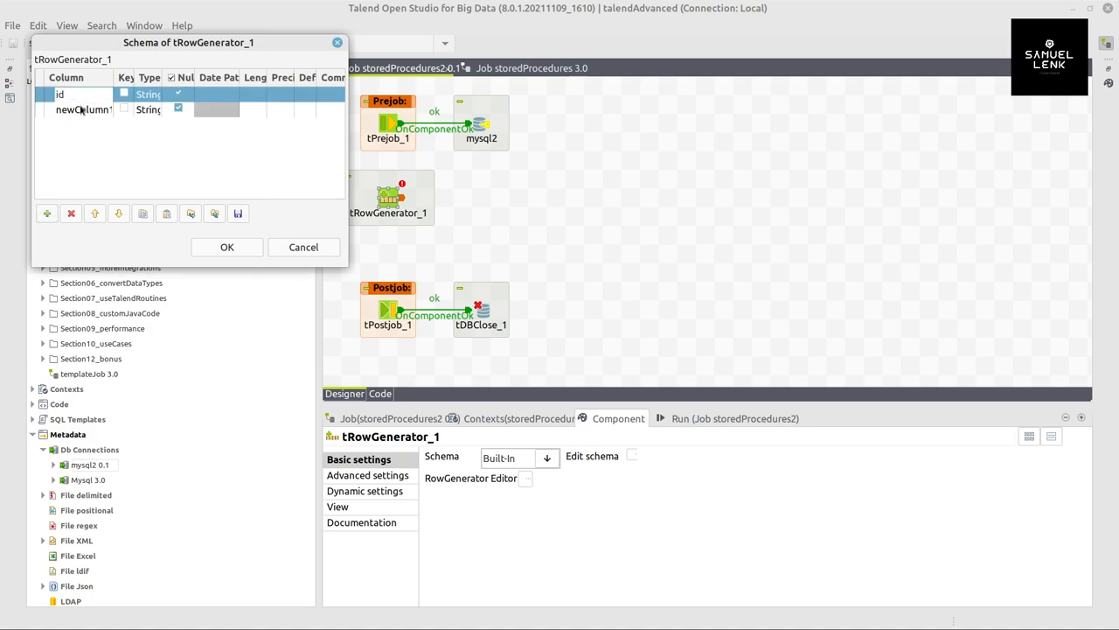
pyautogui.write('name')
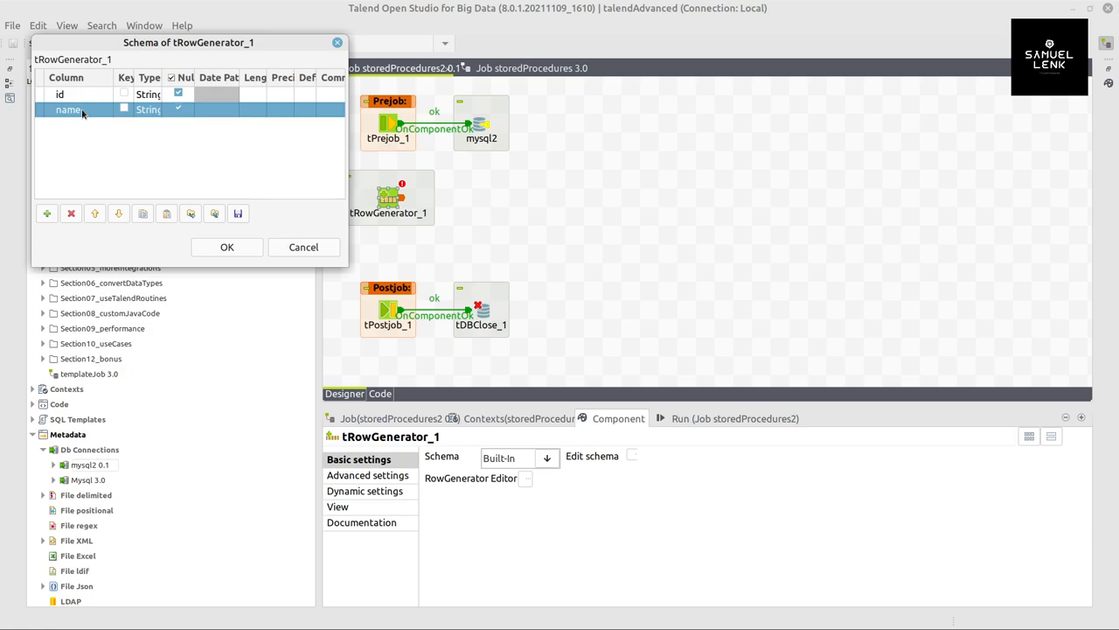
pyautogui.click(59, 95)
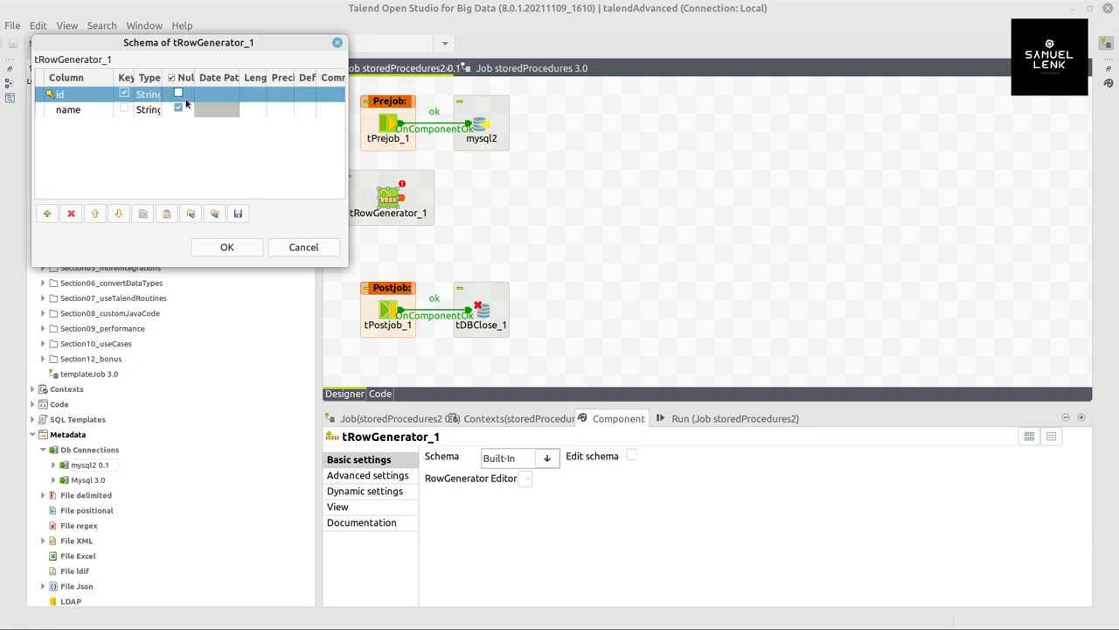
pyautogui.click(178, 95)
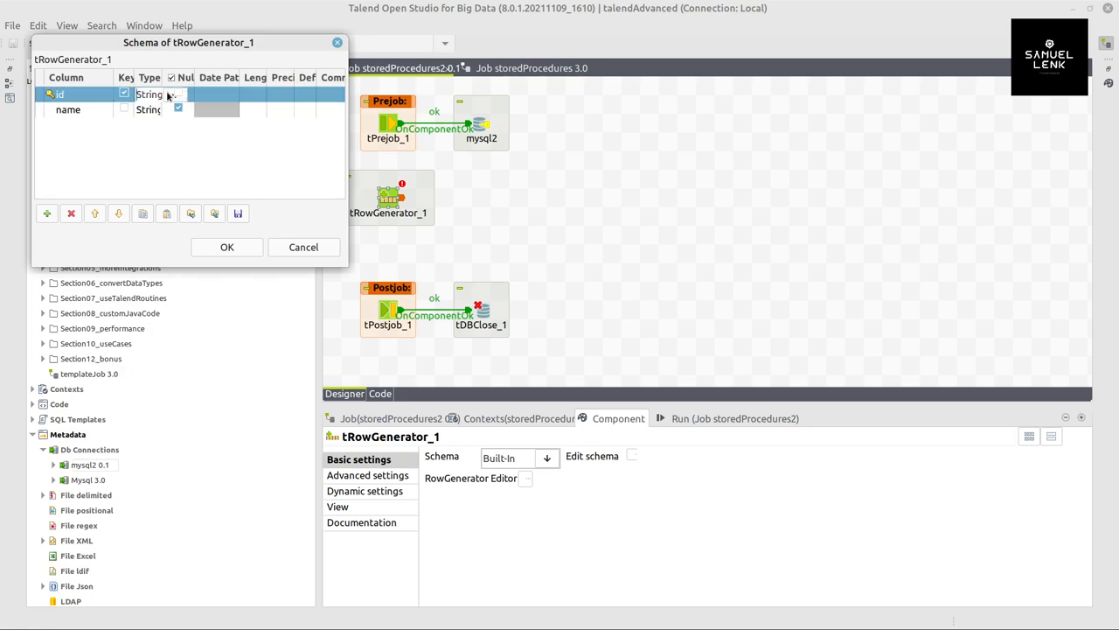
pyautogui.click(149, 94)
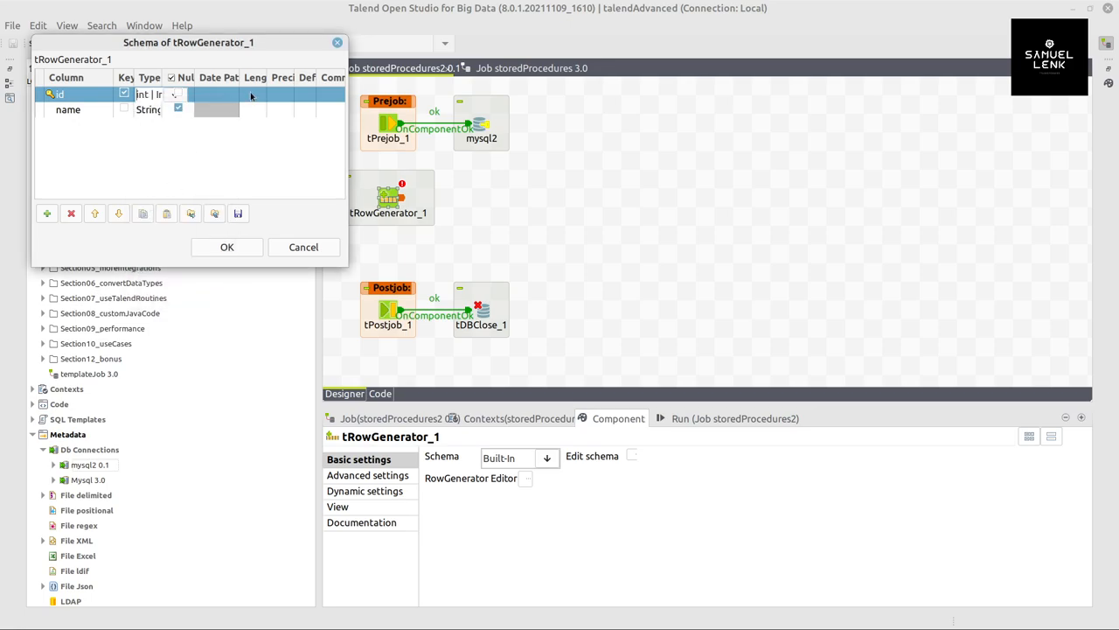
pyautogui.write('10')
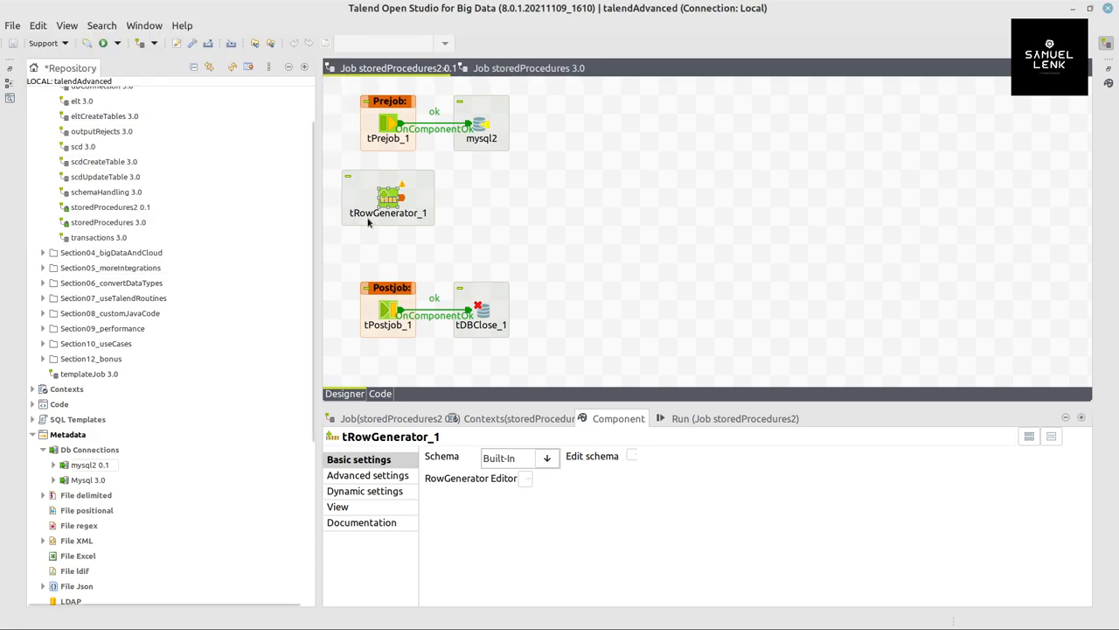
# - Generate id as a numeric sequence and name from random first names
pyautogui.click(525, 480)
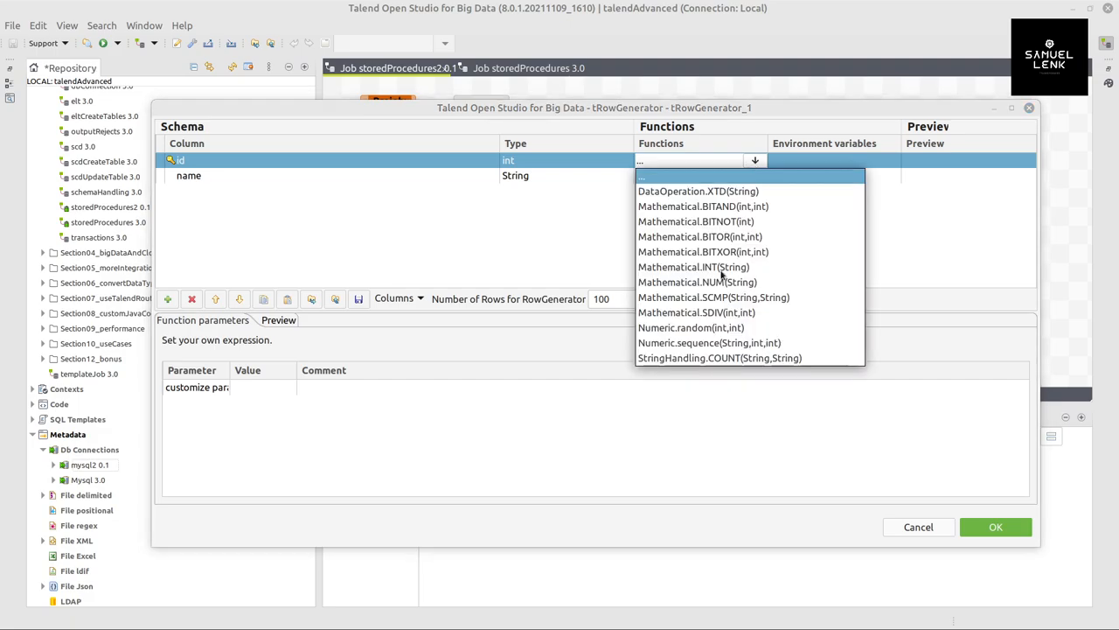
pyautogui.click(710, 341)
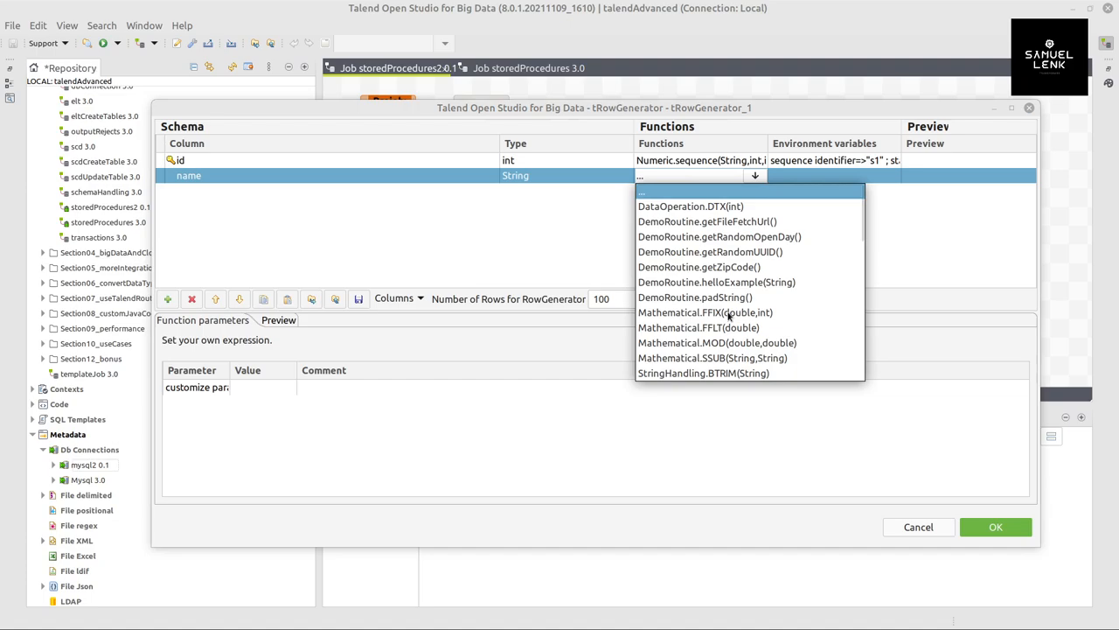
pyautogui.scroll(-3)
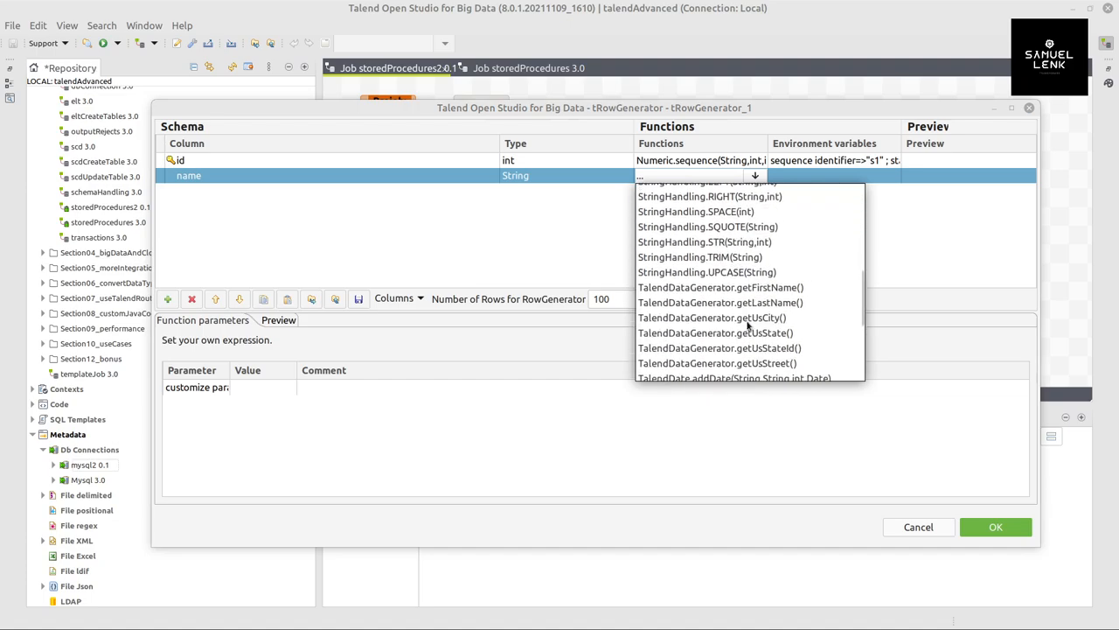
pyautogui.click(714, 287)
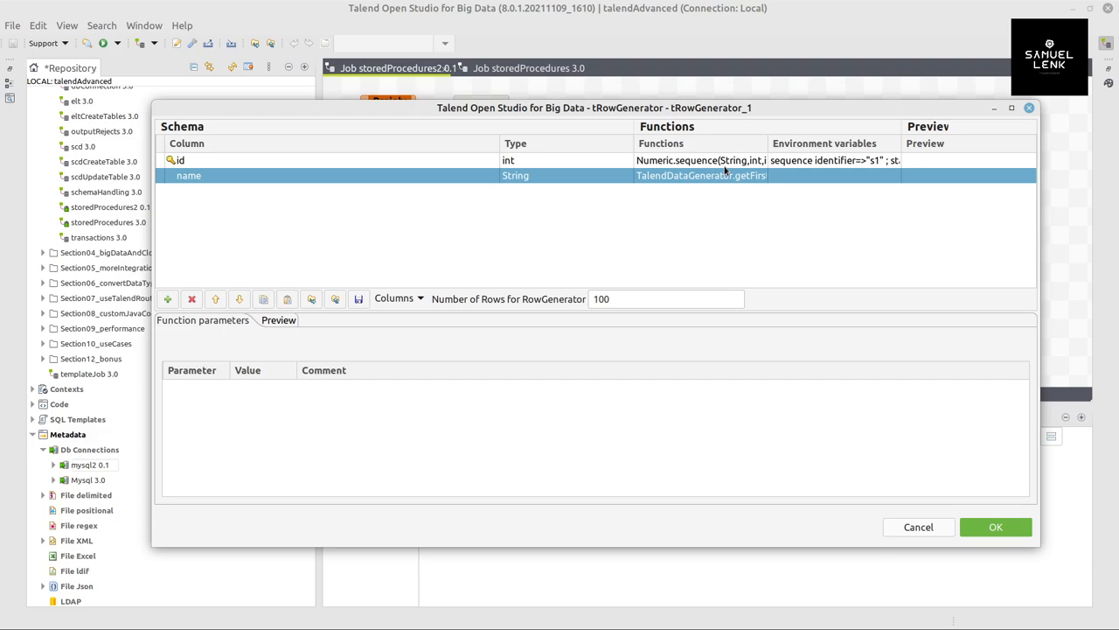
pyautogui.moveTo(748, 180)
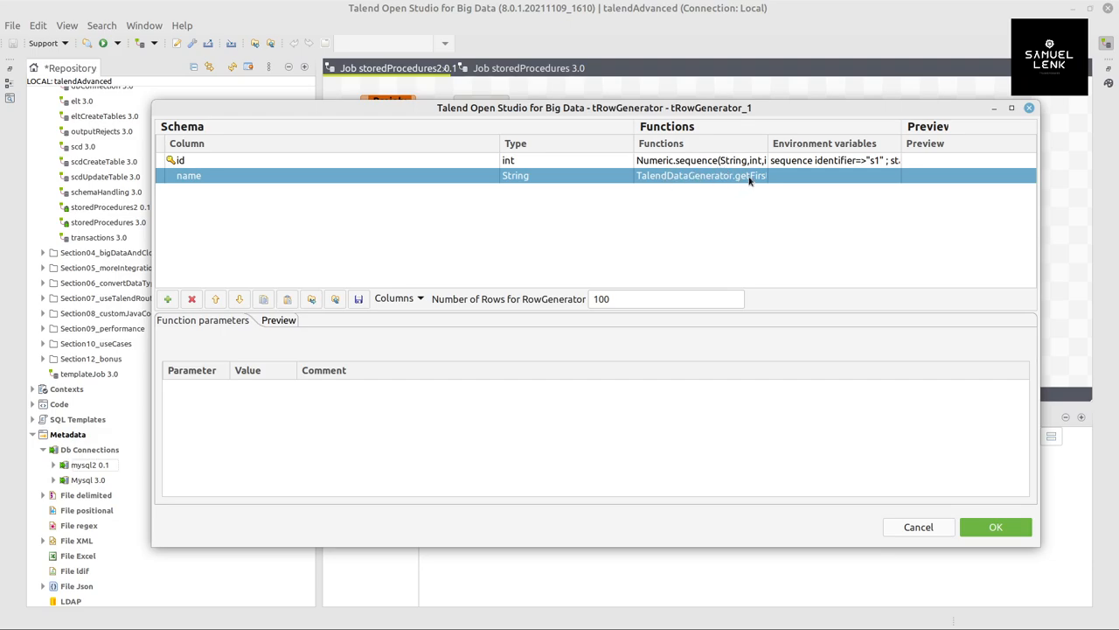
pyautogui.moveTo(769, 143); pyautogui.dragTo(850, 143)
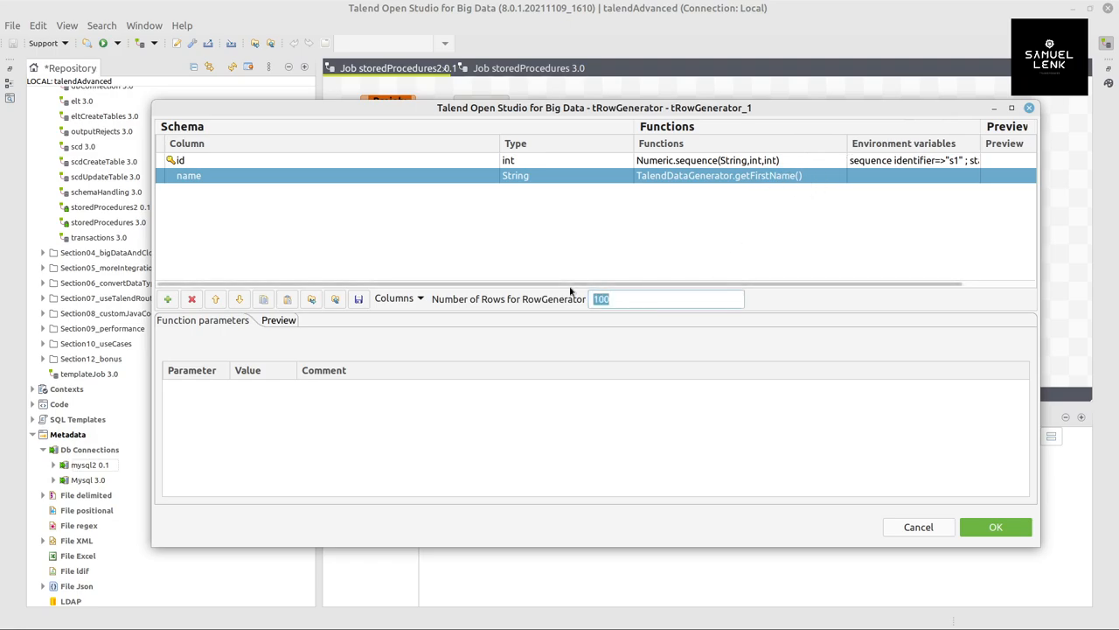
# - Set Number of Rows to Numeric.random(100,1000) and apply the generator settings
pyautogui.click(667, 299)
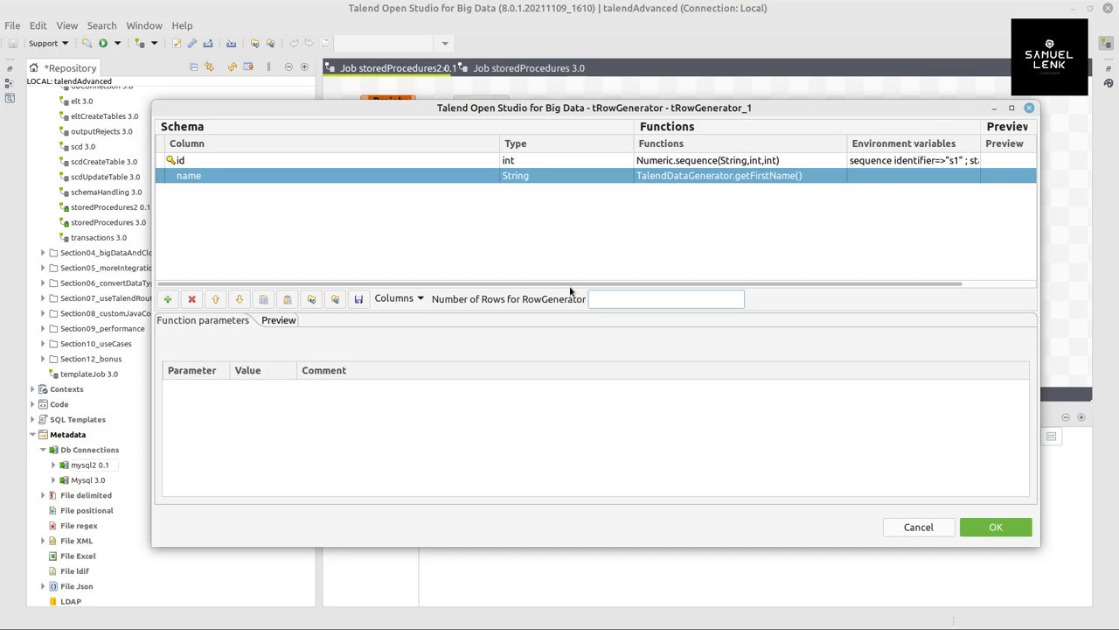
pyautogui.write('Numeric.')
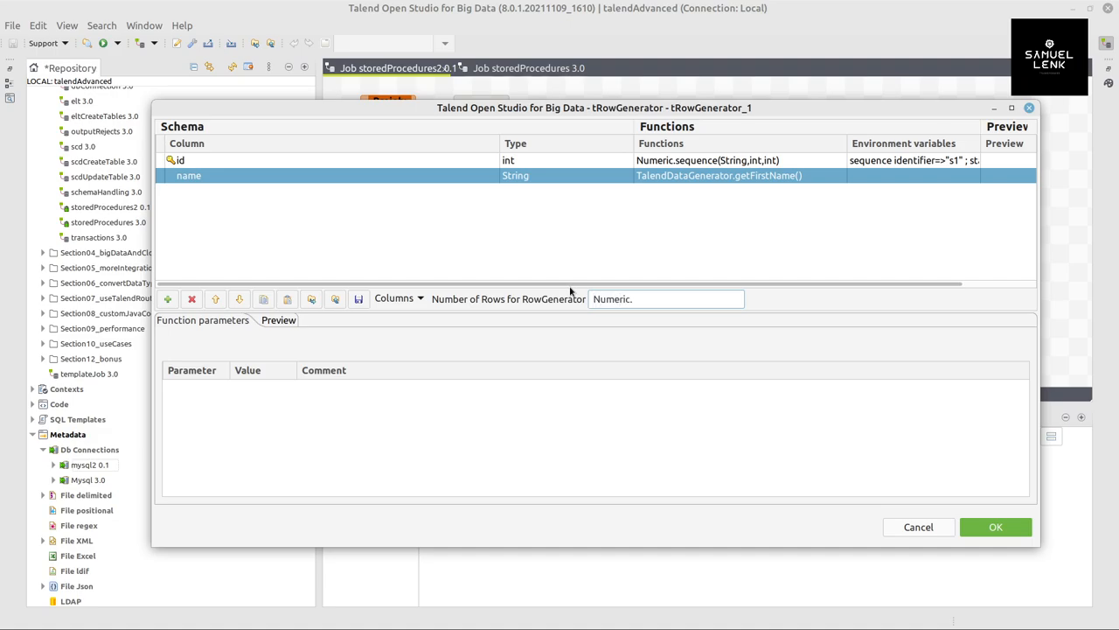
pyautogui.write('random(1')
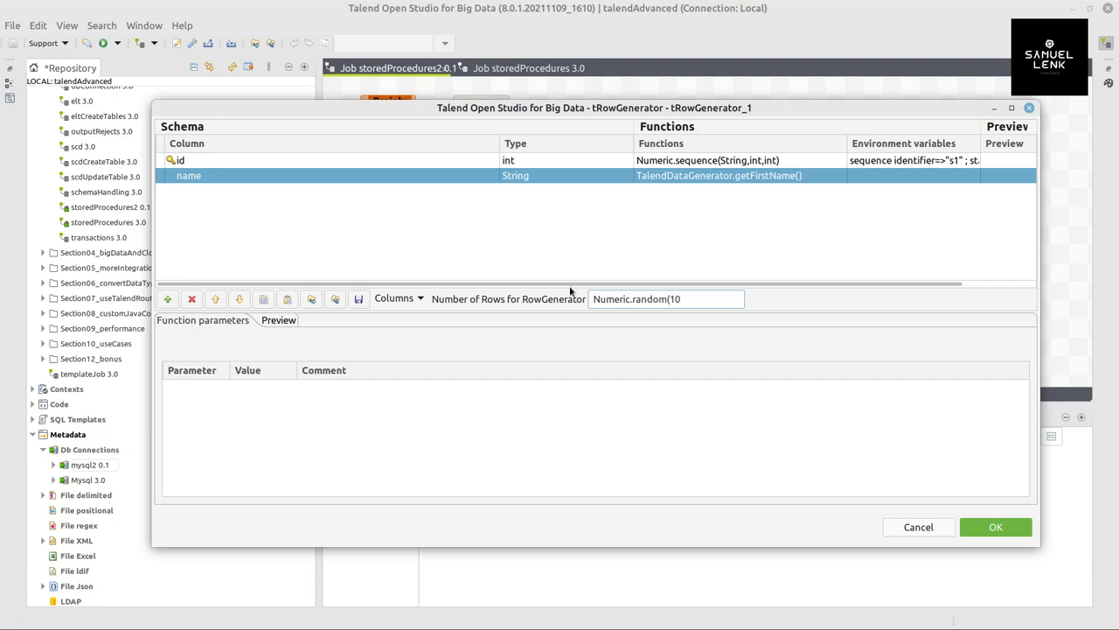
pyautogui.write('0,100')
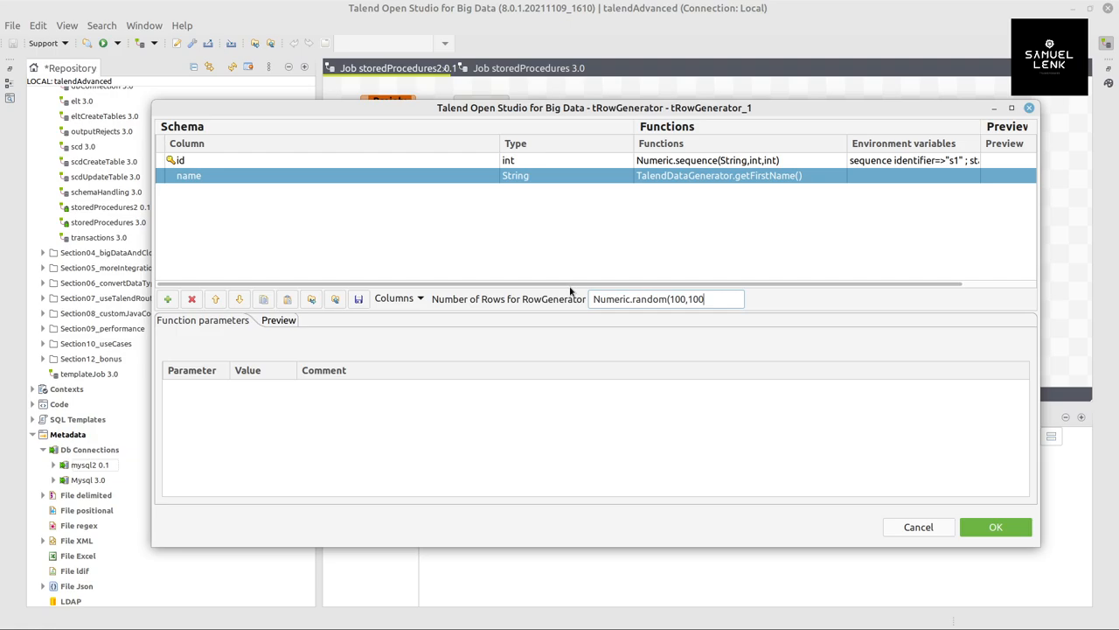
pyautogui.write('0)')
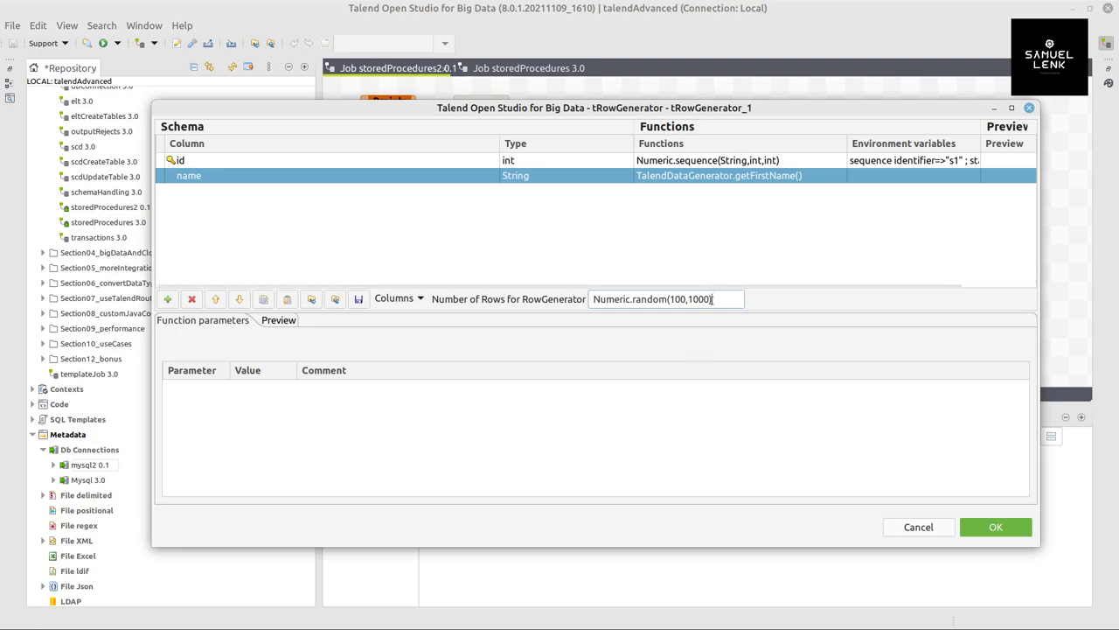
pyautogui.moveTo(682, 299)
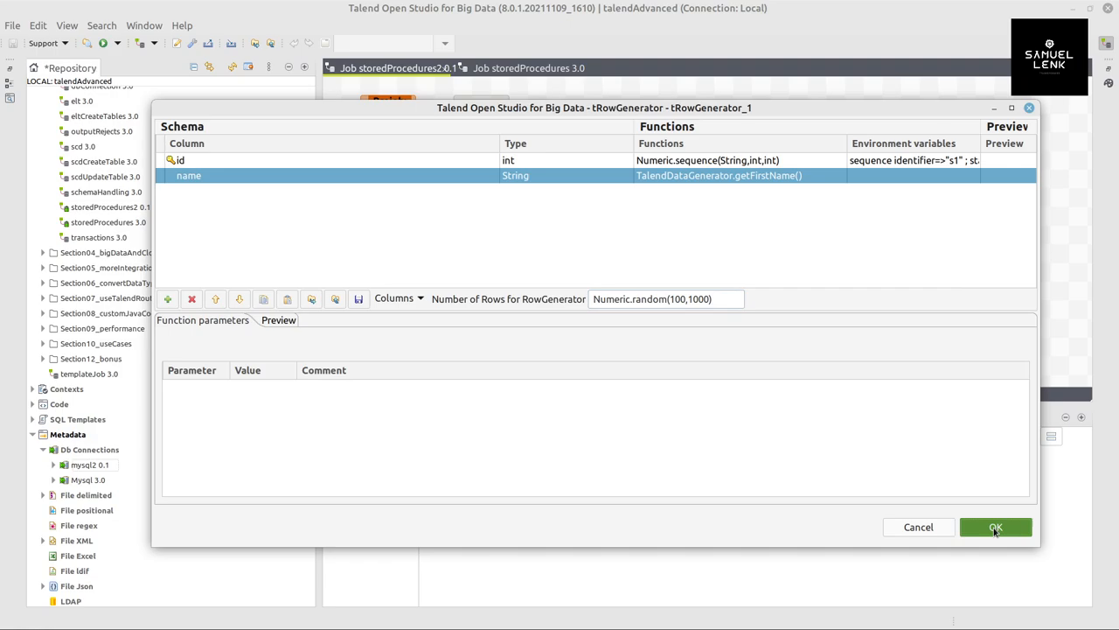
pyautogui.click(995, 526)
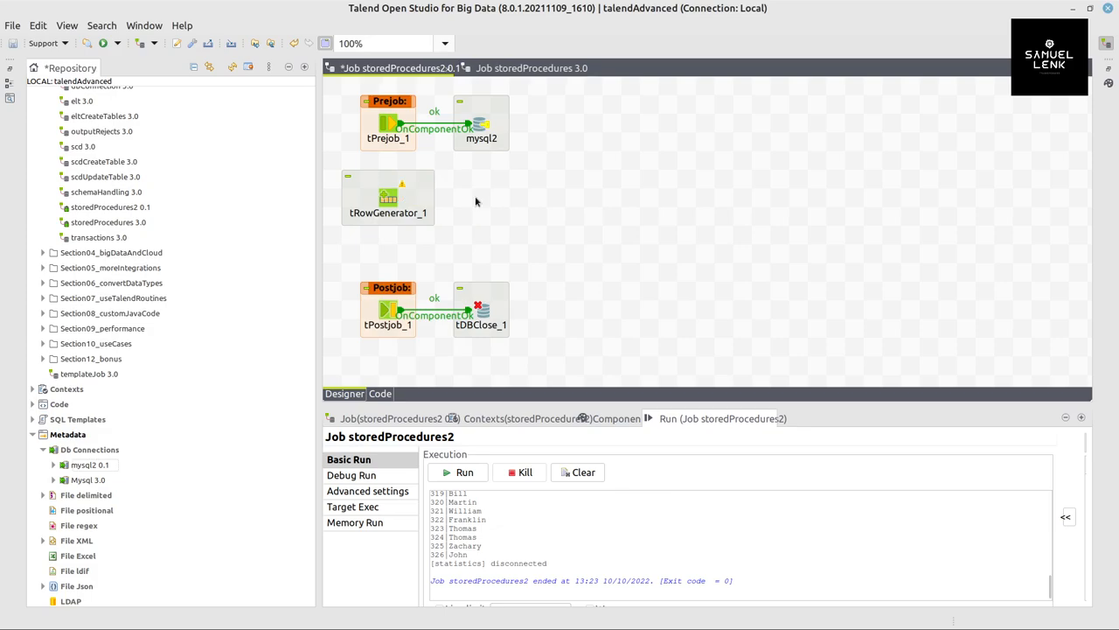
pyautogui.moveTo(376, 327)
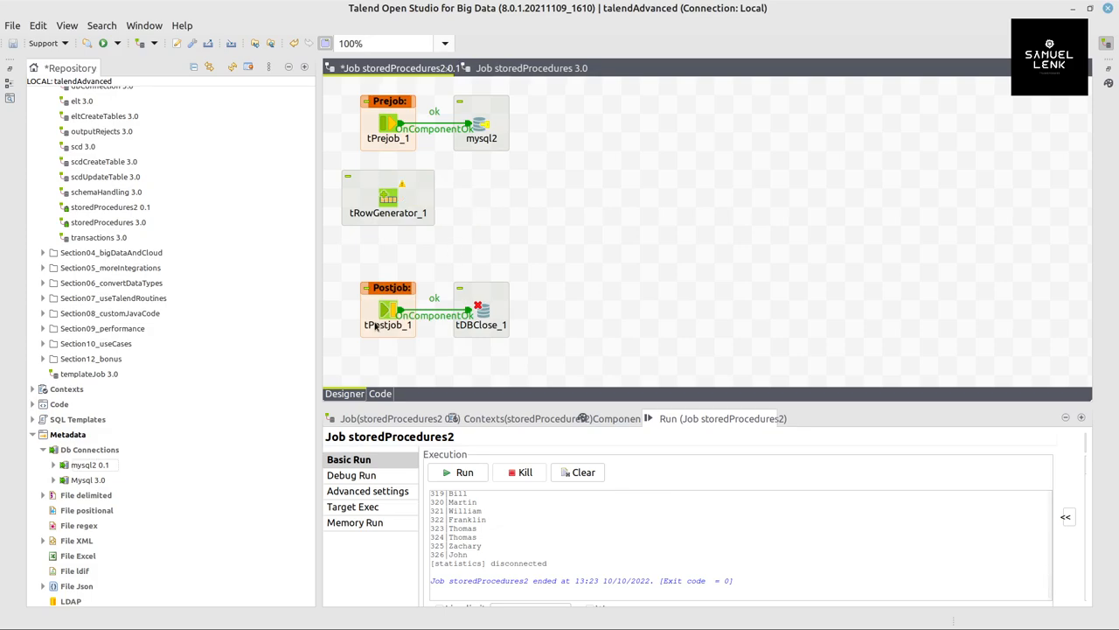
# - Place mysql2 as a MySQL output and feed it the row1 flow from the generator
pyautogui.click(90, 465)
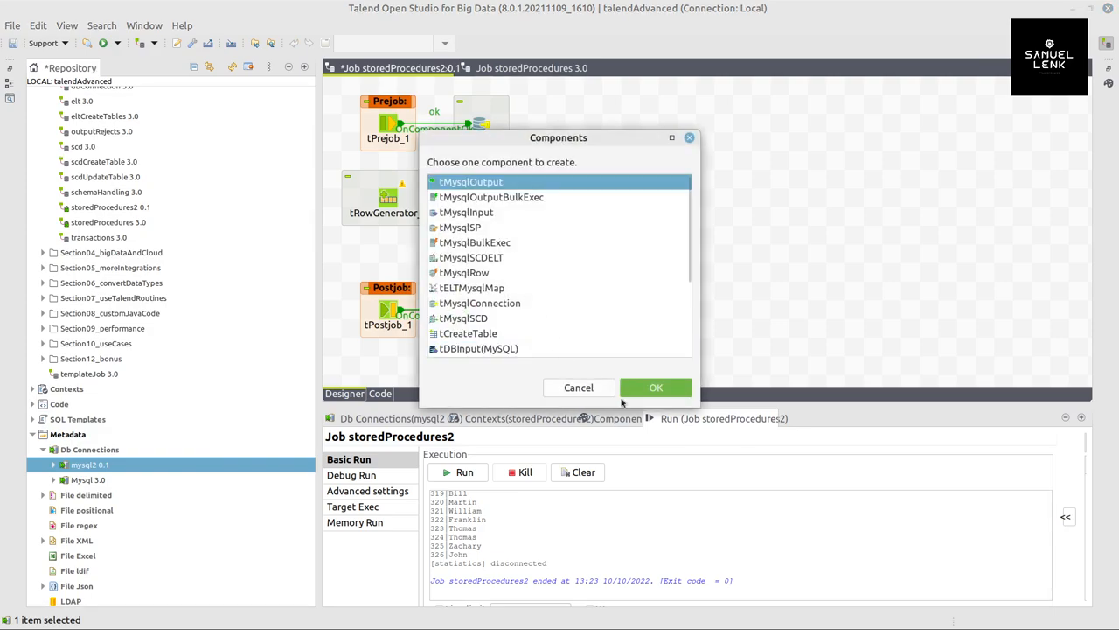
pyautogui.click(656, 388)
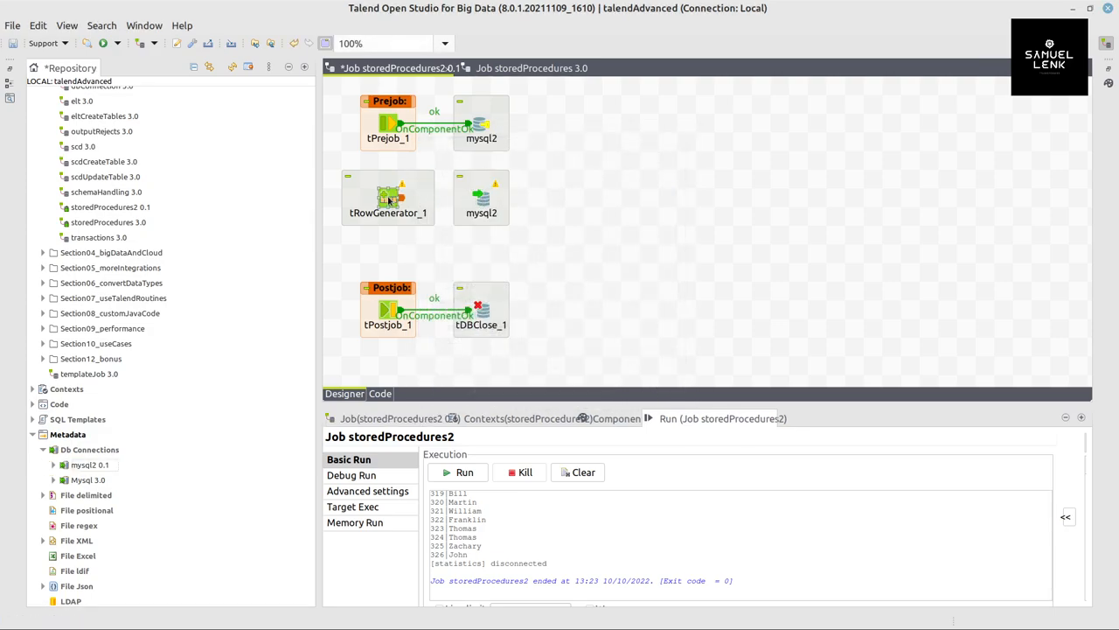
pyautogui.moveTo(389, 196); pyautogui.dragTo(481, 196)
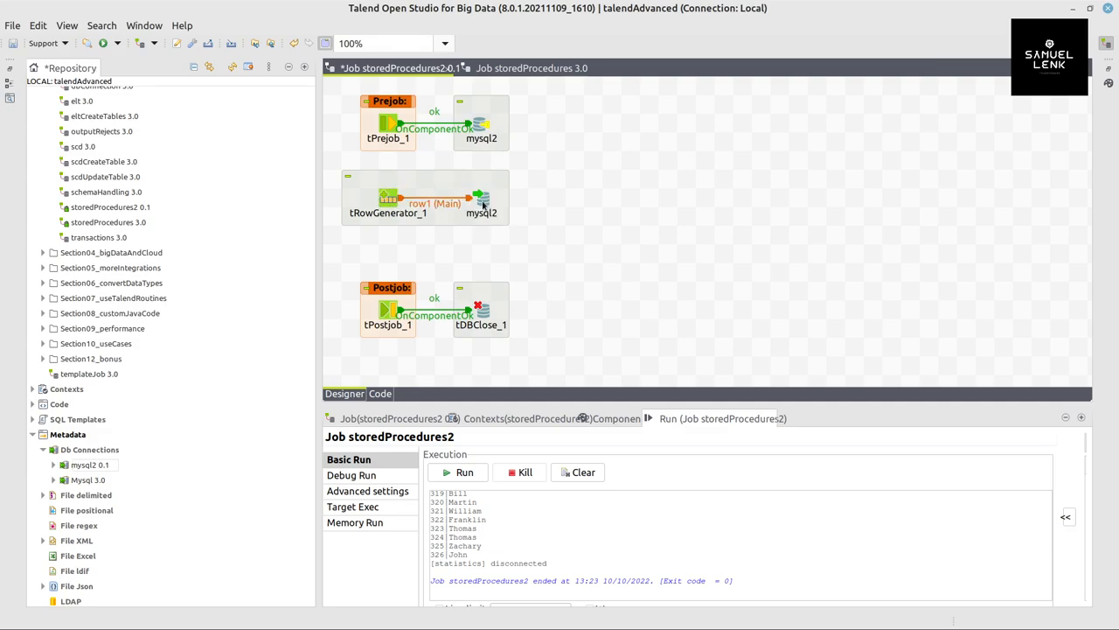
pyautogui.click(483, 196)
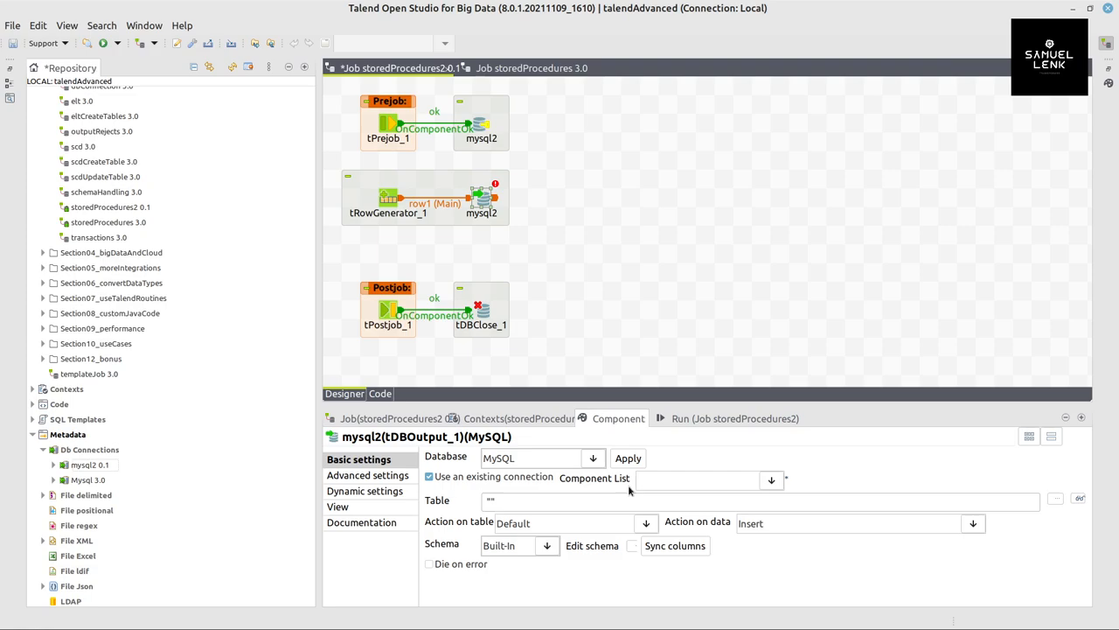
# - Use existing tDBConnection_1, set the table to a context variable, and drop-and-create the table
pyautogui.click(696, 479)
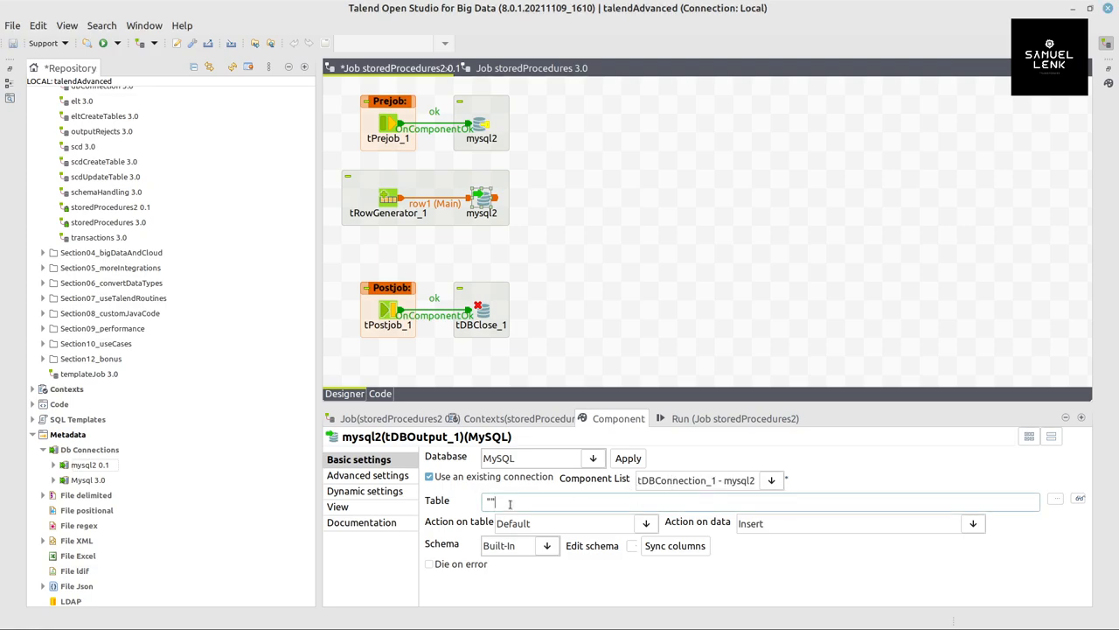
pyautogui.write('context.tab')
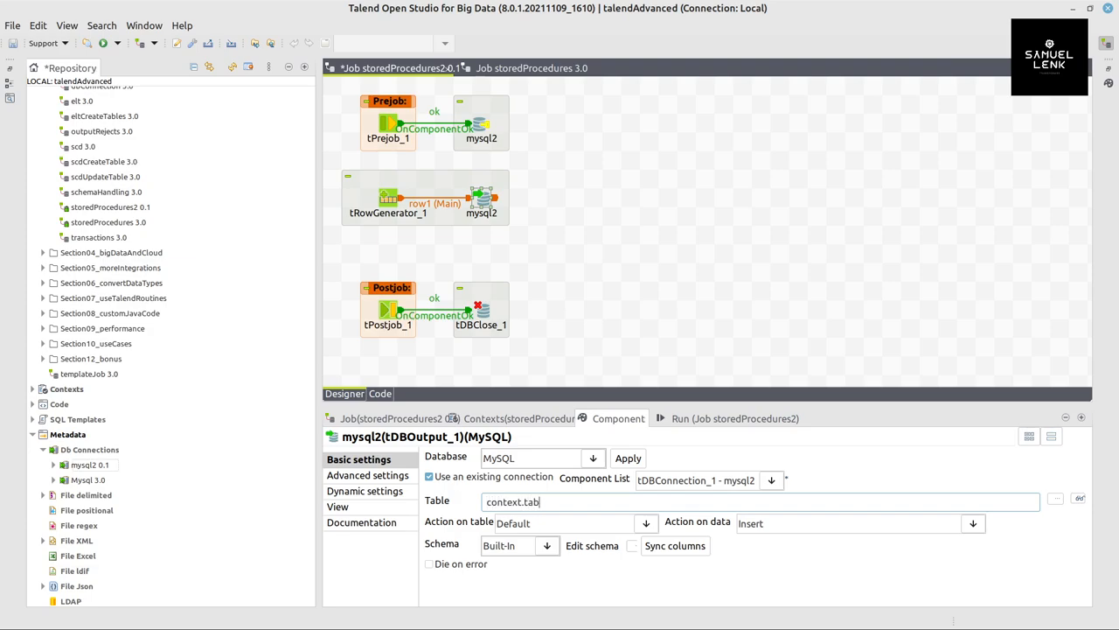
pyautogui.click(645, 523)
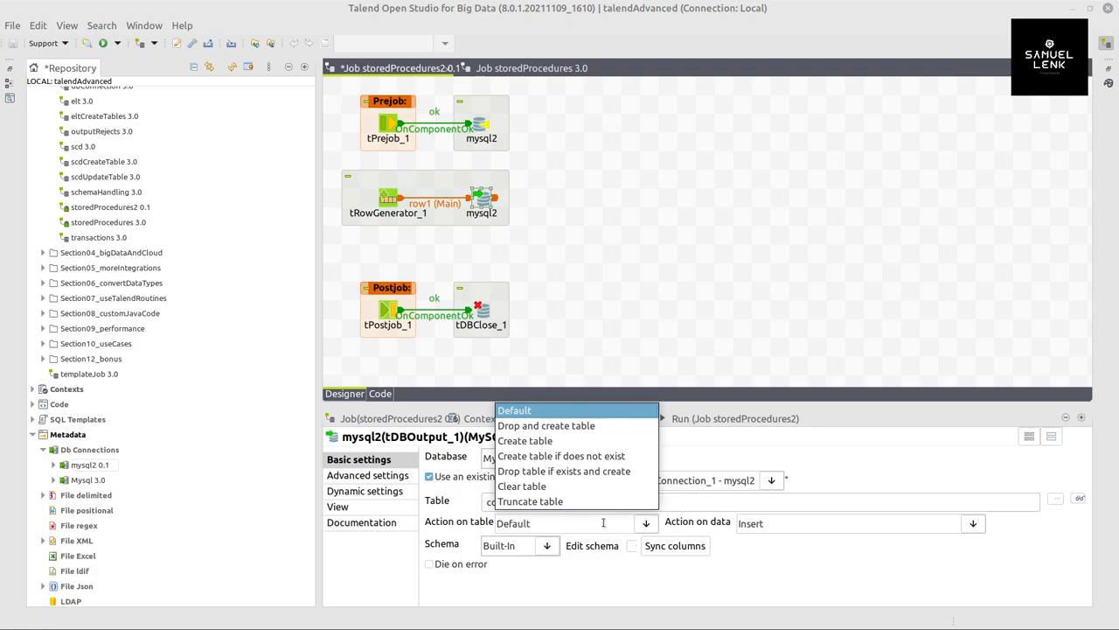
pyautogui.click(563, 471)
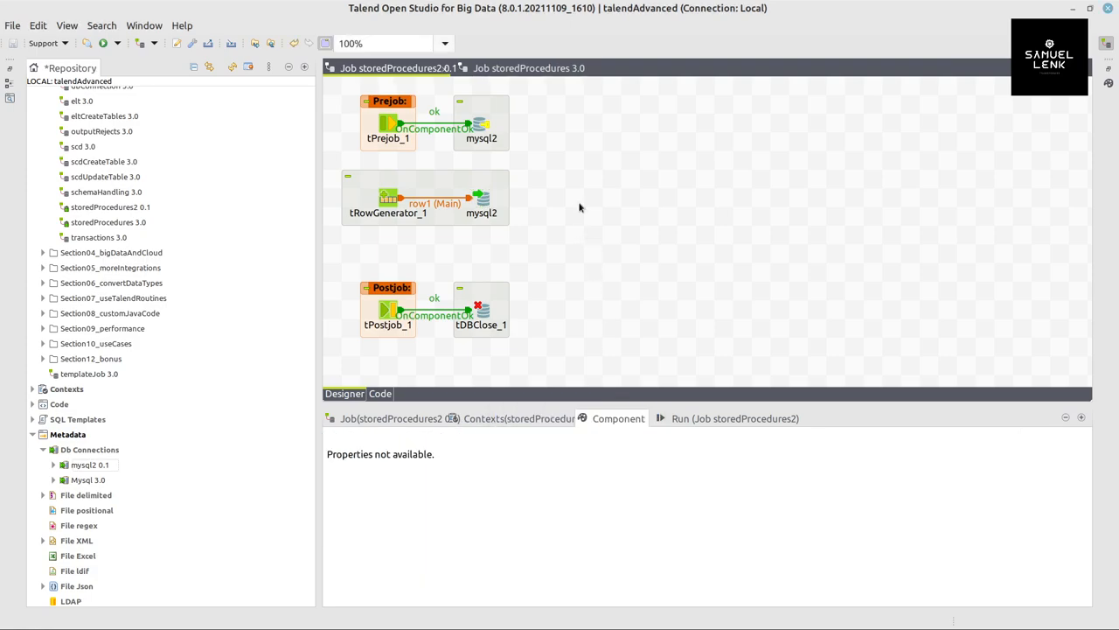
# - Add a tDBCommit on tDBConnection_1 triggered by the output's OnComponentOk, then run the job
pyautogui.write('mys')
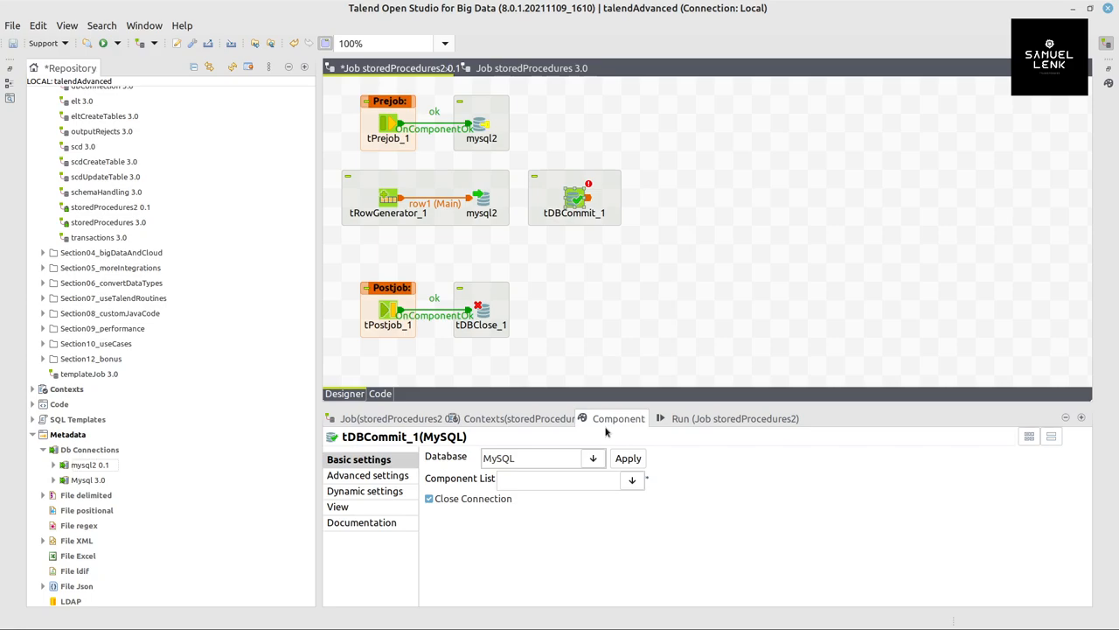
pyautogui.click(633, 479)
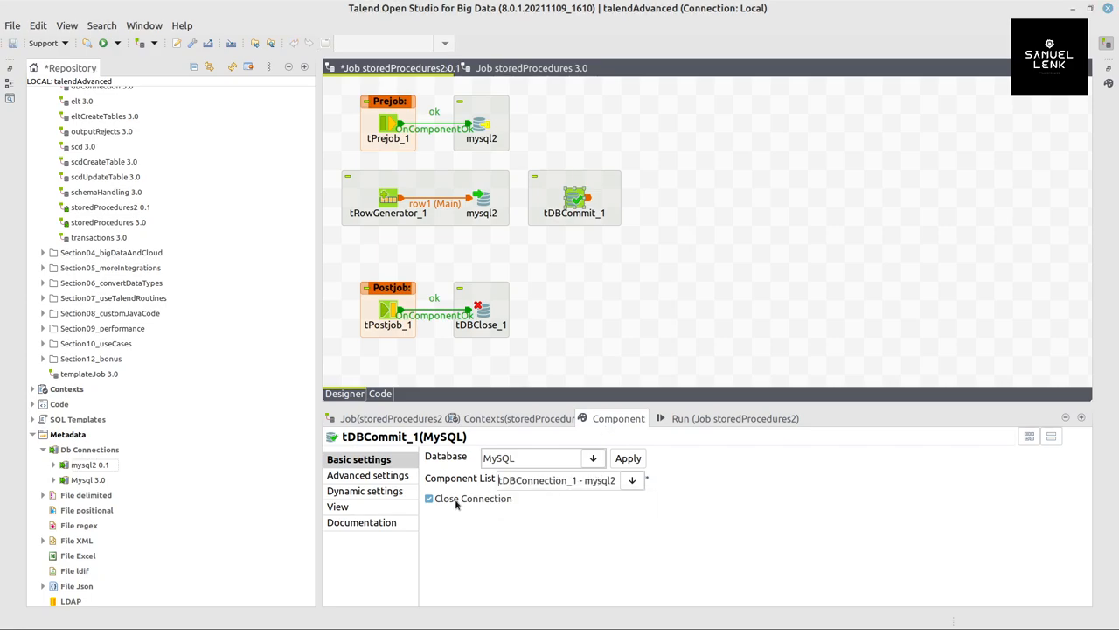
pyautogui.rightClick(482, 196)
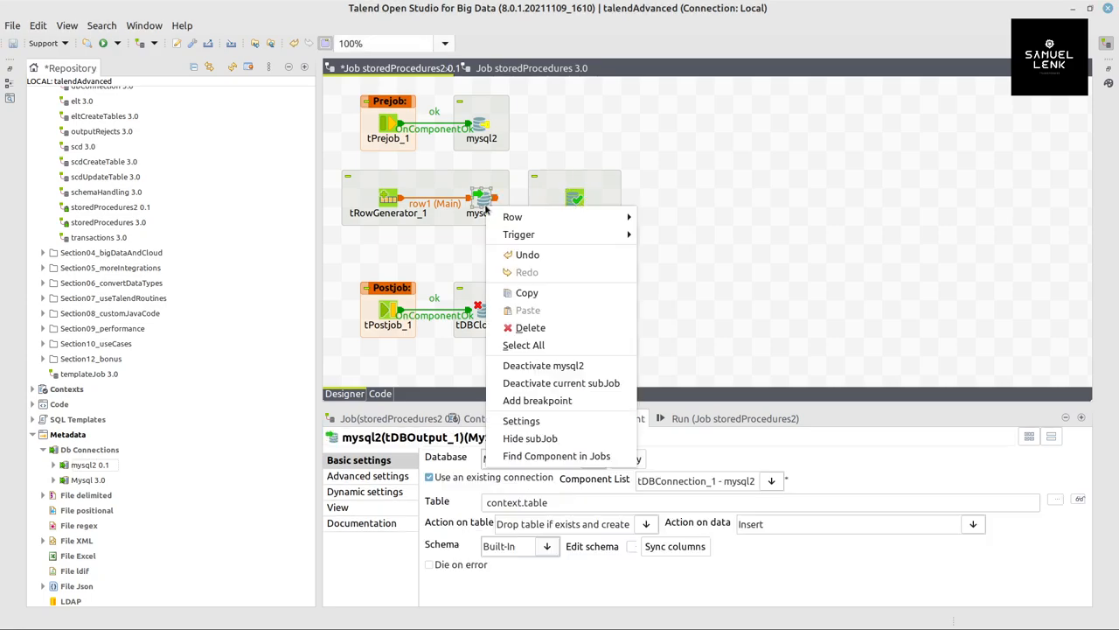
pyautogui.moveTo(517, 234)
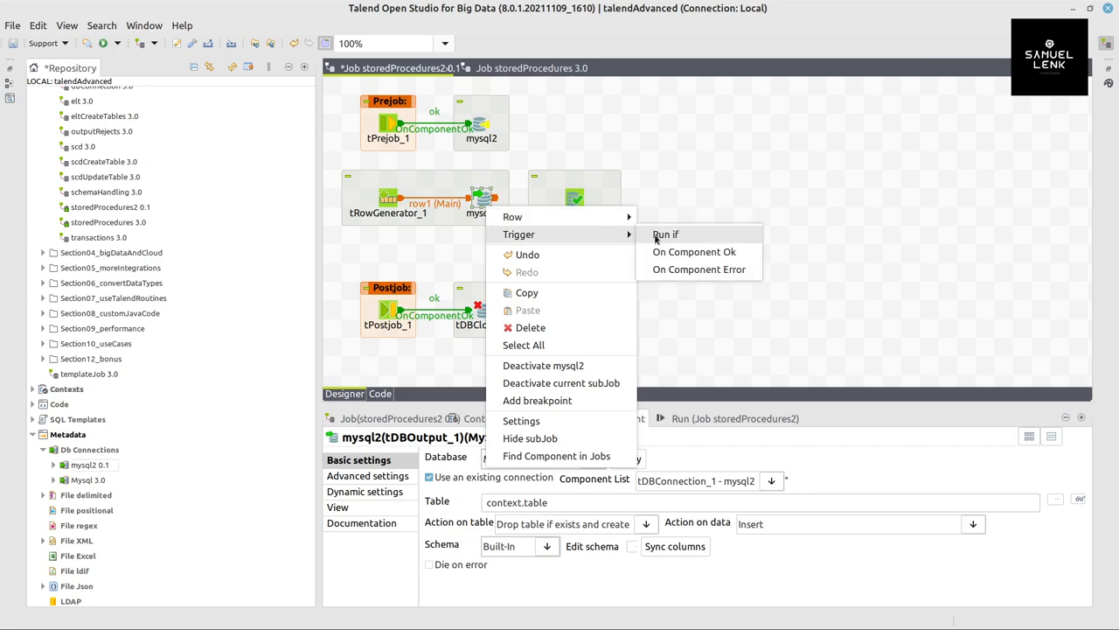
pyautogui.click(692, 251)
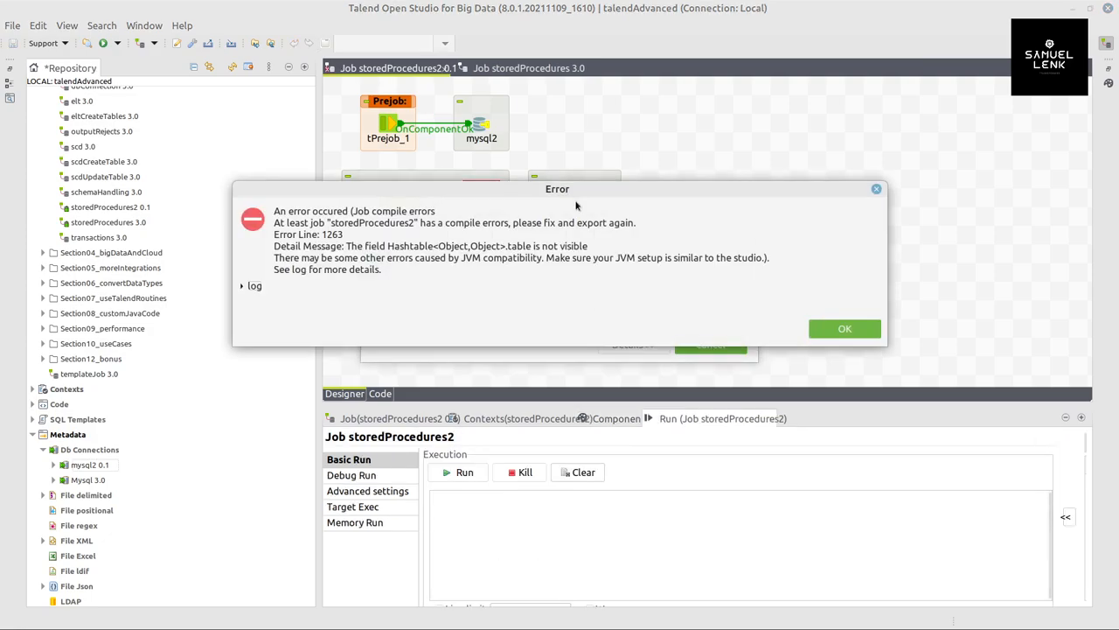
# - Dismiss the compile error and set the table context variable's value to spDemo
pyautogui.click(843, 328)
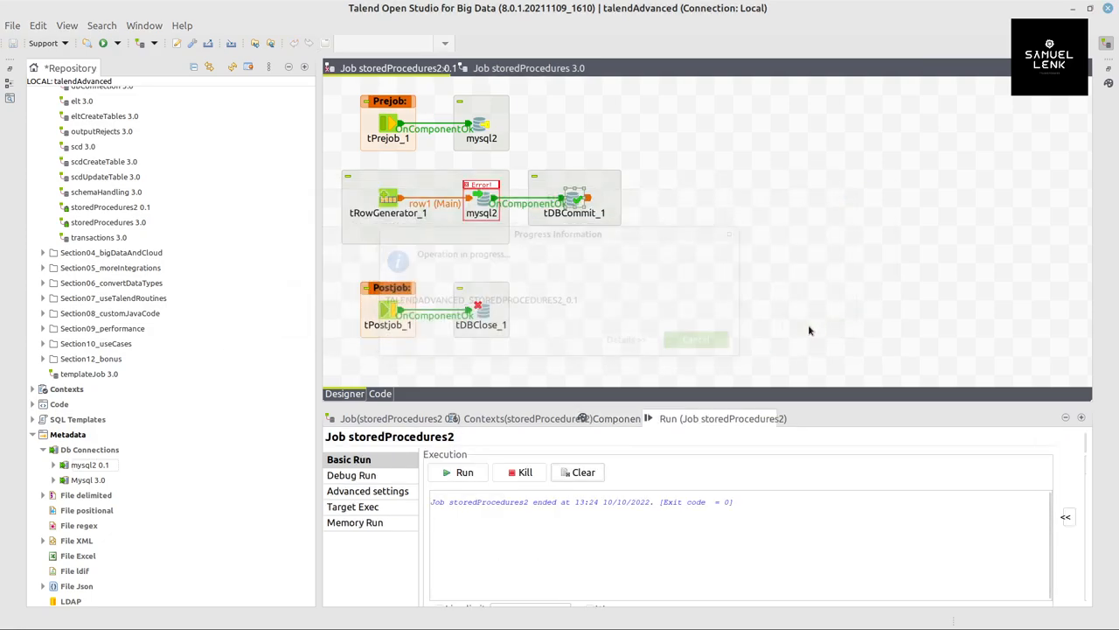
pyautogui.click(481, 201)
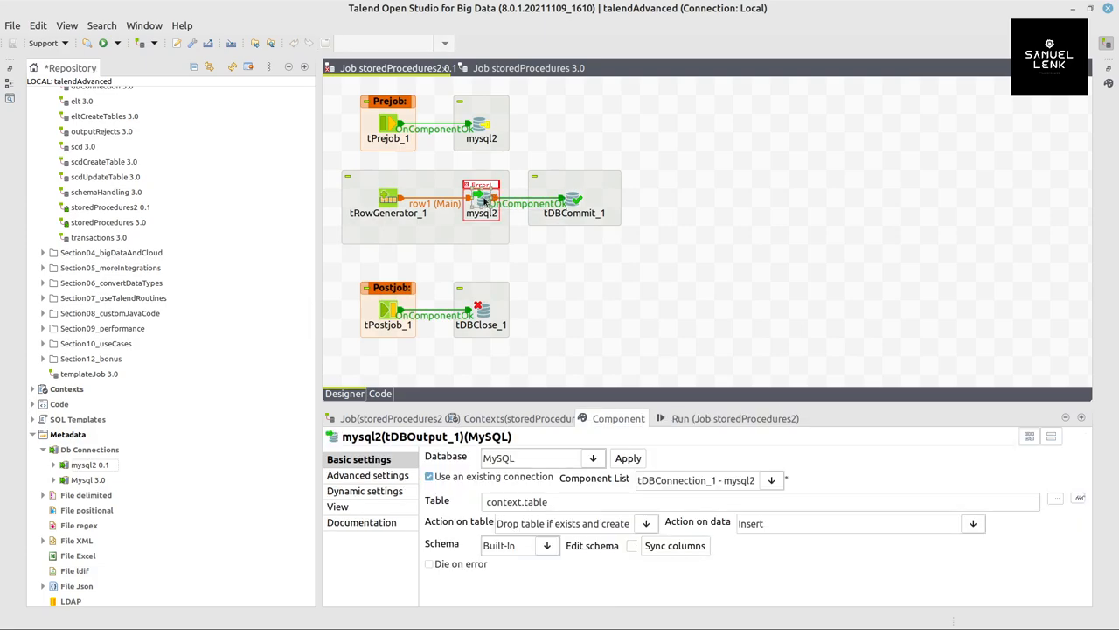
pyautogui.doubleClick(535, 500)
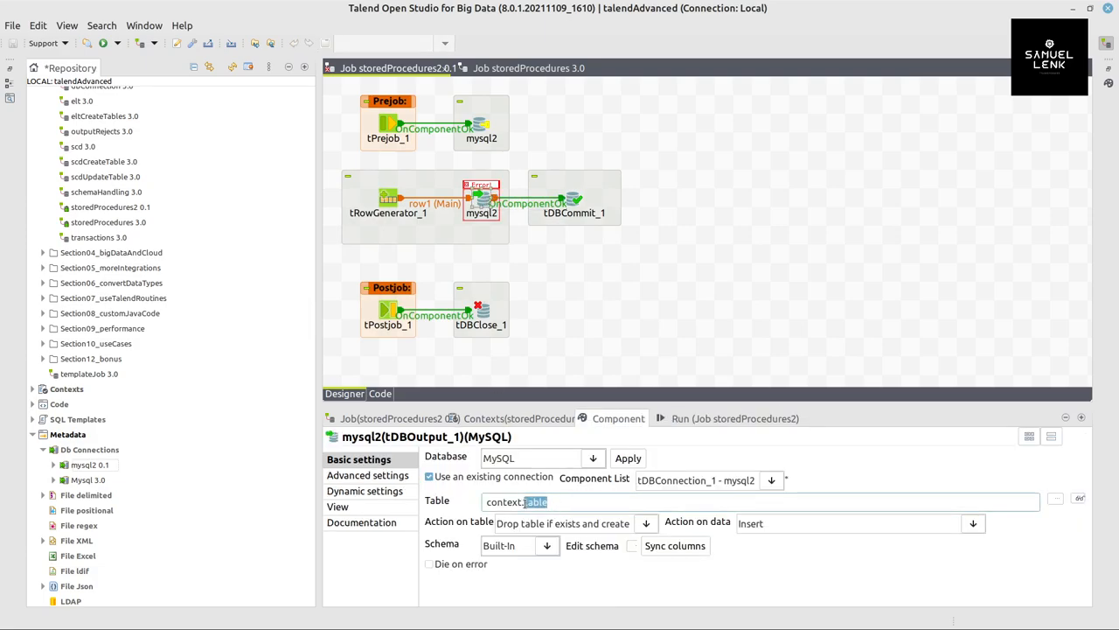
pyautogui.click(517, 418)
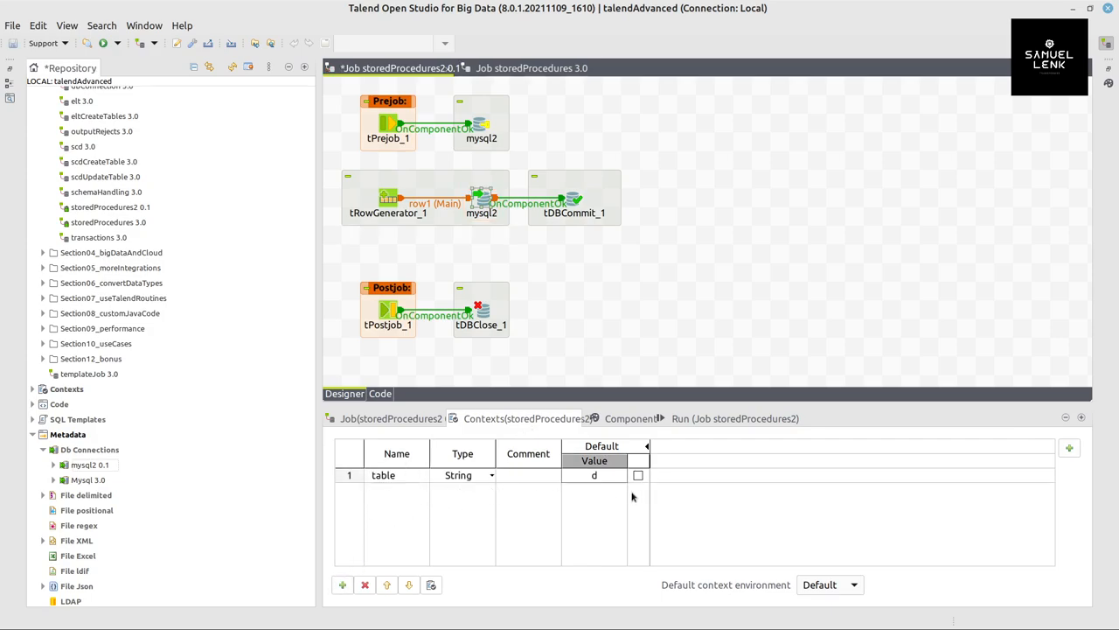
pyautogui.write('spDemo; END"')
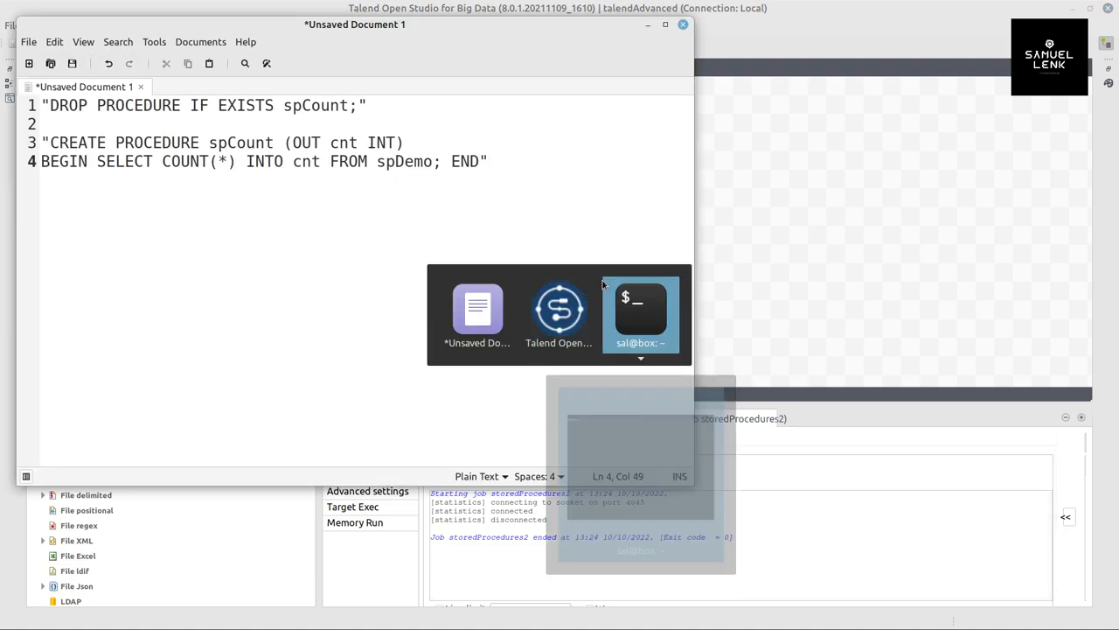
# - Run select count(*) from spDemo in the MySQL terminal (831 rows) and return to Talend
pyautogui.click(640, 314)
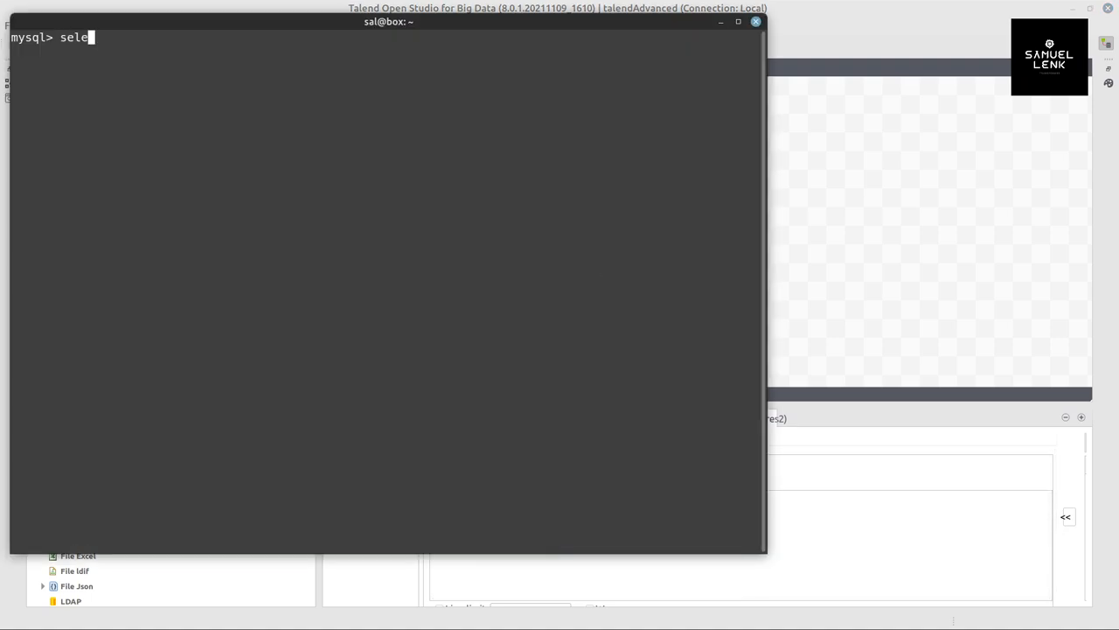
pyautogui.write('ct count')
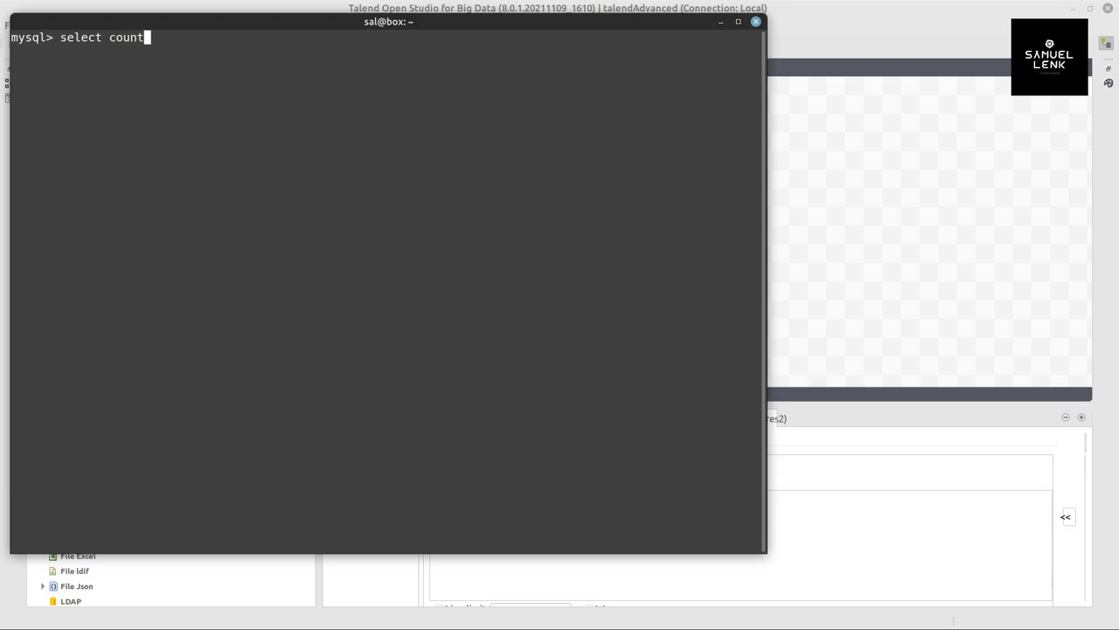
pyautogui.write('(*)')
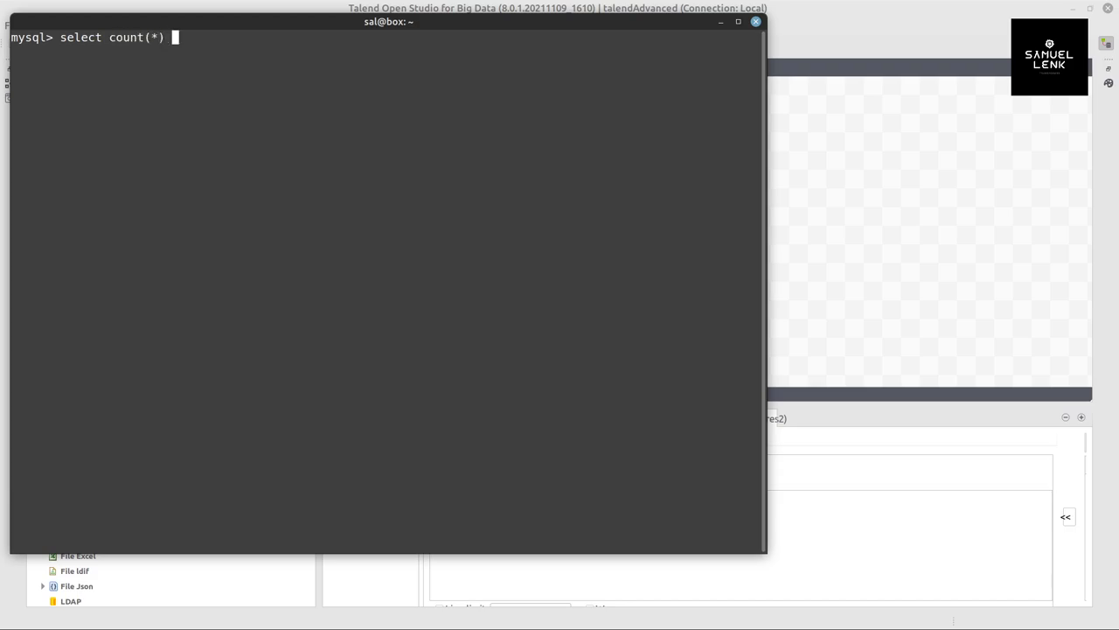
pyautogui.write('from spDemo;')
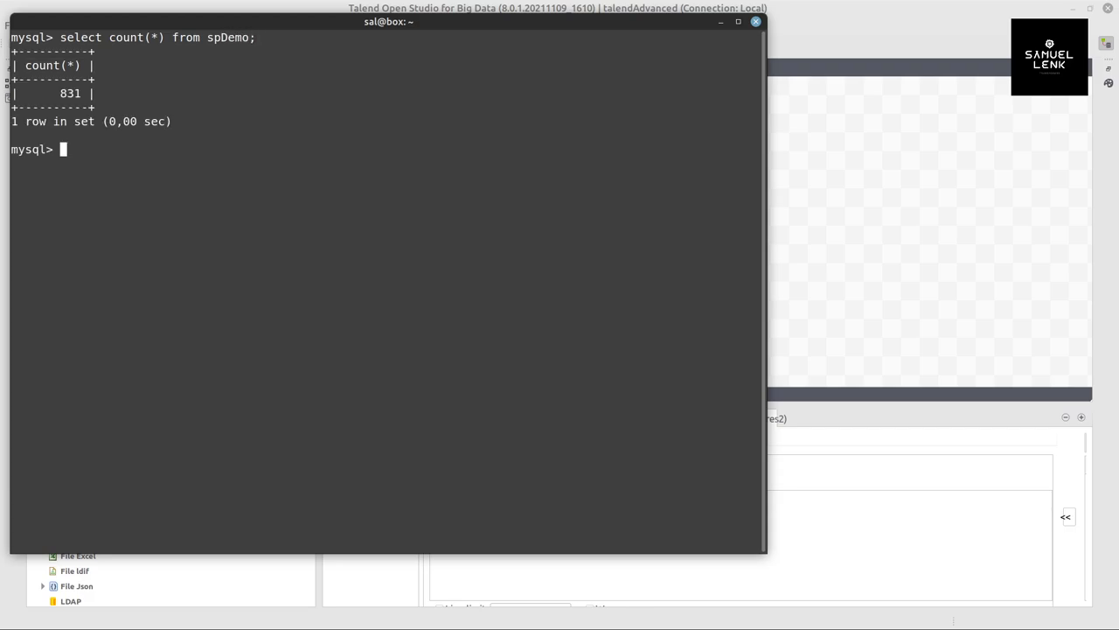
pyautogui.press('alt+Tab')
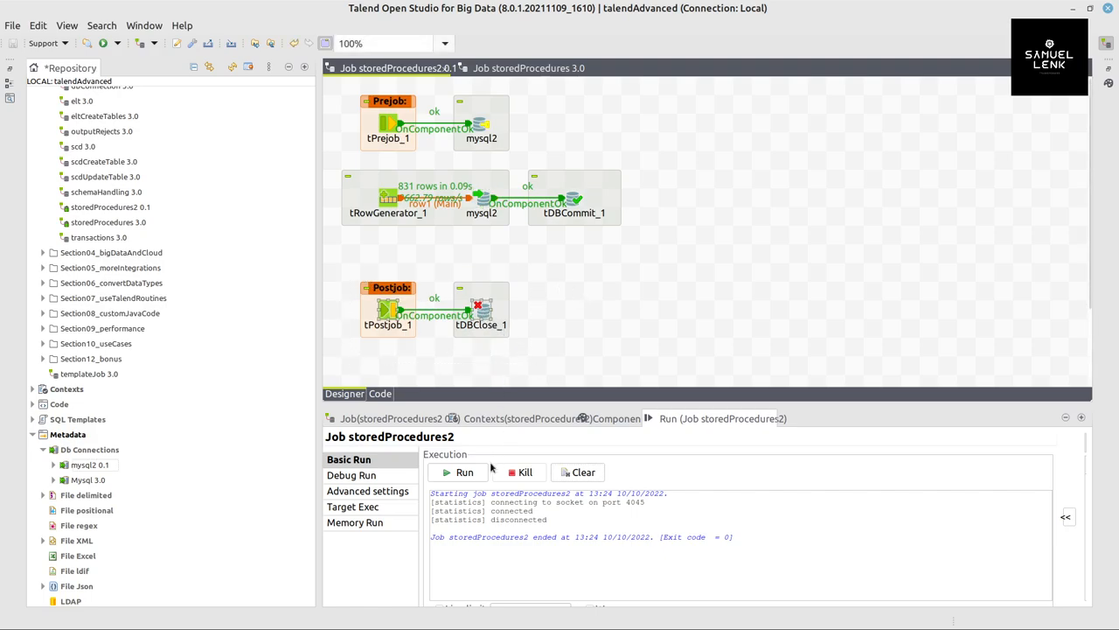
# - Quick-add a tDBRow component on the canvas below the row generator subjob
pyautogui.scroll(-3)
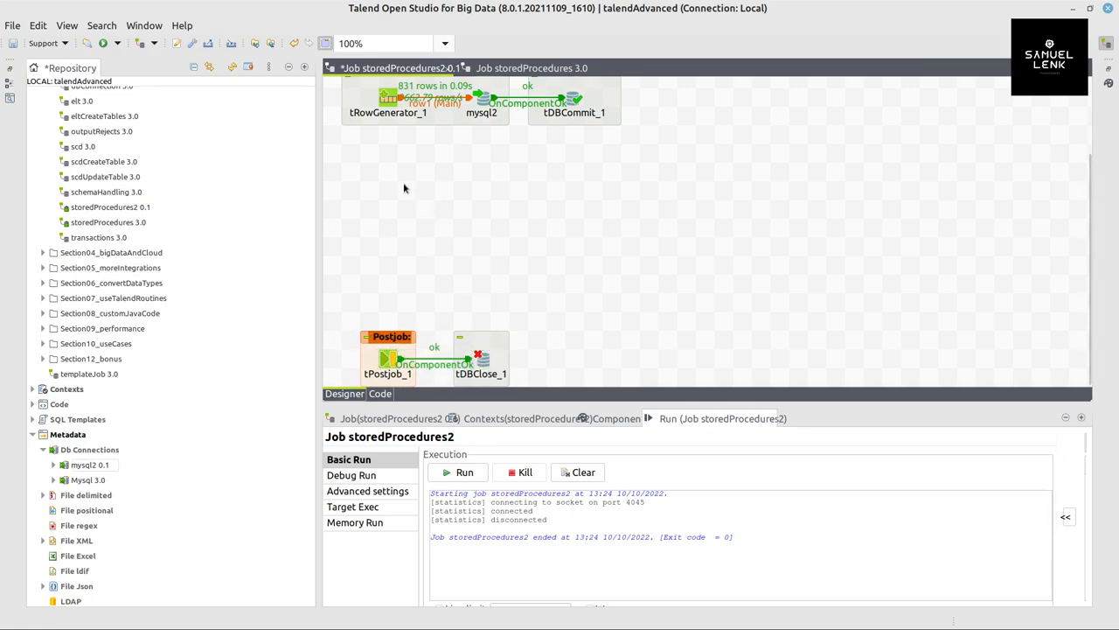
pyautogui.write('ro')
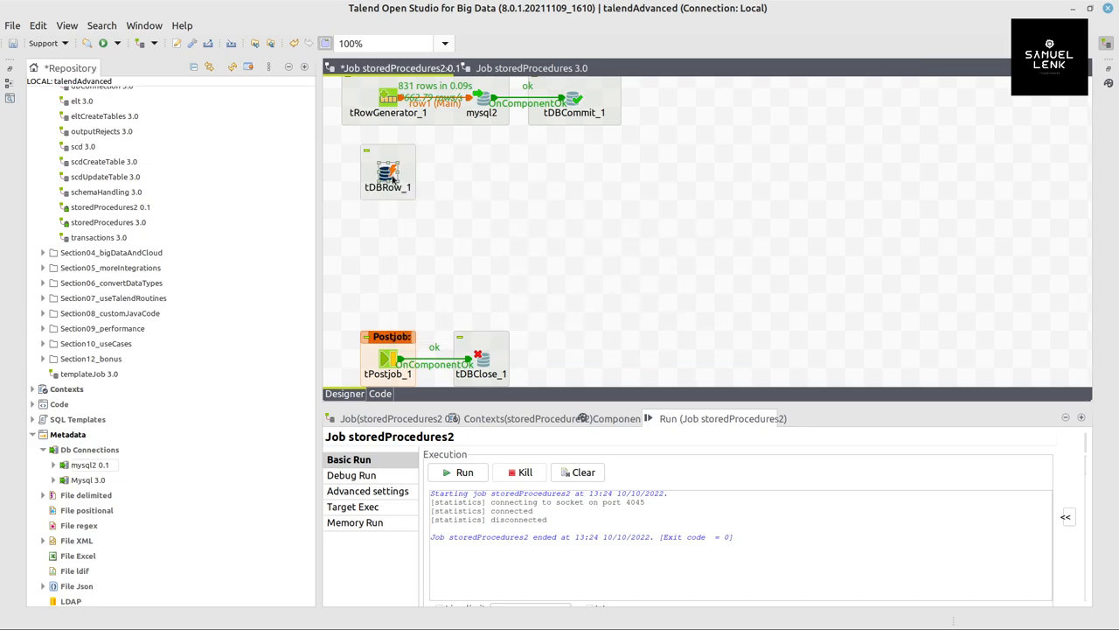
# - Set tDBRow_1 to MySQL and make it reuse the job's existing database connection
pyautogui.click(592, 458)
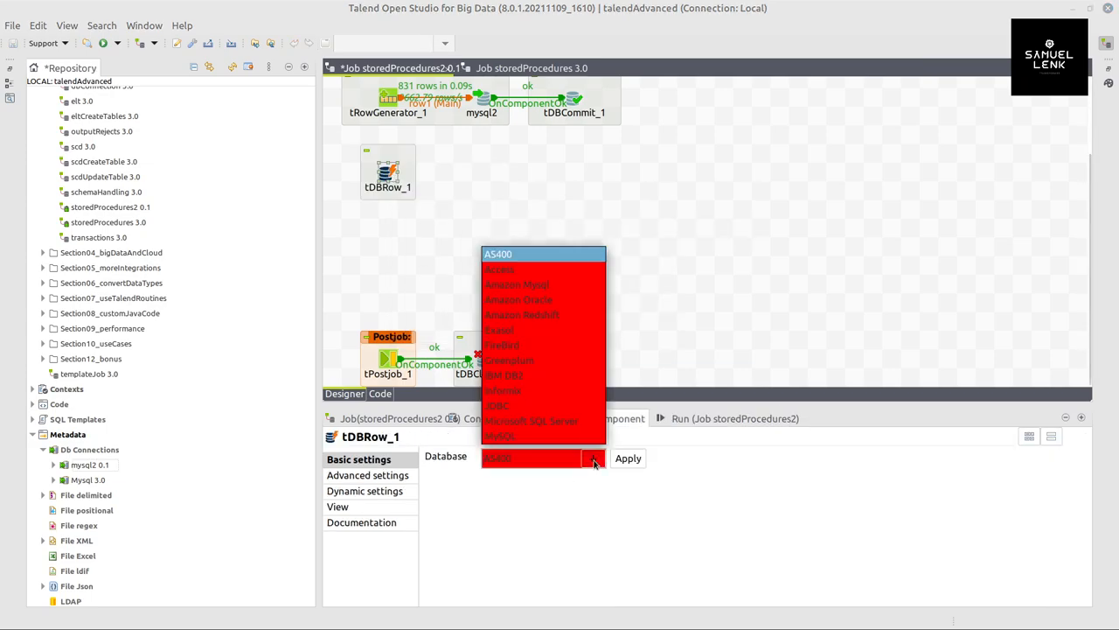
pyautogui.click(500, 435)
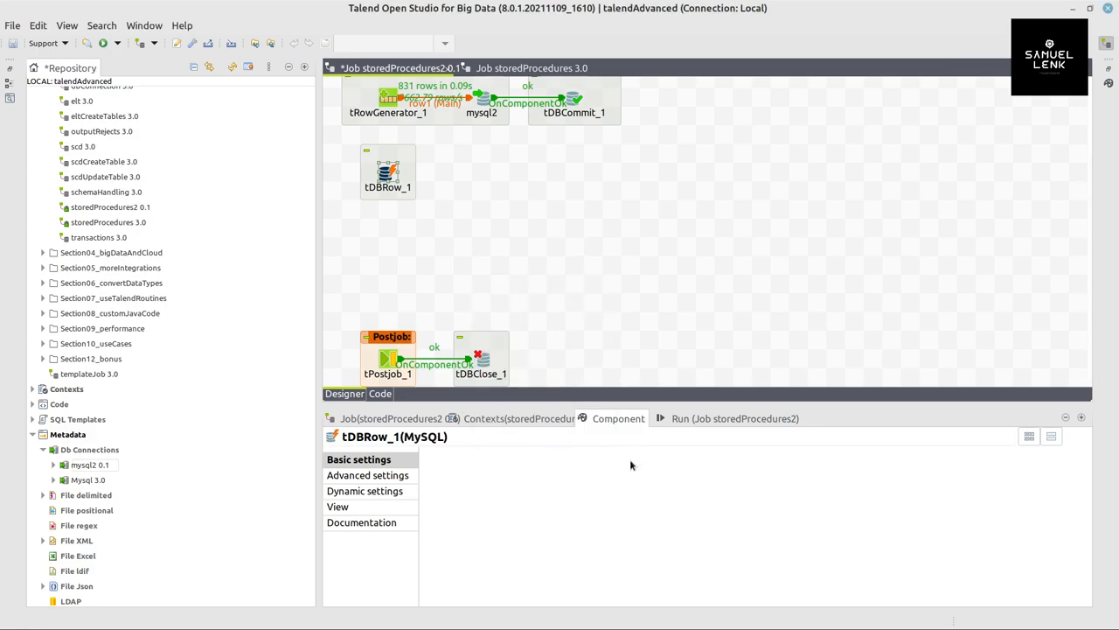
pyautogui.click(388, 171)
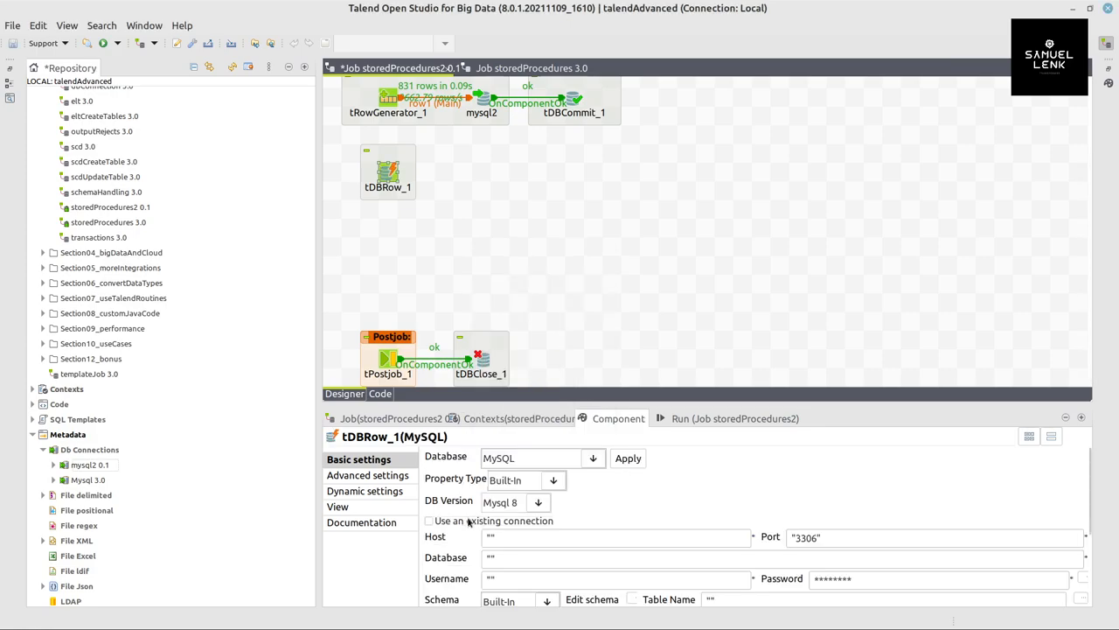
pyautogui.click(430, 522)
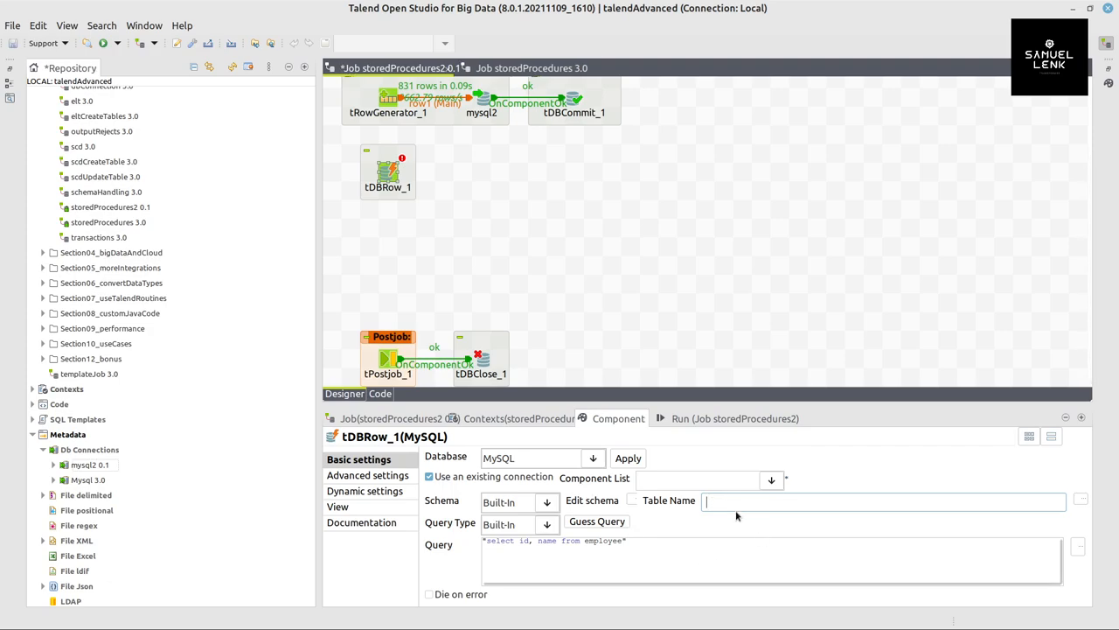
# - Enter context.table as the Table Name and add a new context variable new1
pyautogui.write('context.table')
pyautogui.click(772, 560)
pyautogui.write('"DROP PROCEDURE IF EXISTS spCount;')
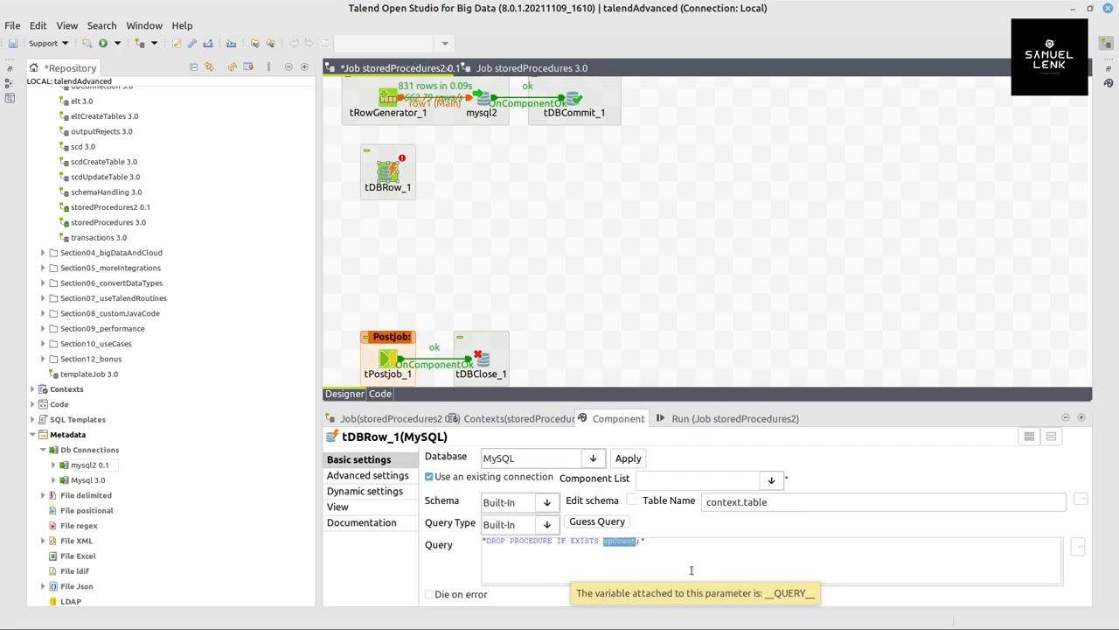
pyautogui.moveTo(626, 497)
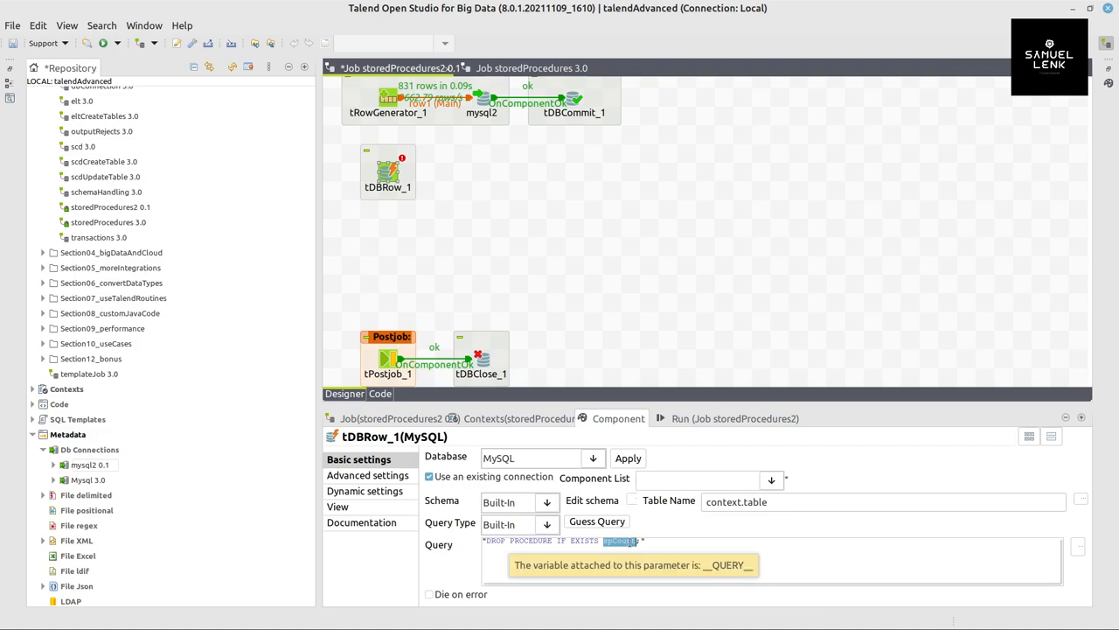
pyautogui.click(521, 418)
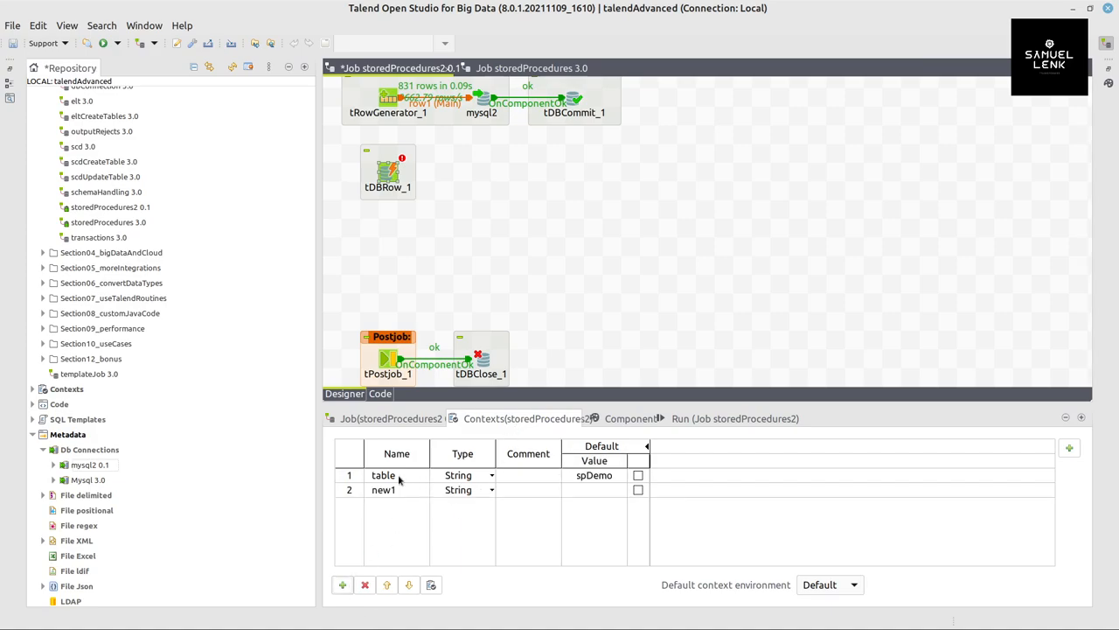
# - Rename new1 to sp and set its value to the procedure name spCount
pyautogui.write('sp')
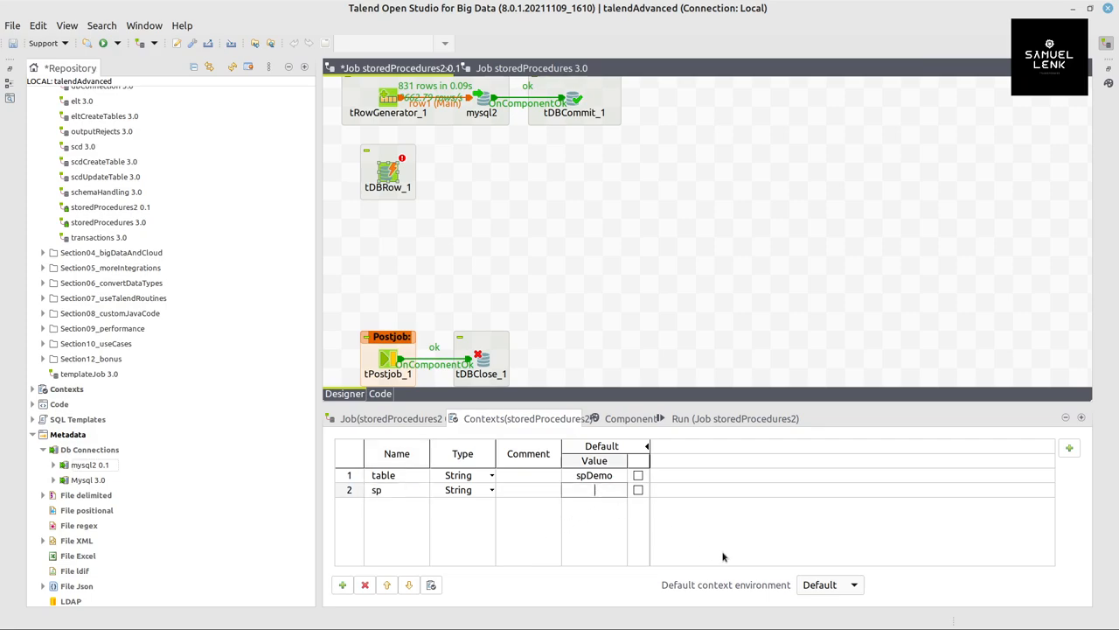
pyautogui.write('spC')
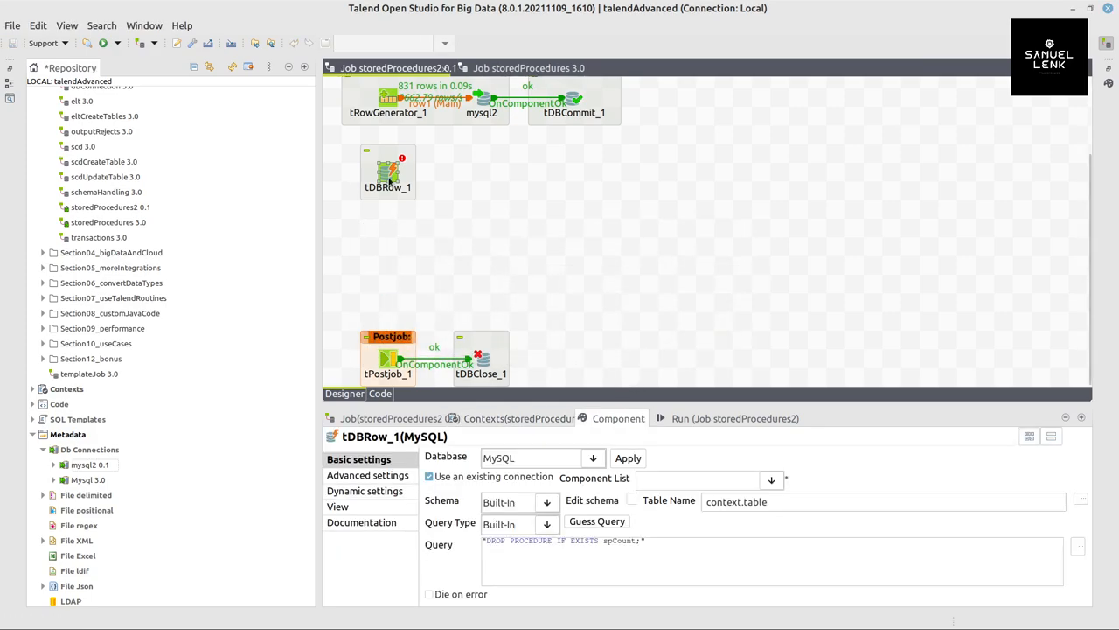
# - Rewrite the DROP PROCEDURE query to take the procedure name from context.sp
pyautogui.doubleClick(619, 538)
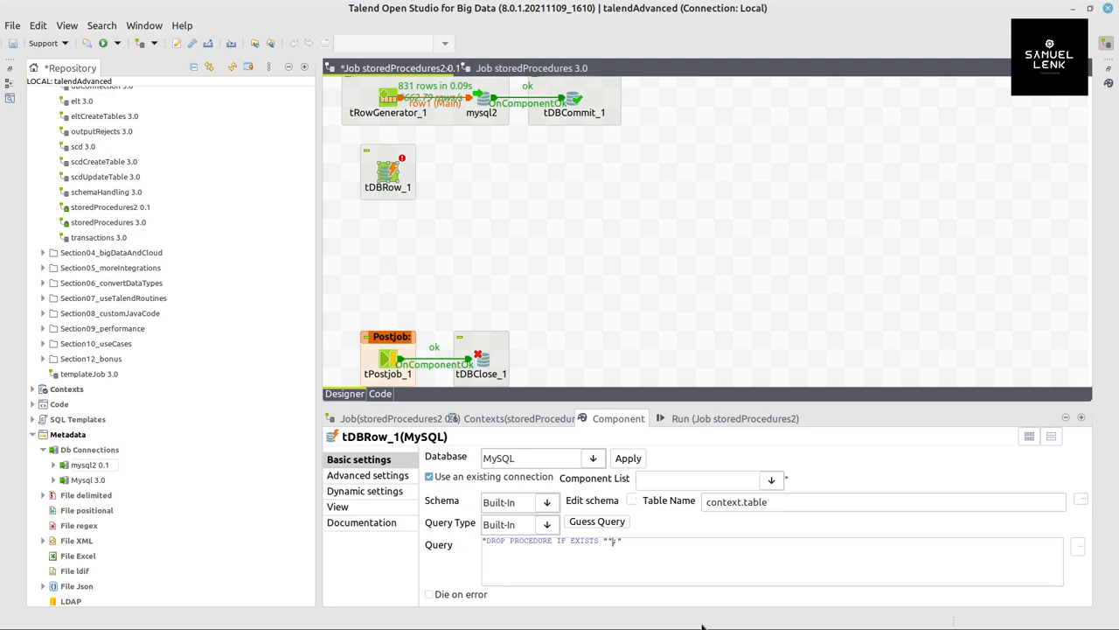
pyautogui.write('";')
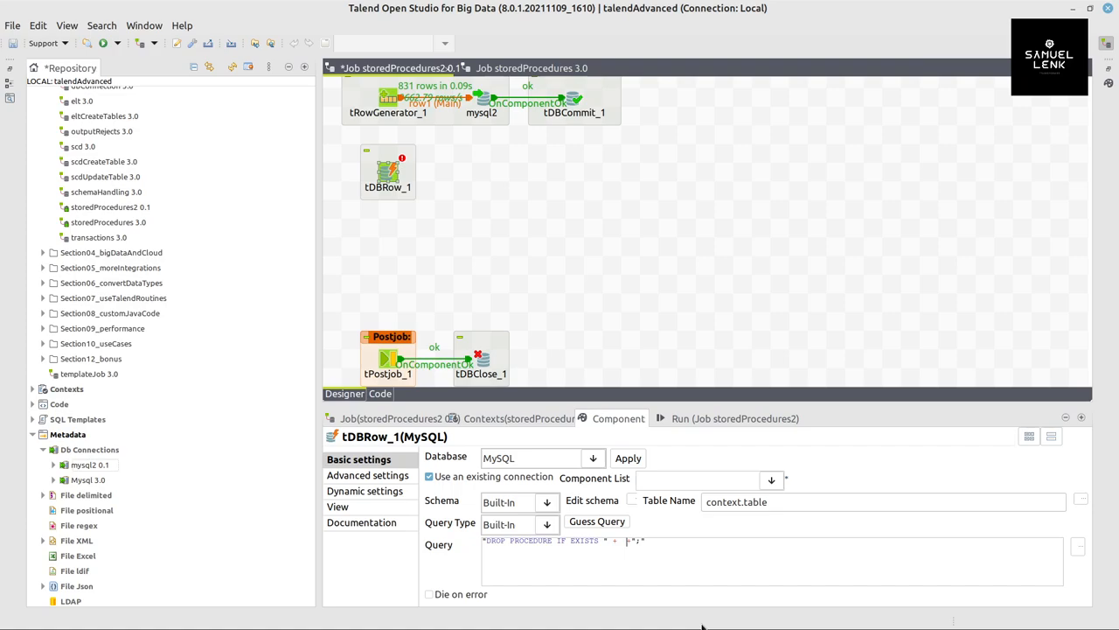
pyautogui.write('c +')
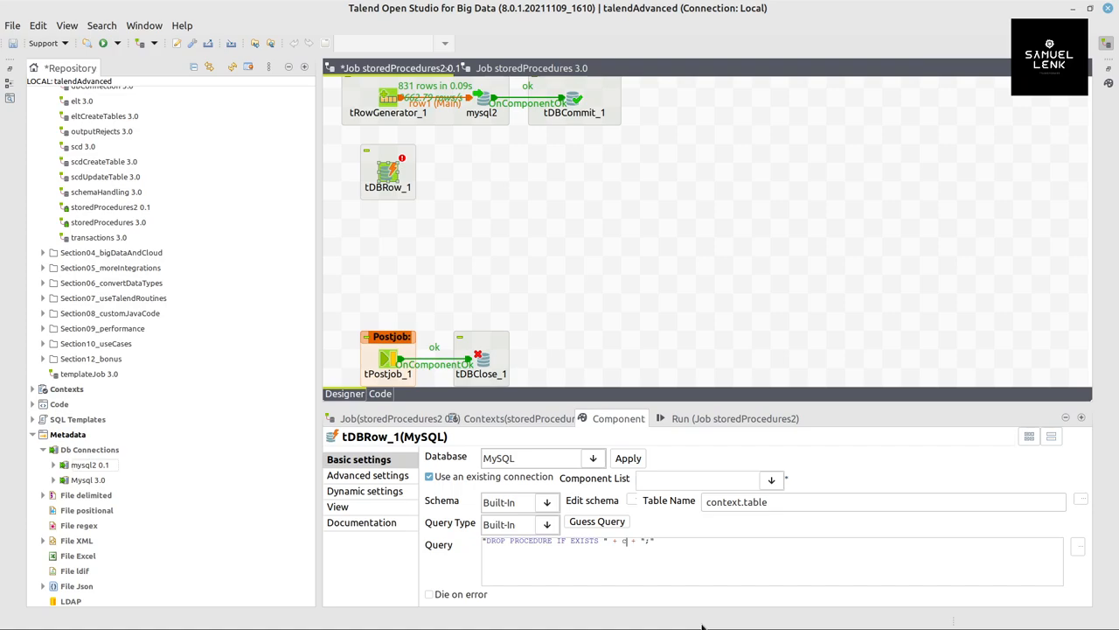
pyautogui.write('ontext.sp')
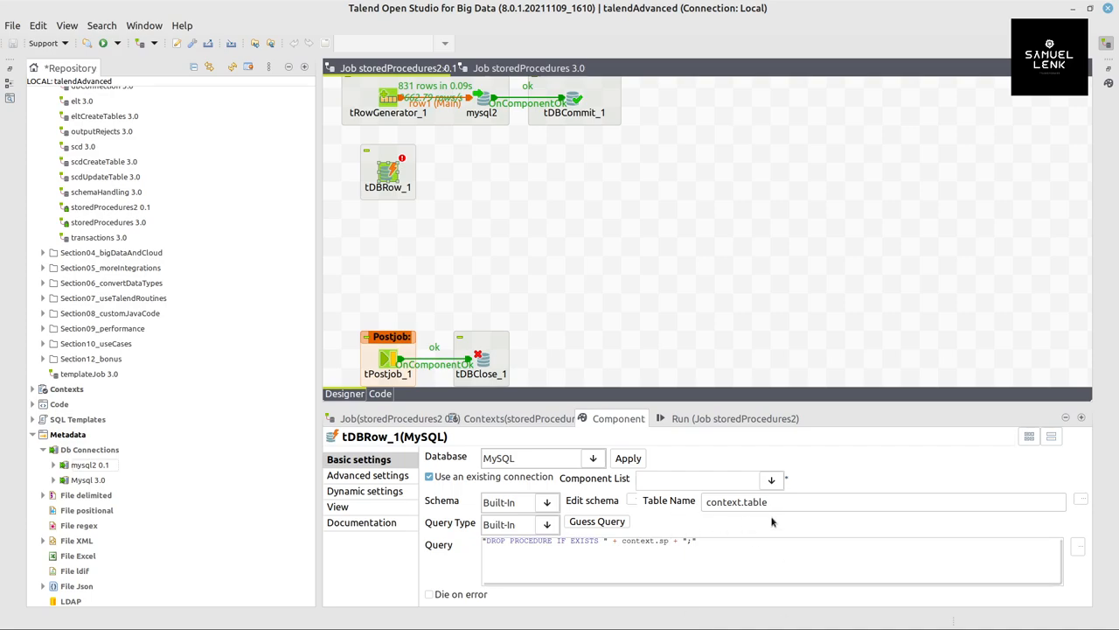
# - Point the component at the tDBConnection_1 mysql2 connection
pyautogui.click(696, 479)
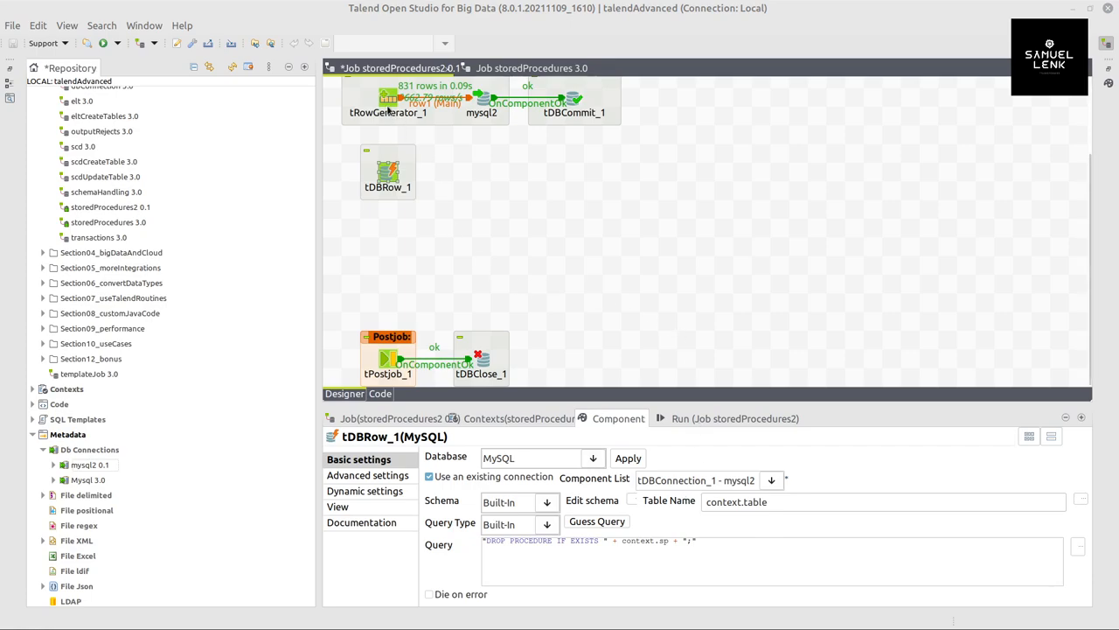
pyautogui.rightClick(385, 96)
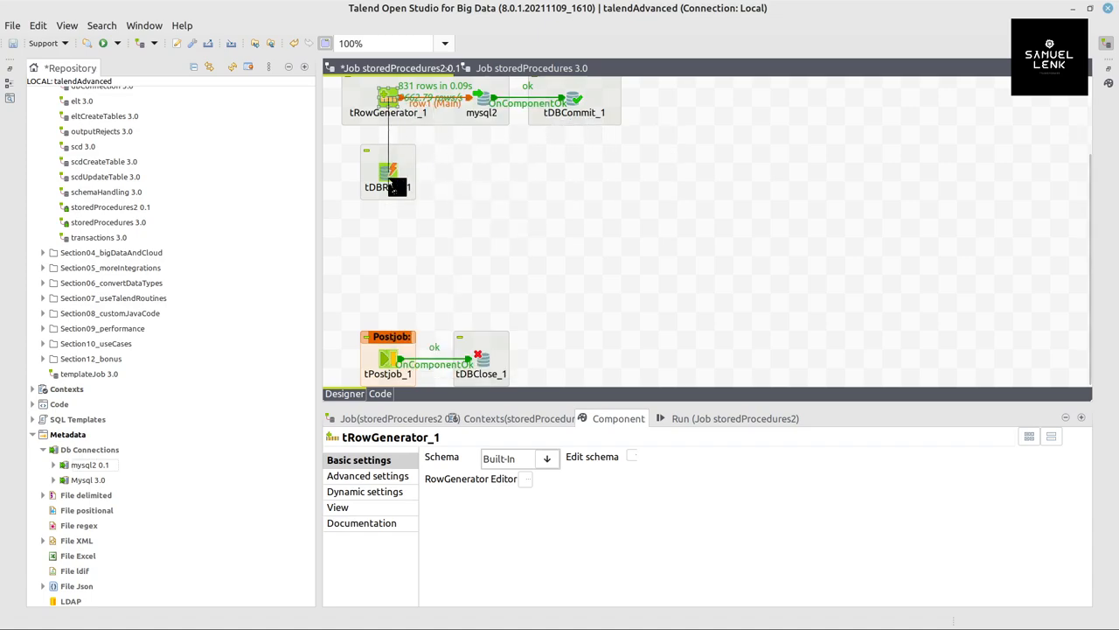
# - Trigger tDBRow_1 On Subjob Ok from tRowGenerator_1 and start tDBRow_2's copied query
pyautogui.click(389, 171)
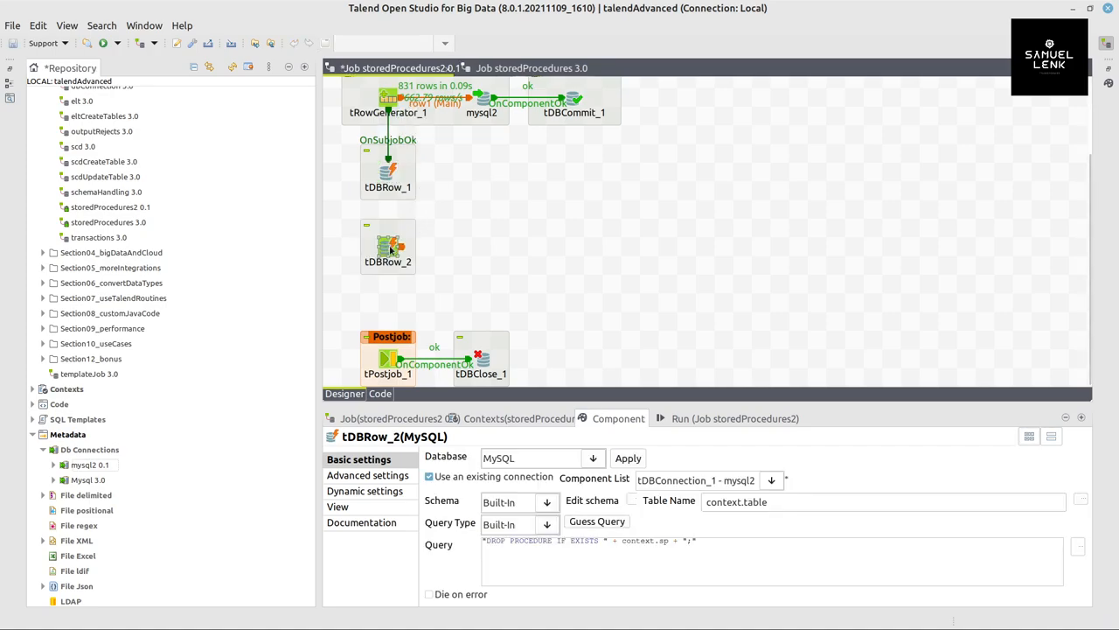
pyautogui.tripleClick(586, 538)
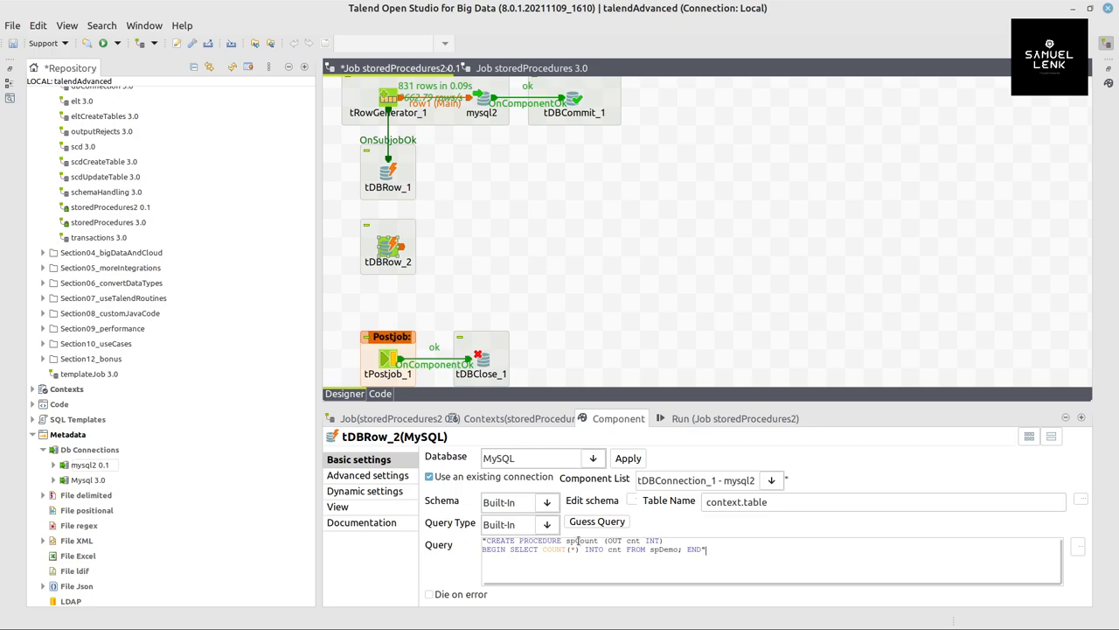
# - Write tDBRow_2's CREATE PROCEDURE query with context.sp counting context.table rows into cnt
pyautogui.doubleClick(580, 539)
pyautogui.write('""')
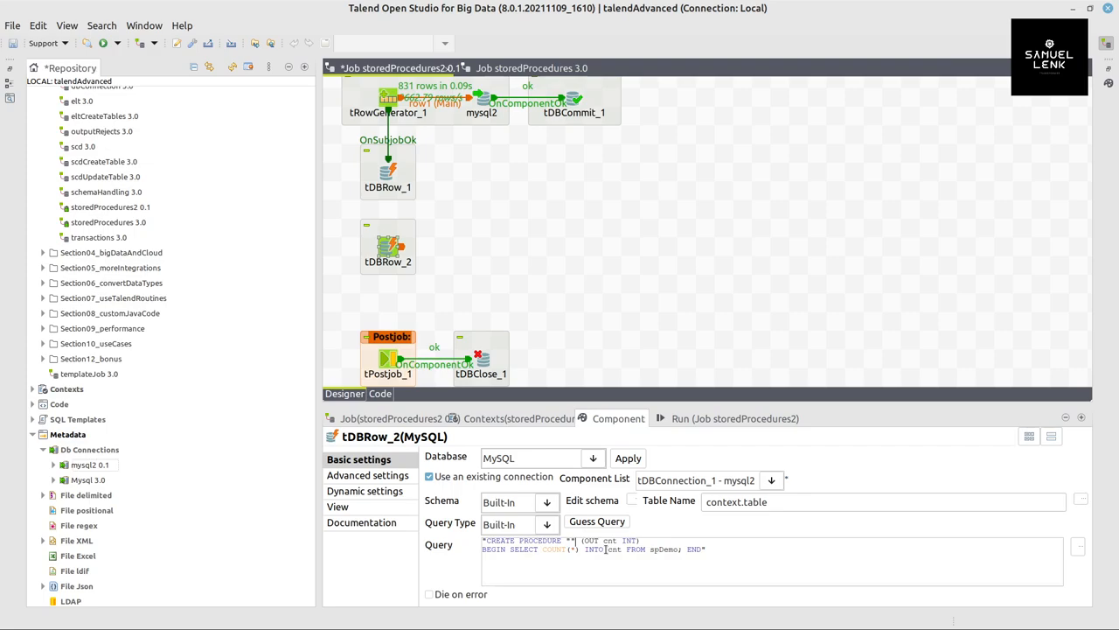
pyautogui.write('+  + "')
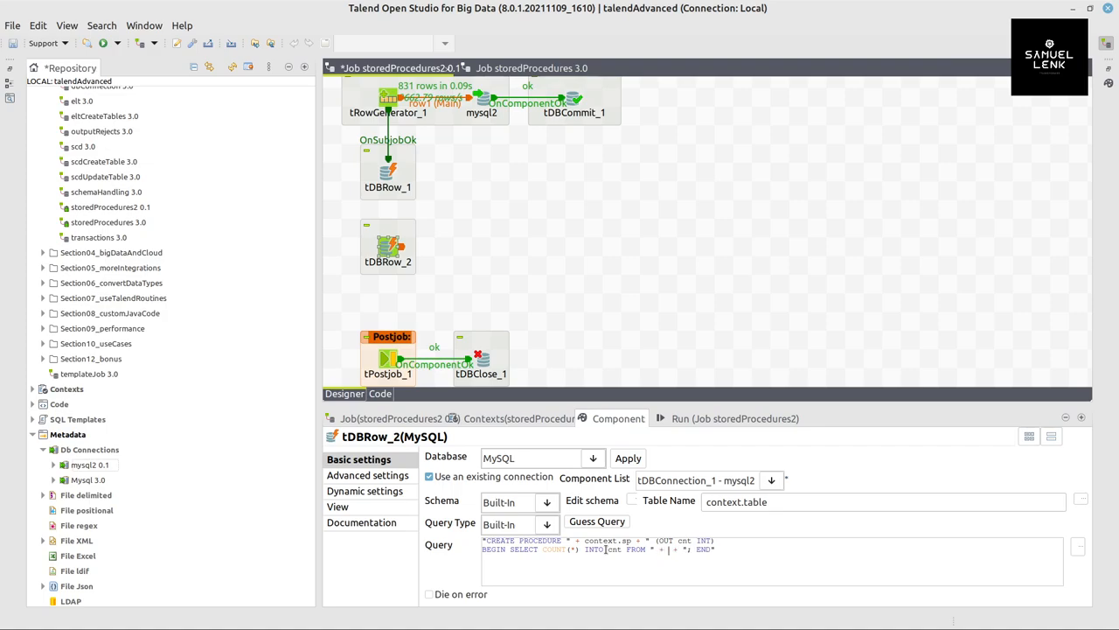
pyautogui.write('context.table')
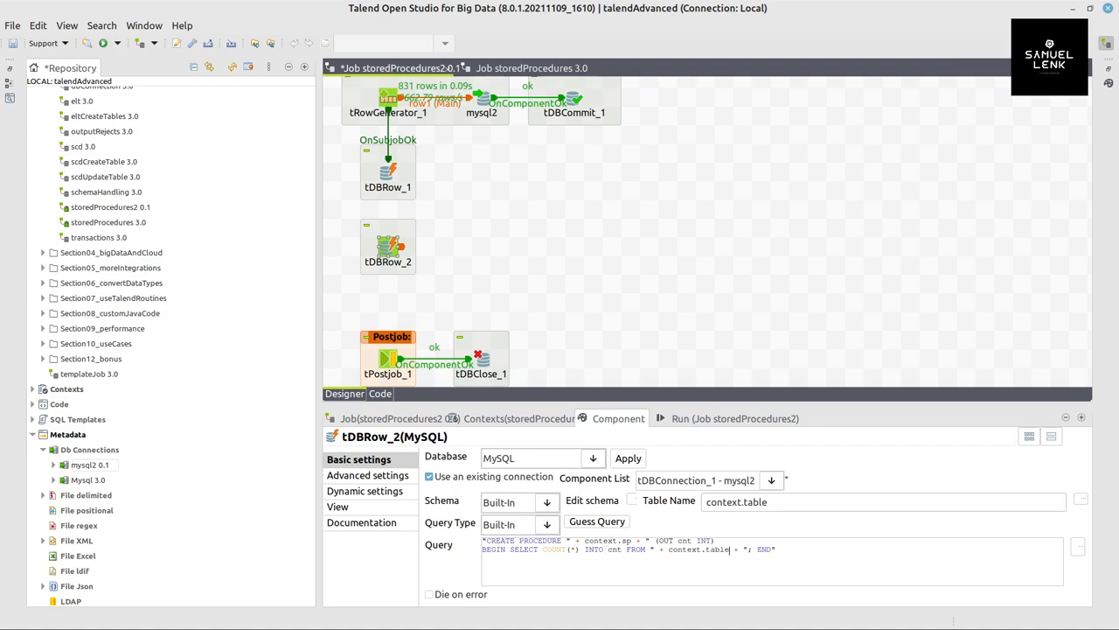
pyautogui.moveTo(497, 358)
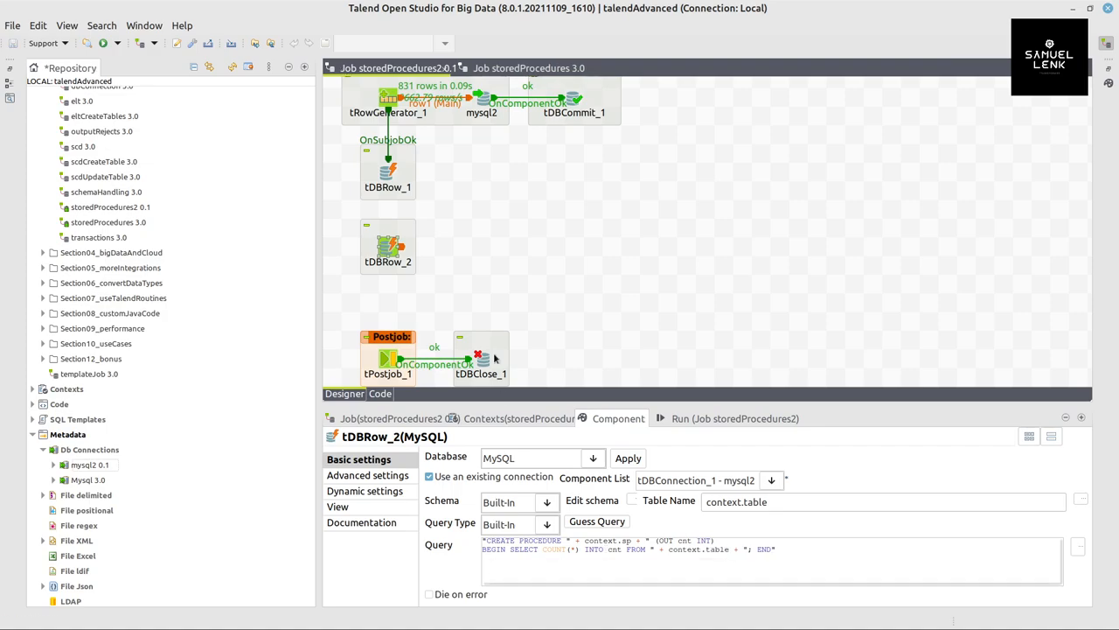
# - Trigger tDBRow_2 On Subjob Ok after tDBRow_1
pyautogui.rightClick(389, 171)
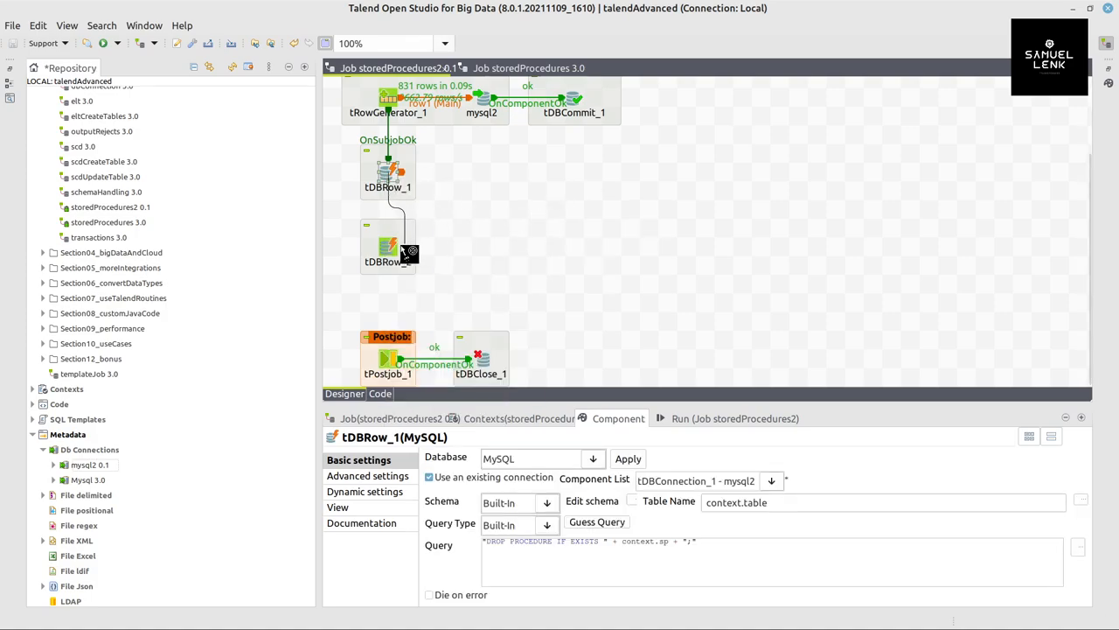
pyautogui.click(388, 246)
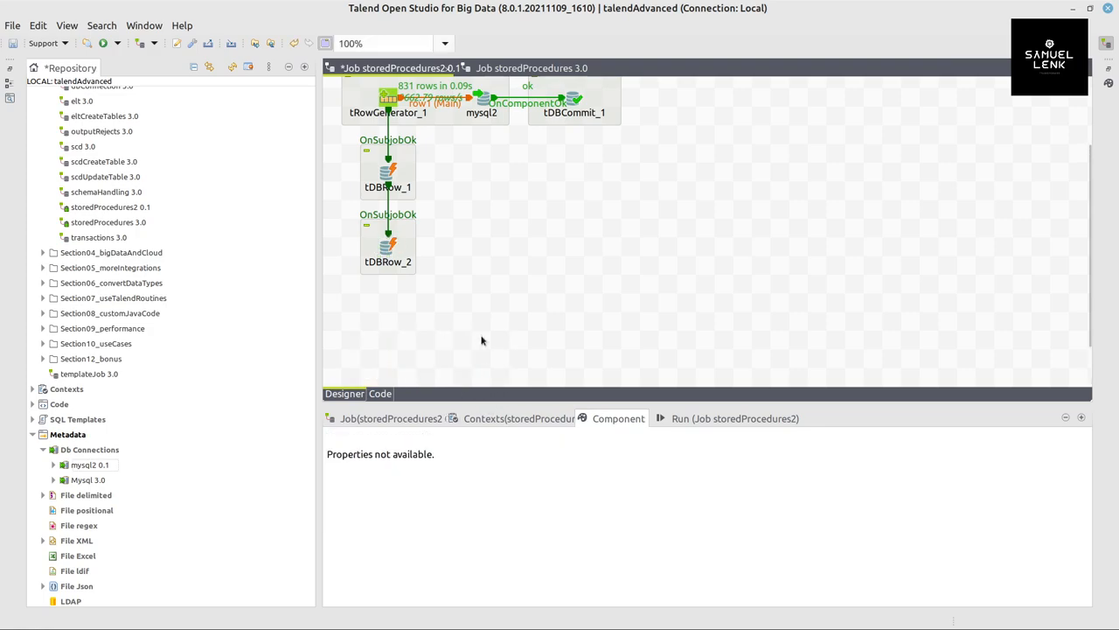
pyautogui.scroll(-3)
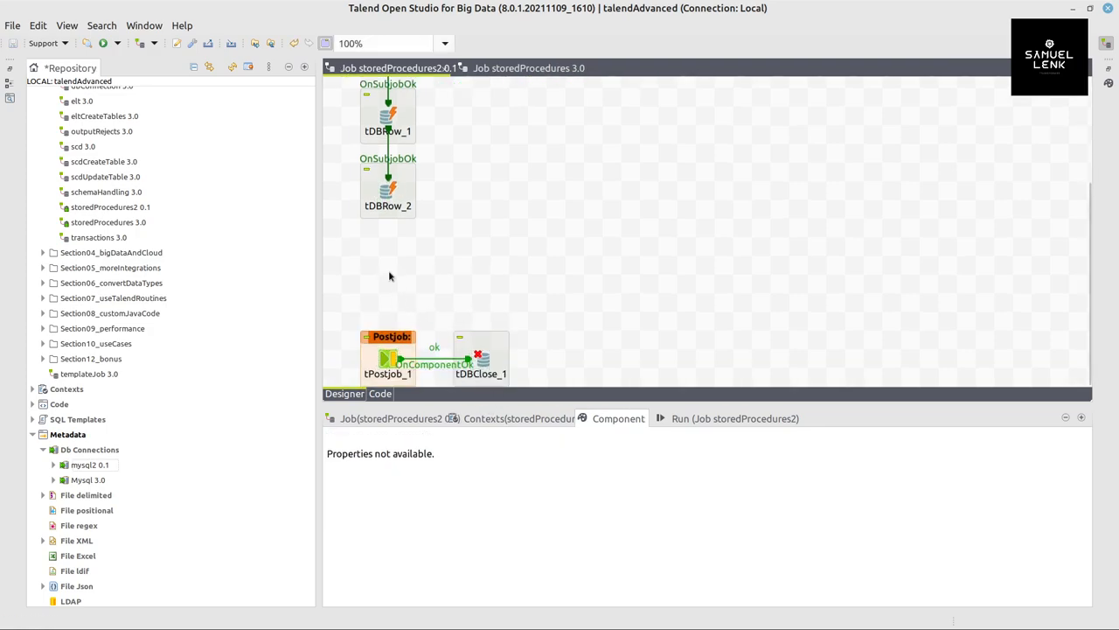
# - Search 'dbsp' on the canvas for a component, ending with the job editors closed
pyautogui.write('d')
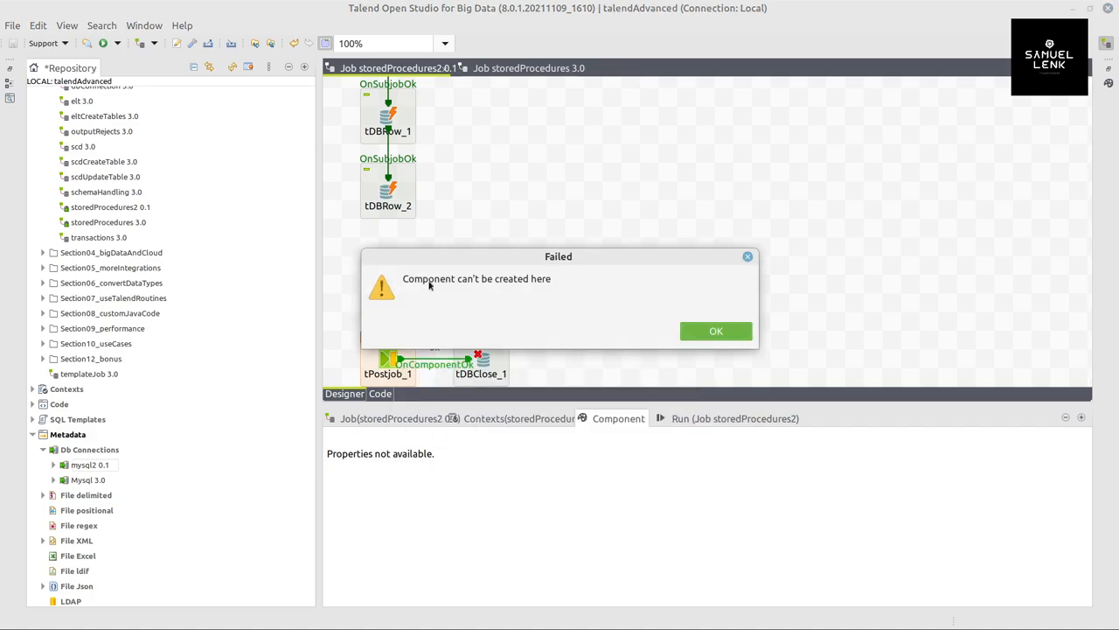
pyautogui.click(715, 331)
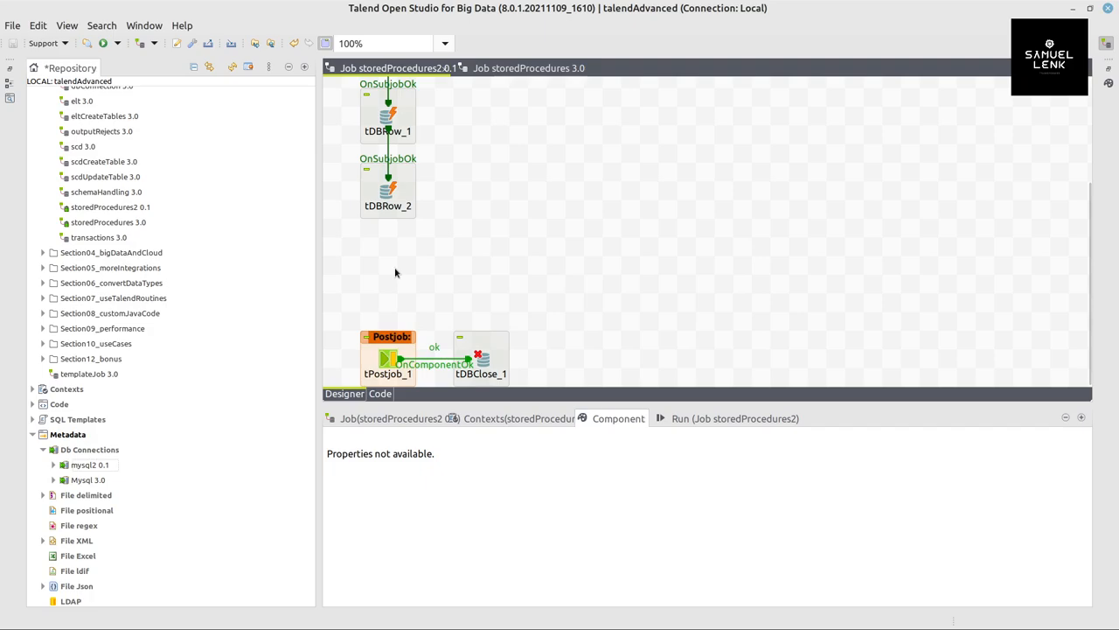
pyautogui.write('dbsp')
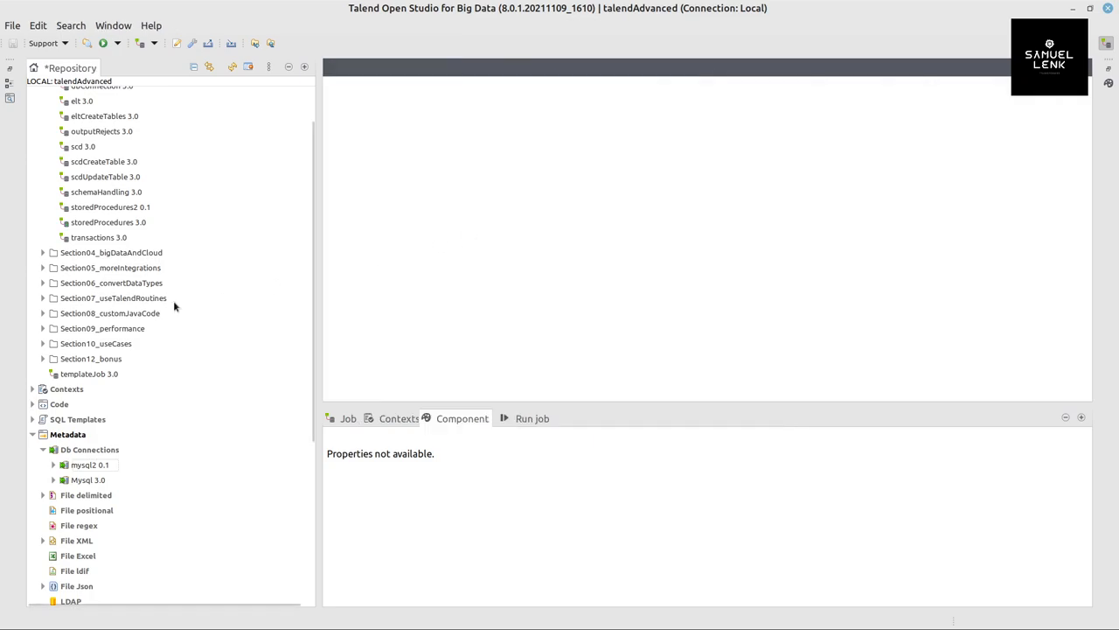
pyautogui.moveTo(105, 220)
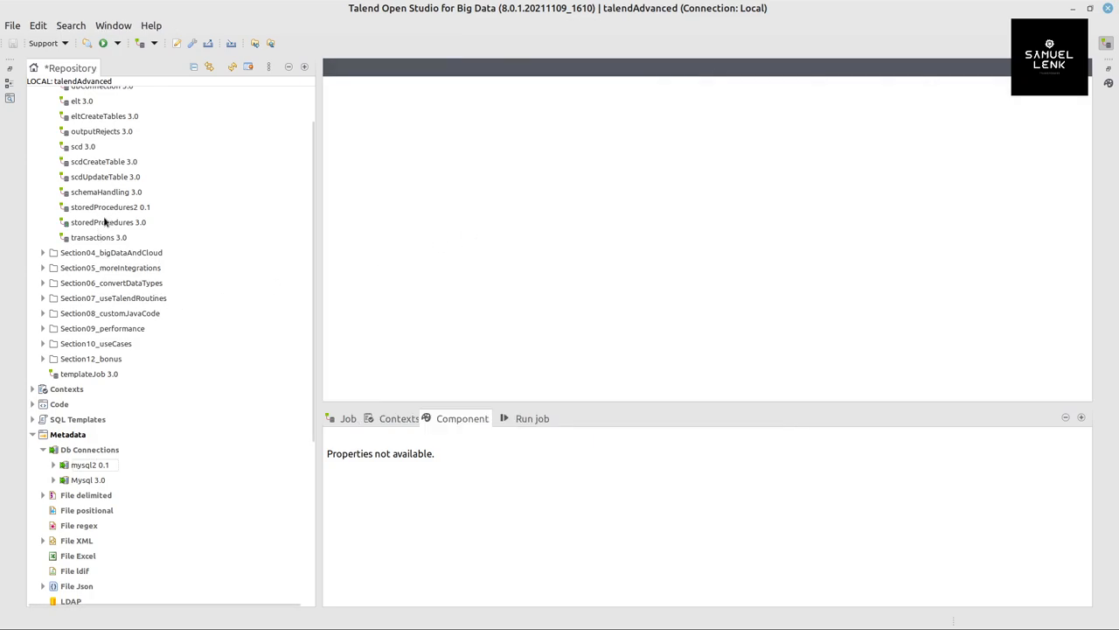
# - Reopen storedProcedures2, add a tDBSP component and set its Database to MySQL
pyautogui.doubleClick(111, 206)
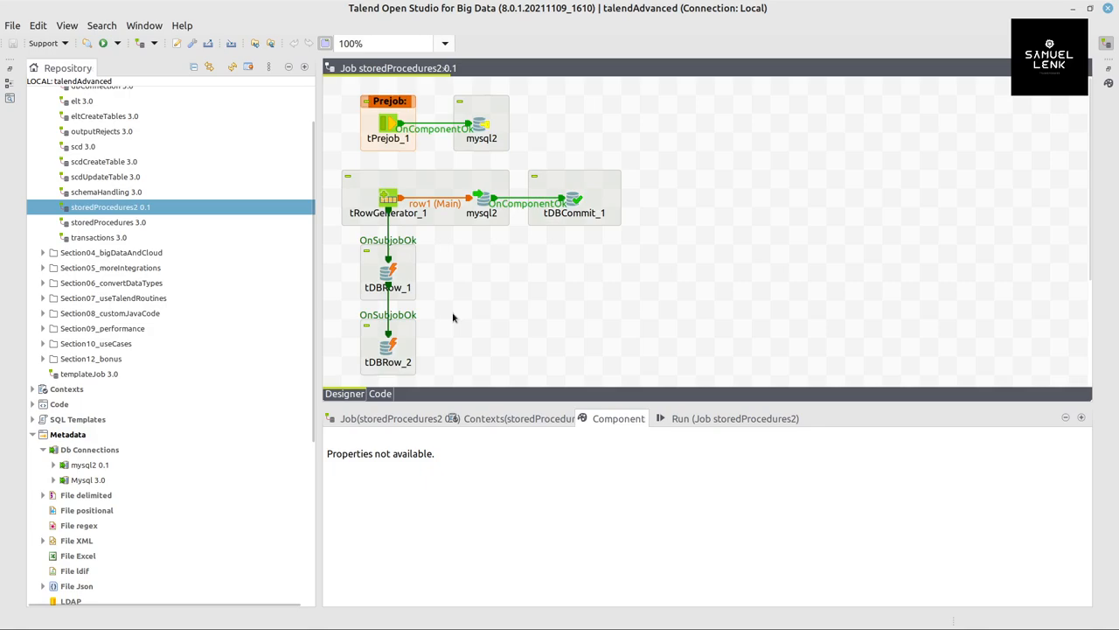
pyautogui.write('dbs')
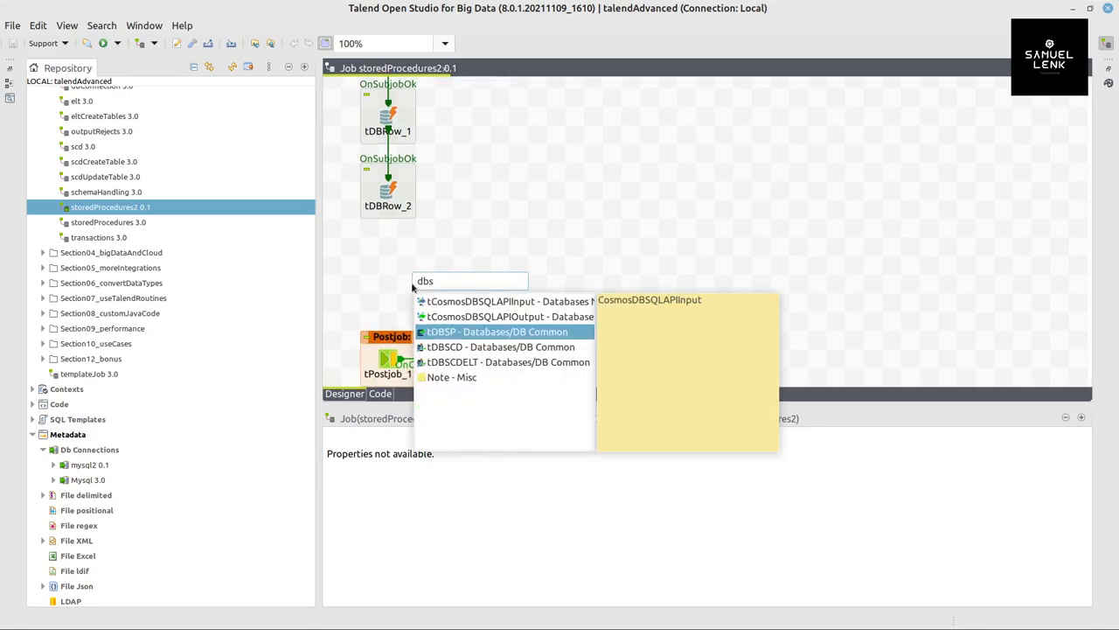
pyautogui.click(497, 332)
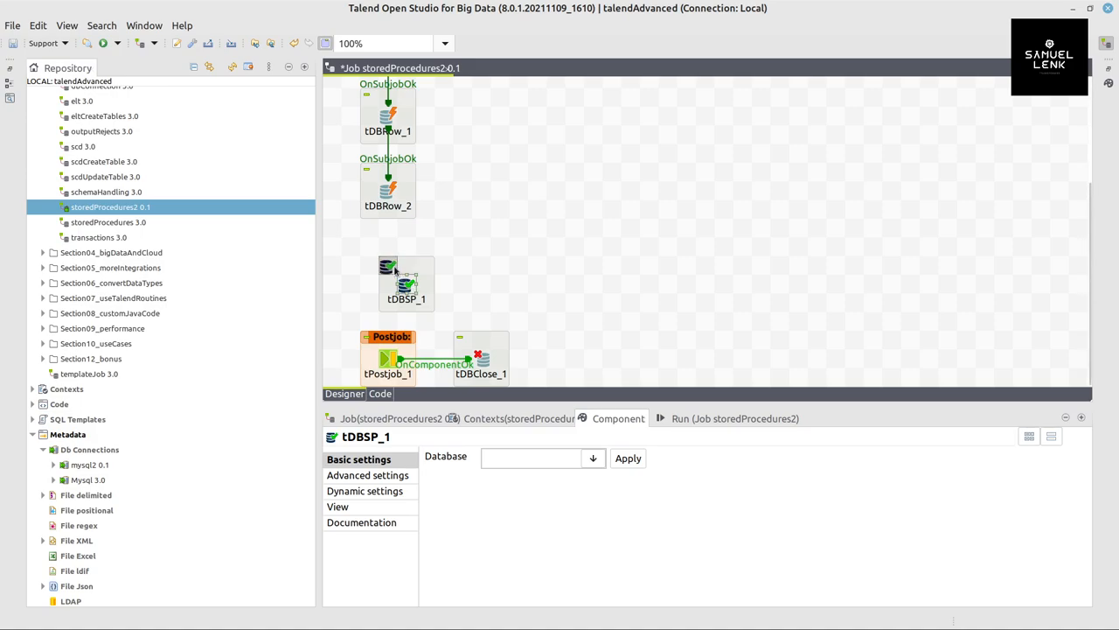
pyautogui.click(593, 458)
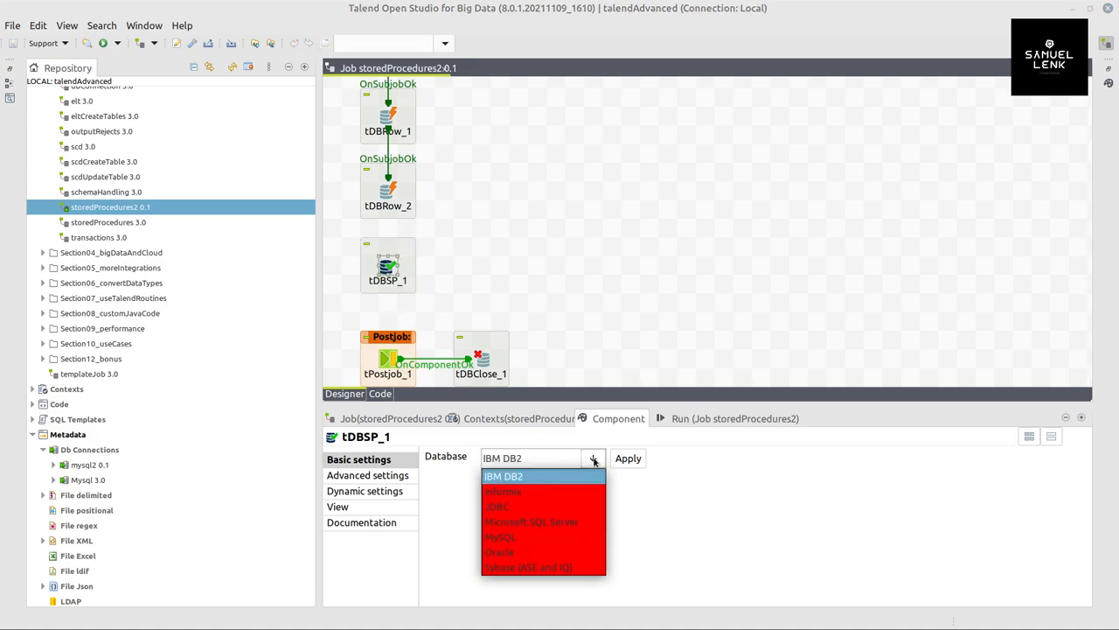
pyautogui.click(501, 537)
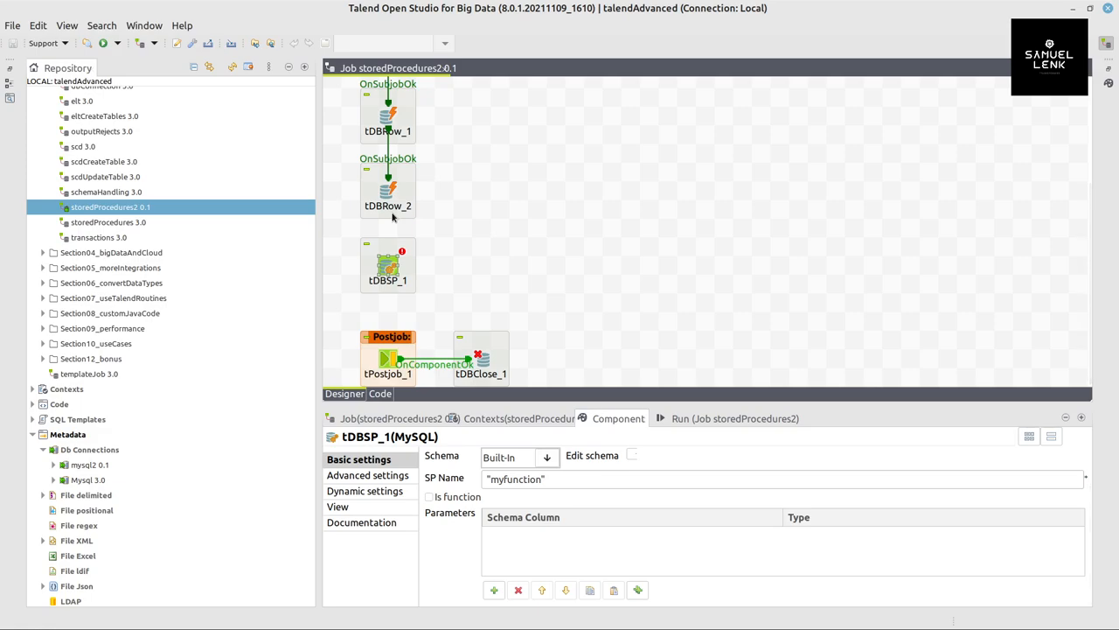
# - Link tDBSP_1 On Subjob Ok after tDBRow_2 on the mysql2 connection with SP Name context.sp
pyautogui.rightClick(388, 184)
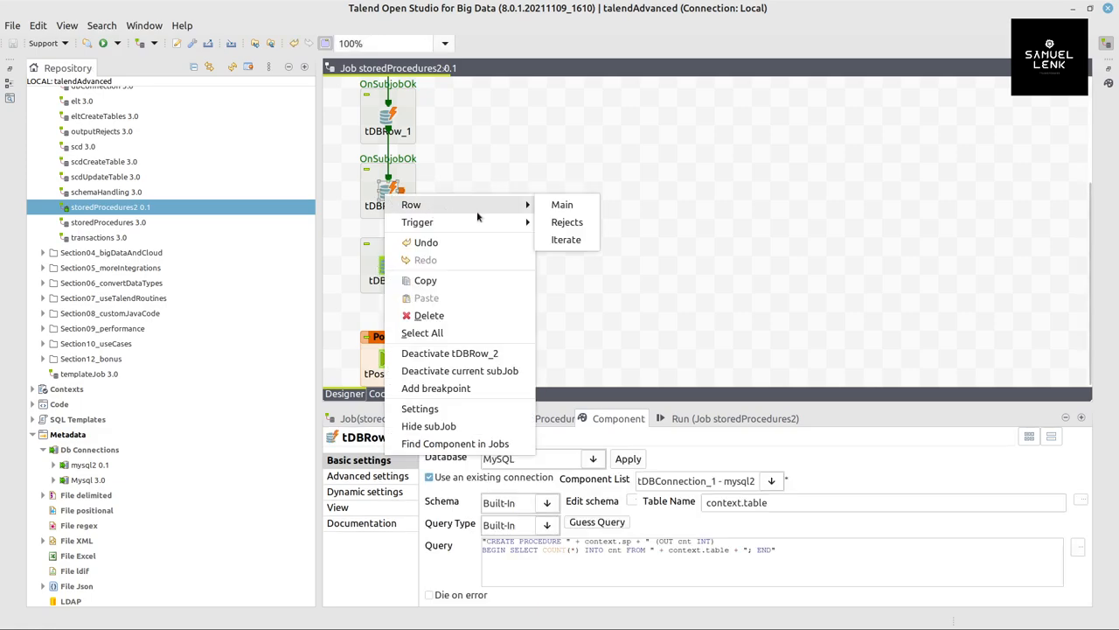
pyautogui.moveTo(416, 221)
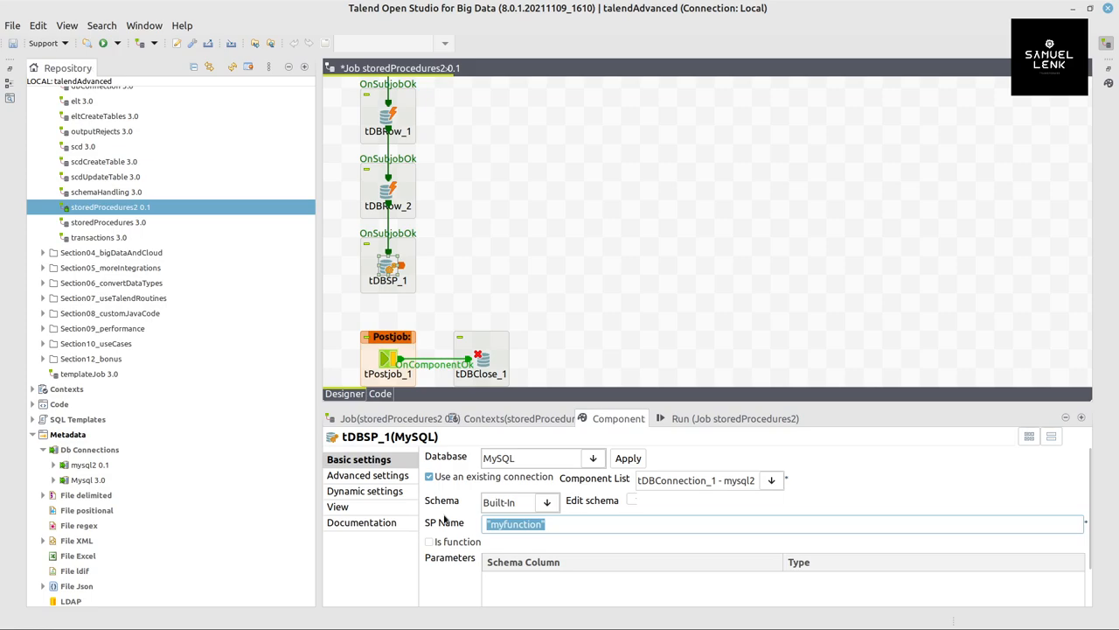
pyautogui.write('c')
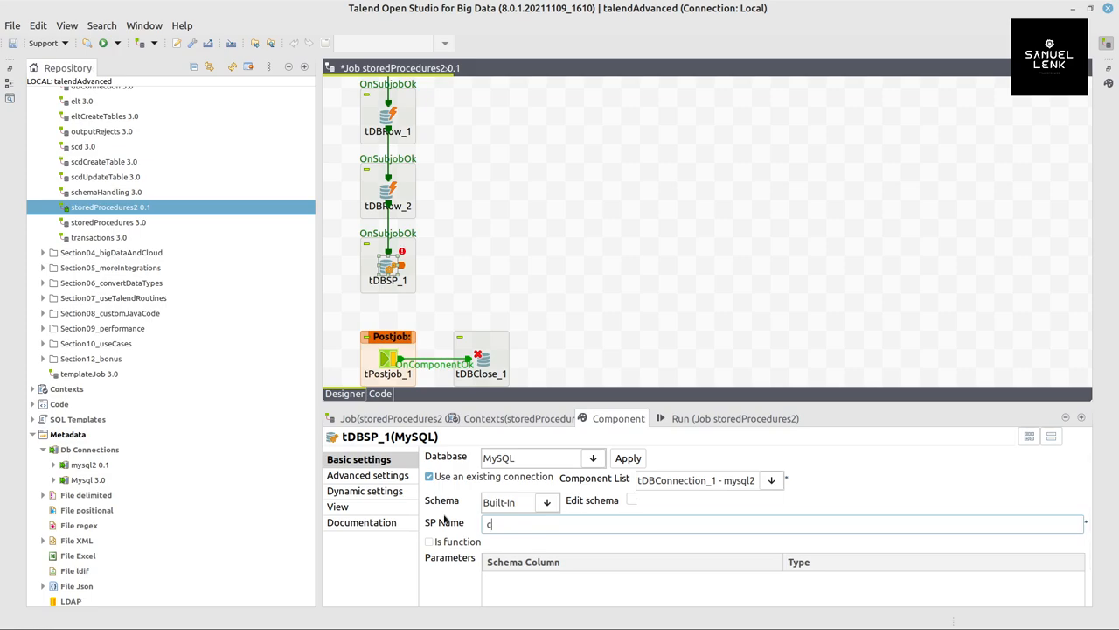
pyautogui.write('ontext.sp')
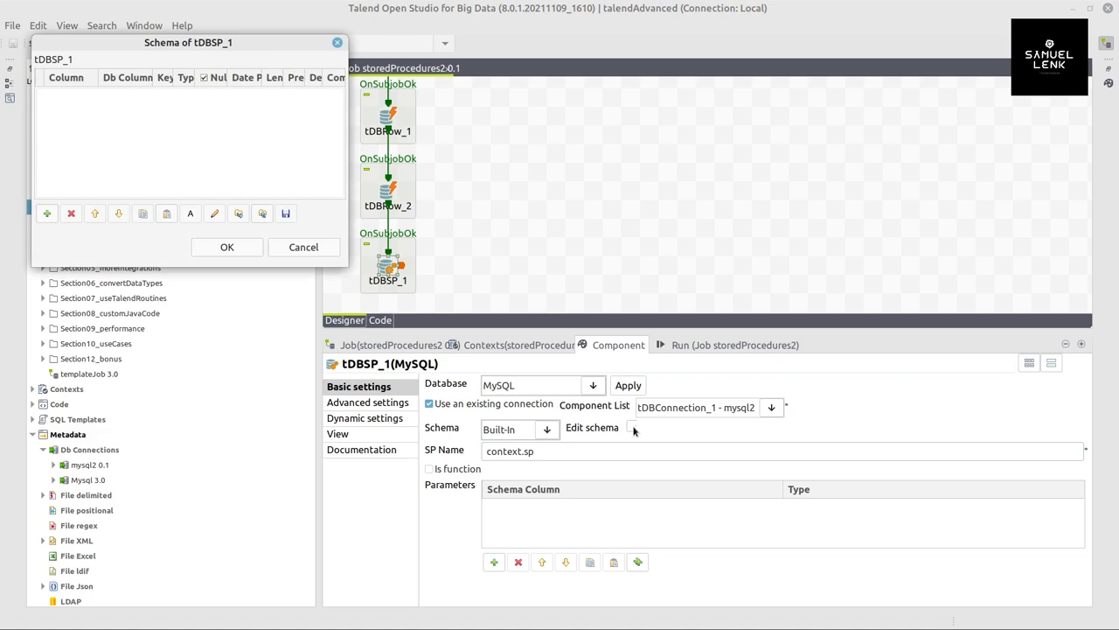
# - Add a schema column cnt to tDBSP_1 and choose its data type from the list
pyautogui.click(46, 213)
pyautogui.write('cnt')
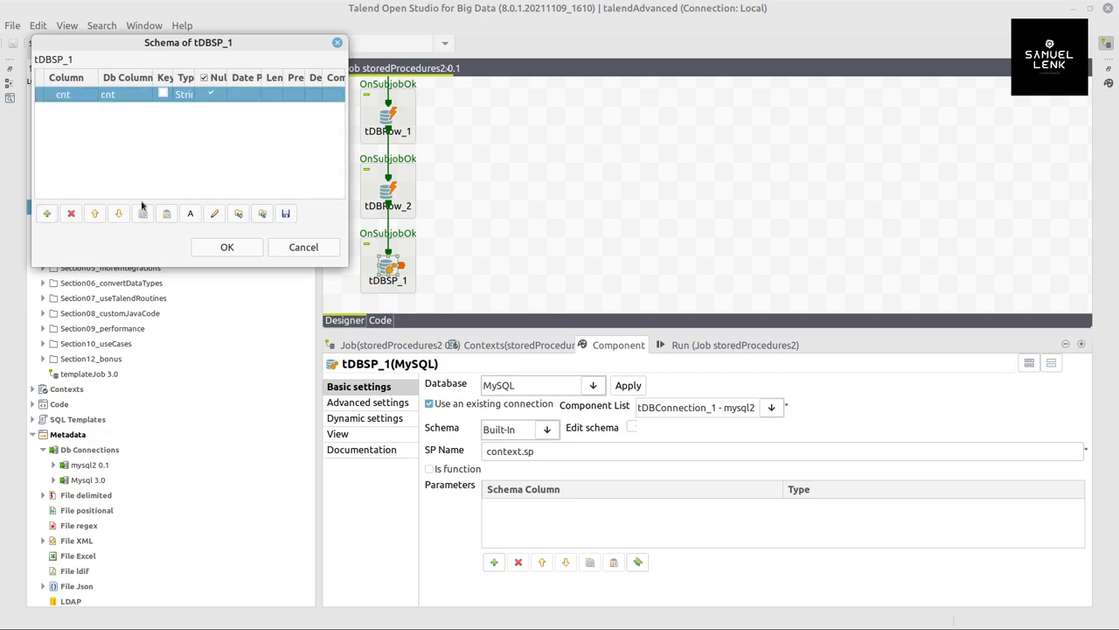
pyautogui.click(189, 94)
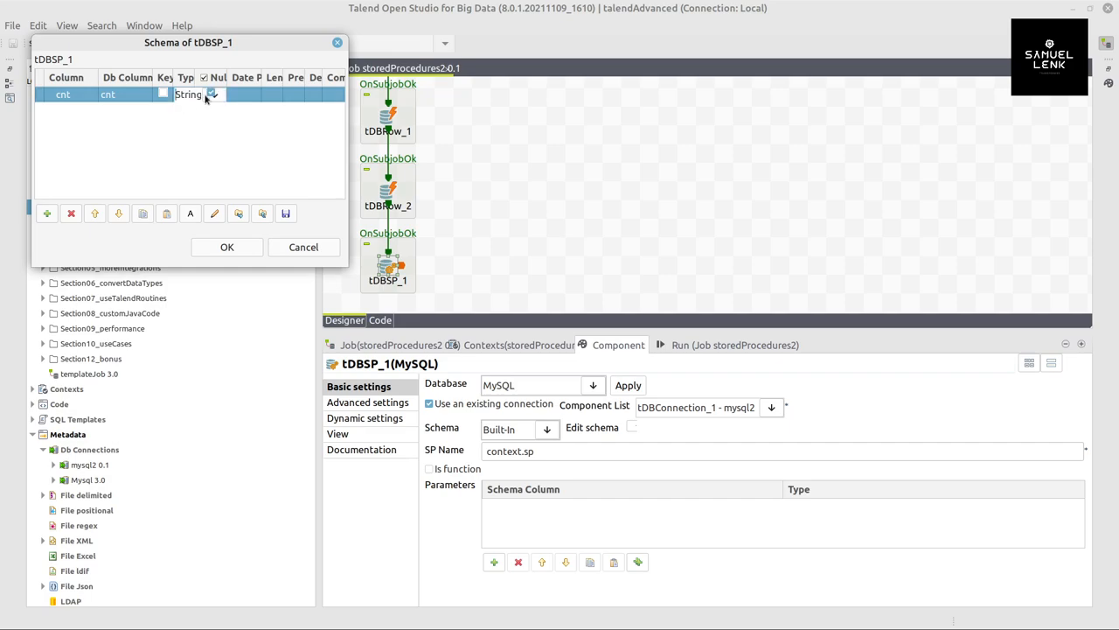
pyautogui.click(212, 94)
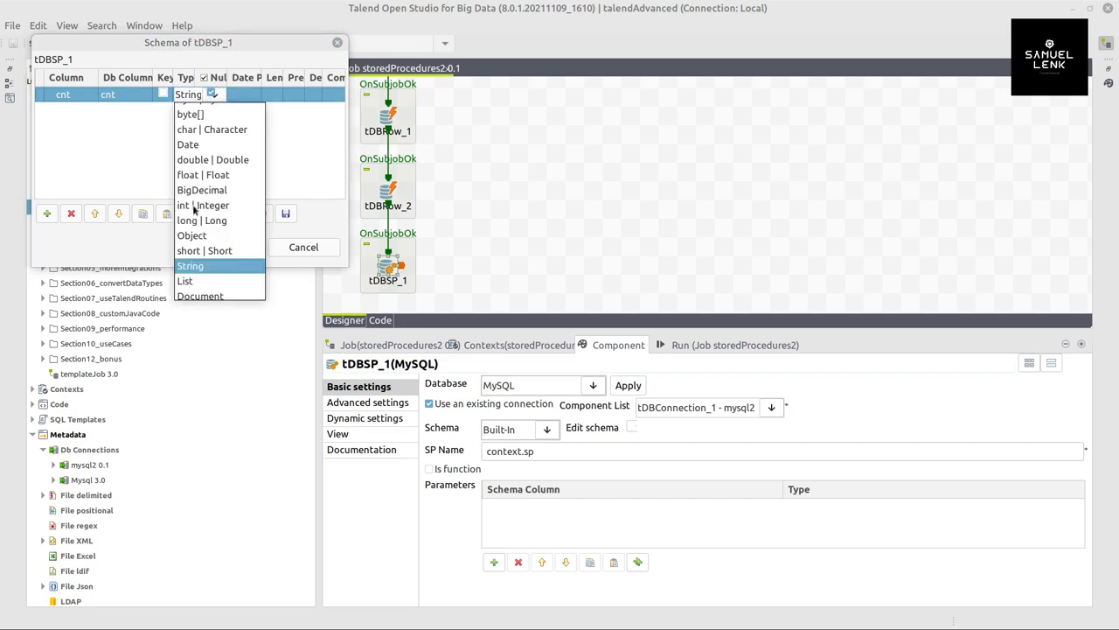
pyautogui.click(304, 247)
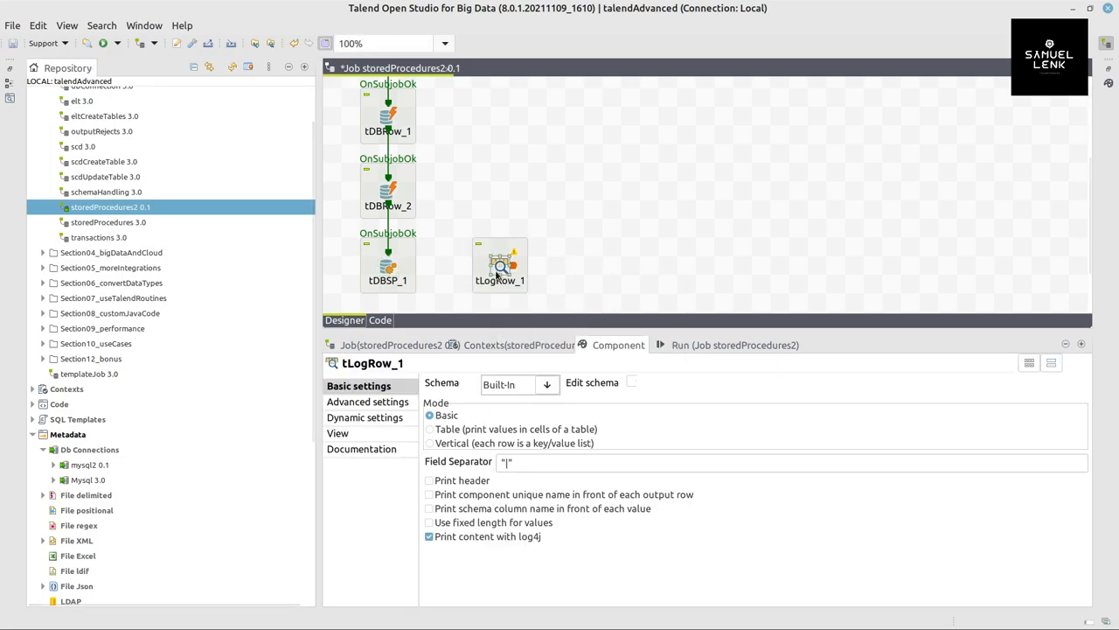
# - Connect tDBSP_1's Main row output to tLogRow_1
pyautogui.moveTo(500, 266); pyautogui.dragTo(481, 266)
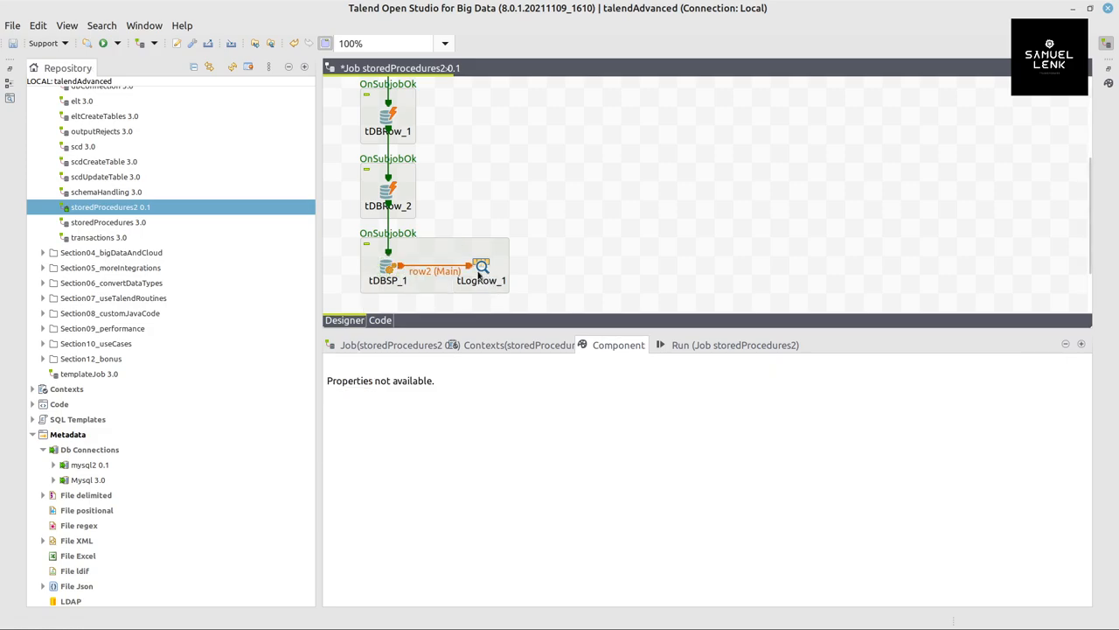
pyautogui.click(483, 266)
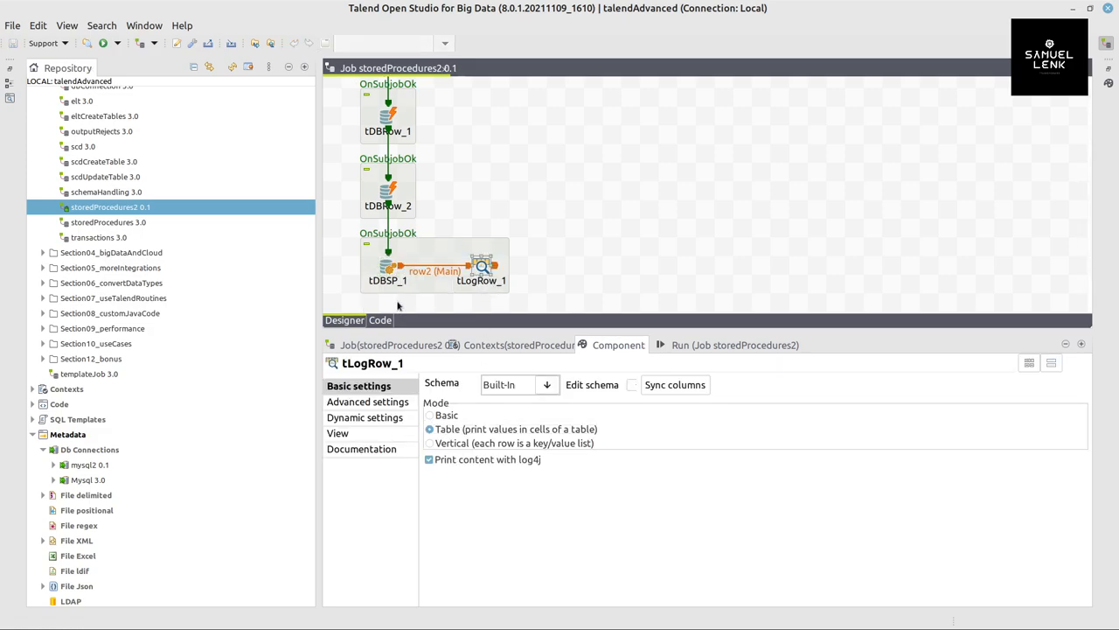
pyautogui.click(388, 266)
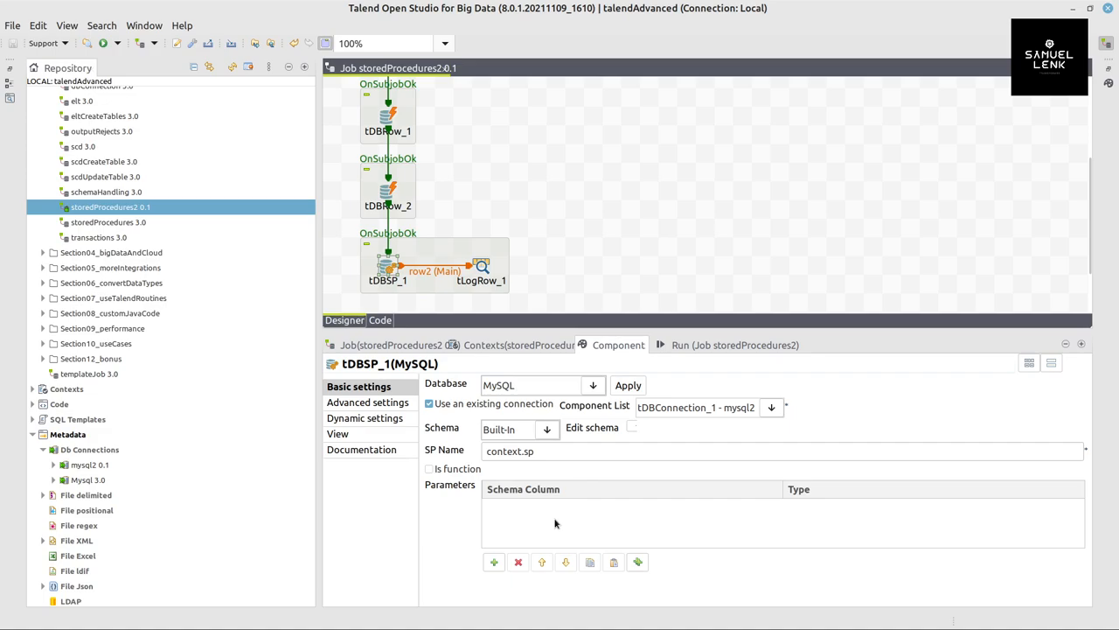
# - Add cnt as an OUT parameter of the procedure and run the job to exit code 0
pyautogui.click(493, 562)
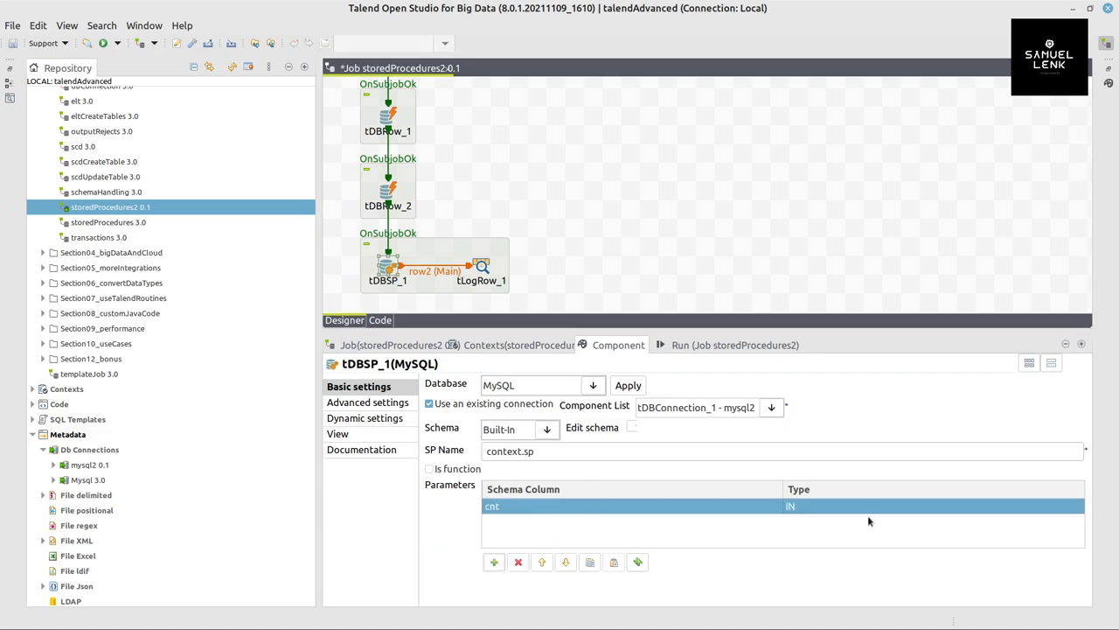
pyautogui.click(930, 505)
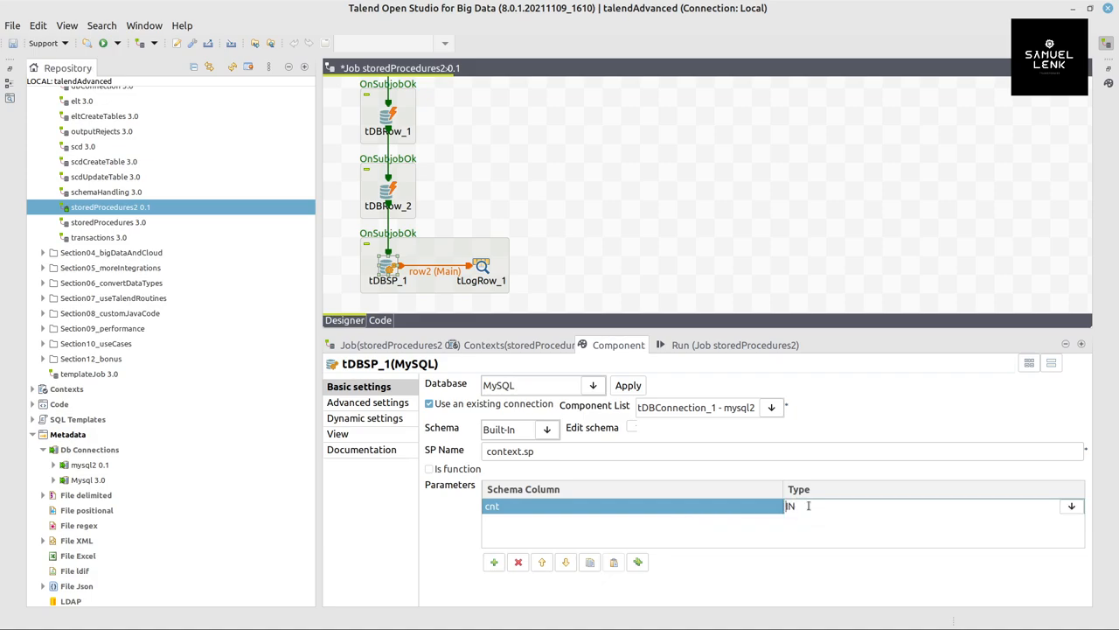
pyautogui.click(1071, 505)
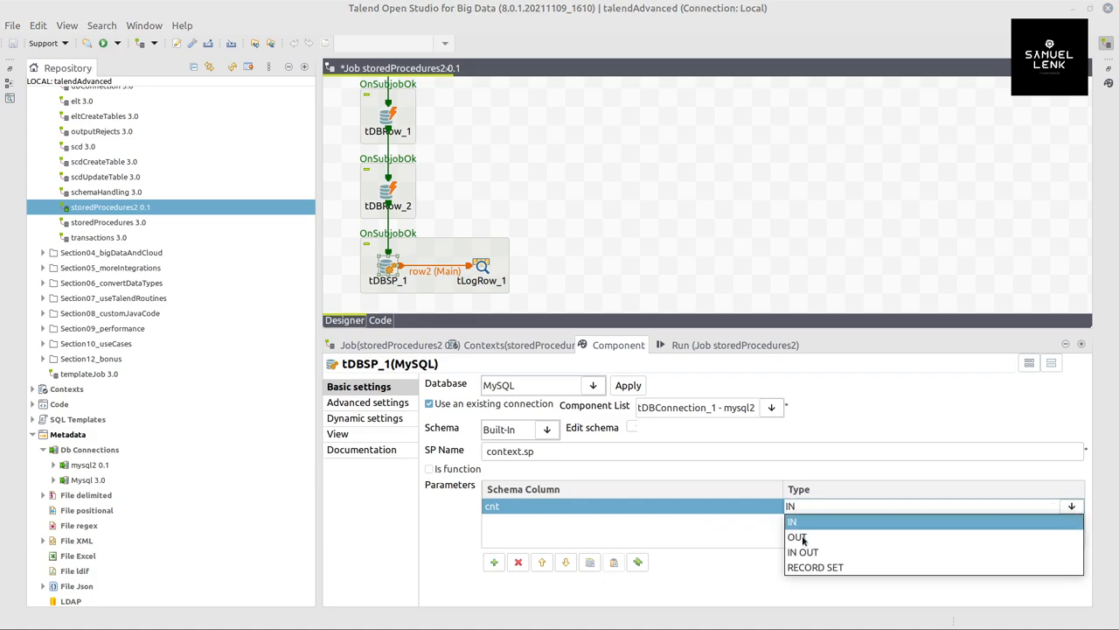
pyautogui.click(798, 535)
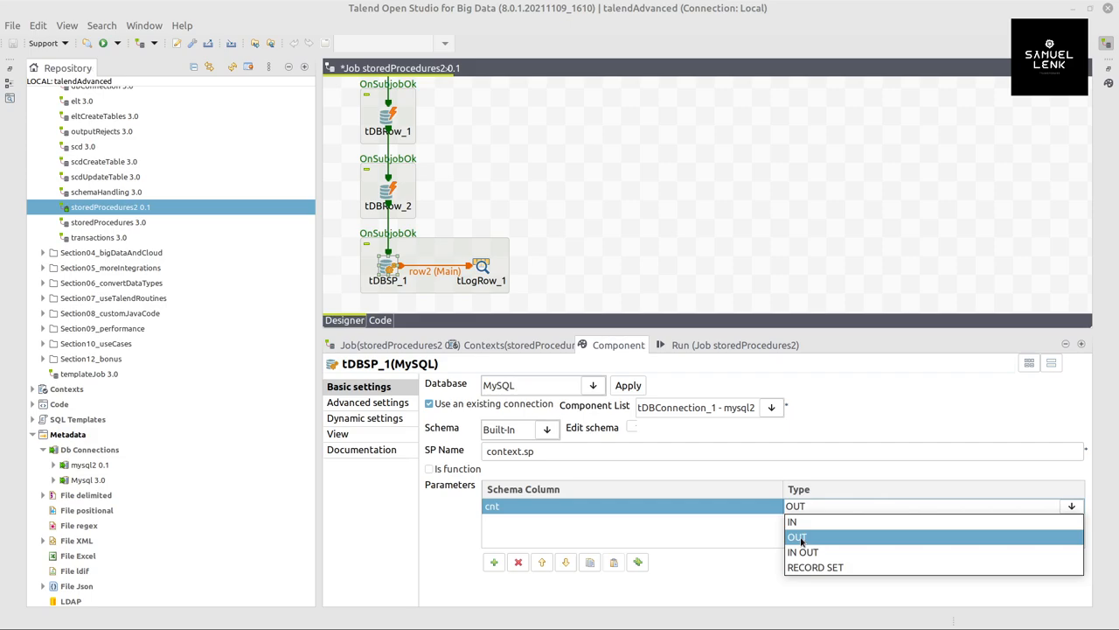
pyautogui.click(798, 535)
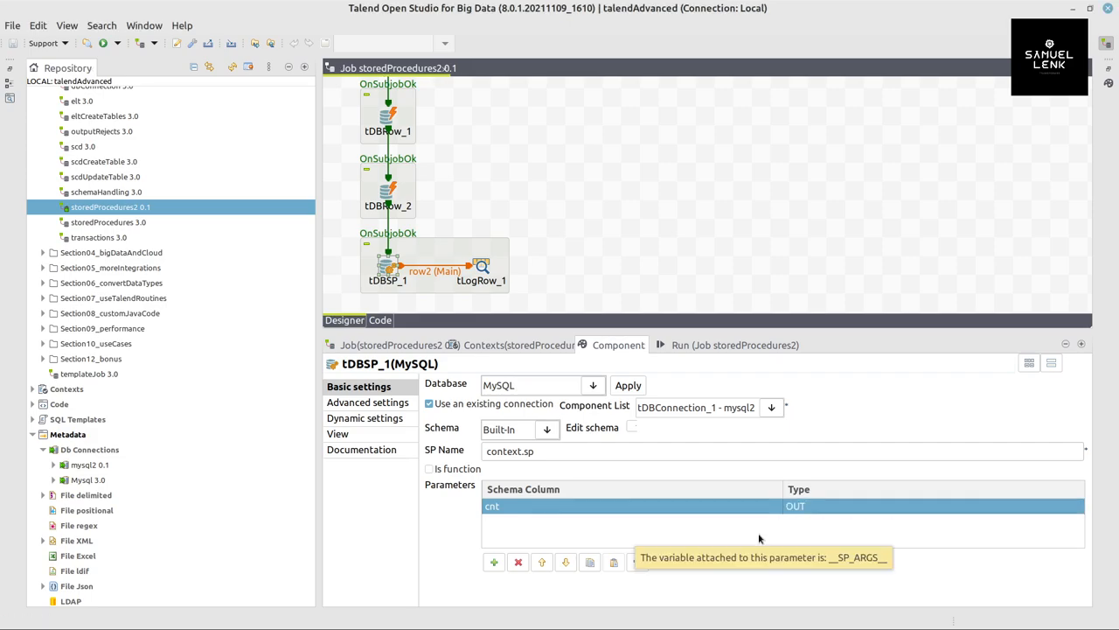
pyautogui.moveTo(489, 507)
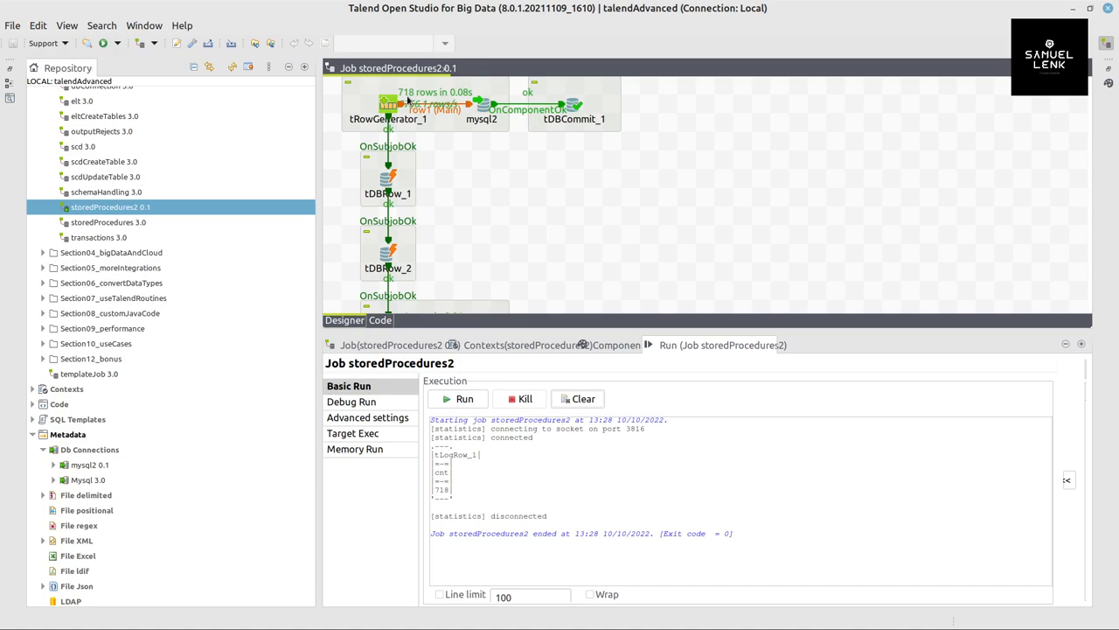
pyautogui.scroll(-3)
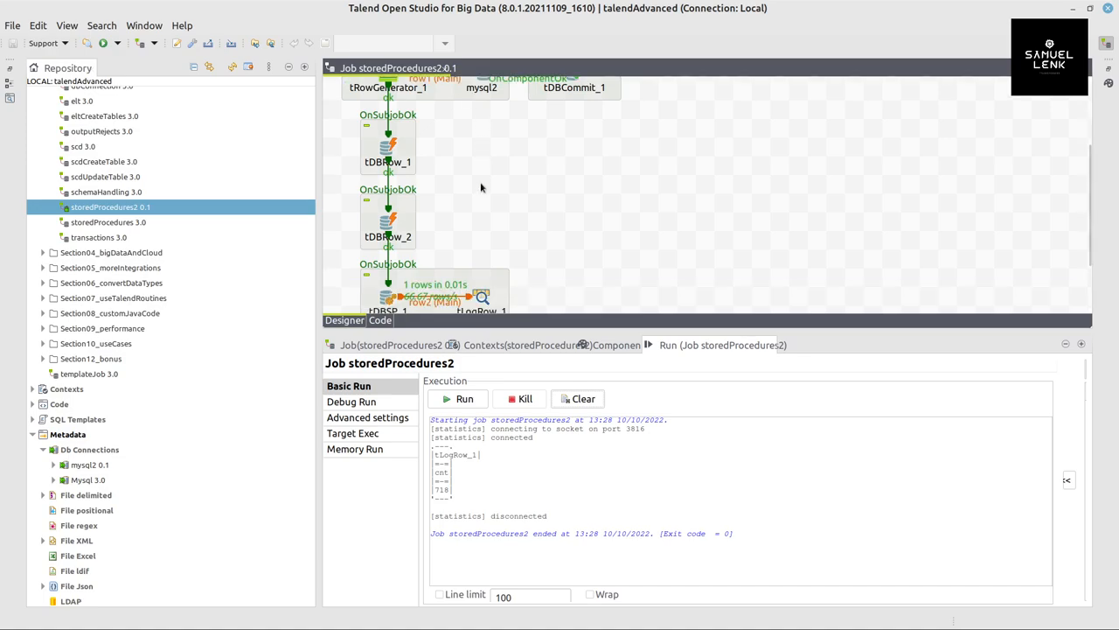
pyautogui.scroll(-3)
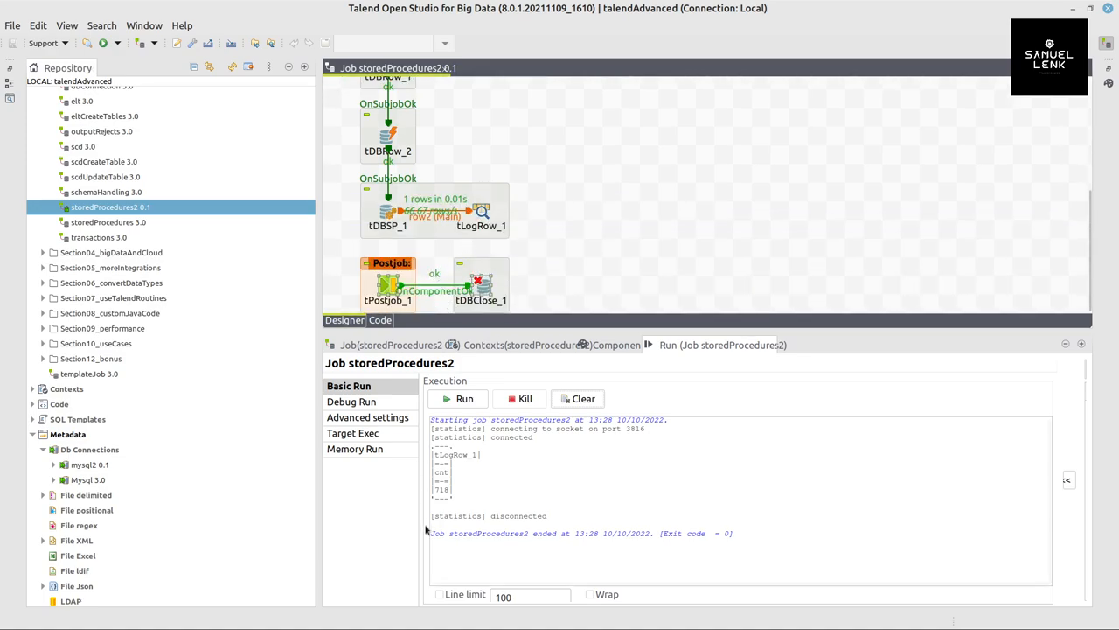